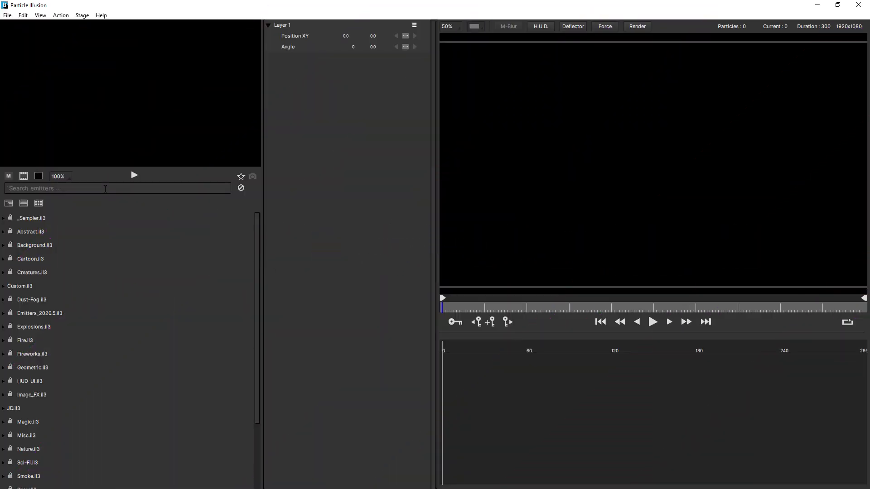
Add the Basic Emitter found by searching 'basic', then briefly play and stop the preview
{"action": "type", "text": "basic"}
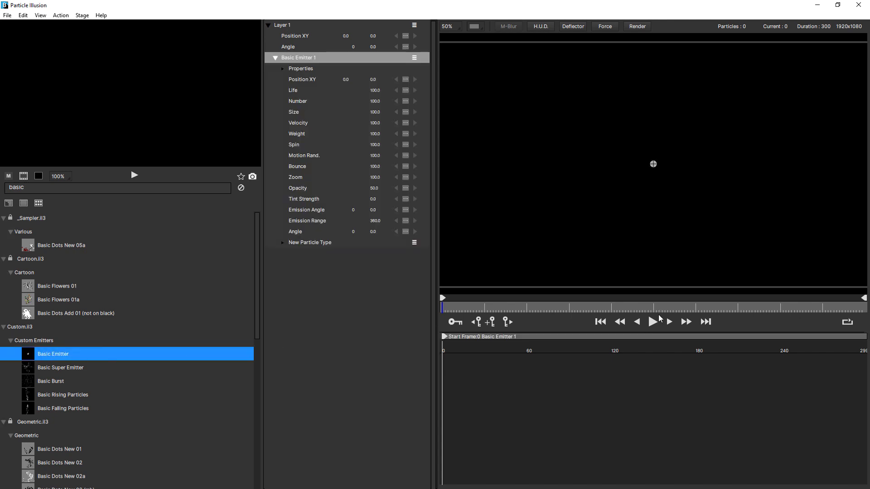
{"action": "left_click", "coordinate": [653, 322]}
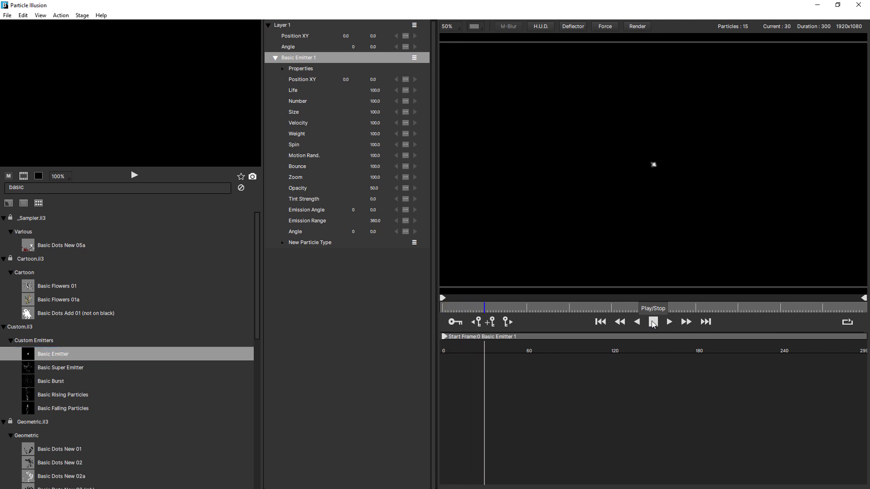
{"action": "left_click", "coordinate": [653, 321]}
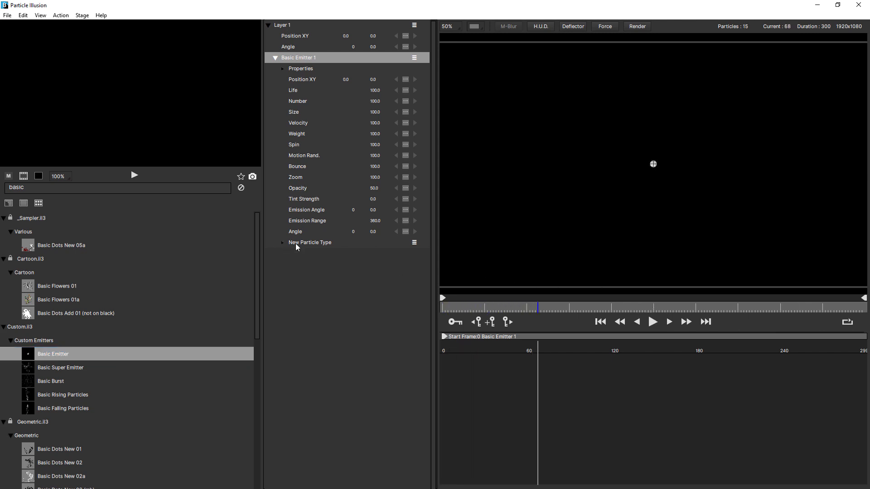
Set particle Life 84, Number 231, Size 10, Velocity 65 and lower the emitter to Y 247
{"action": "left_click", "coordinate": [283, 242]}
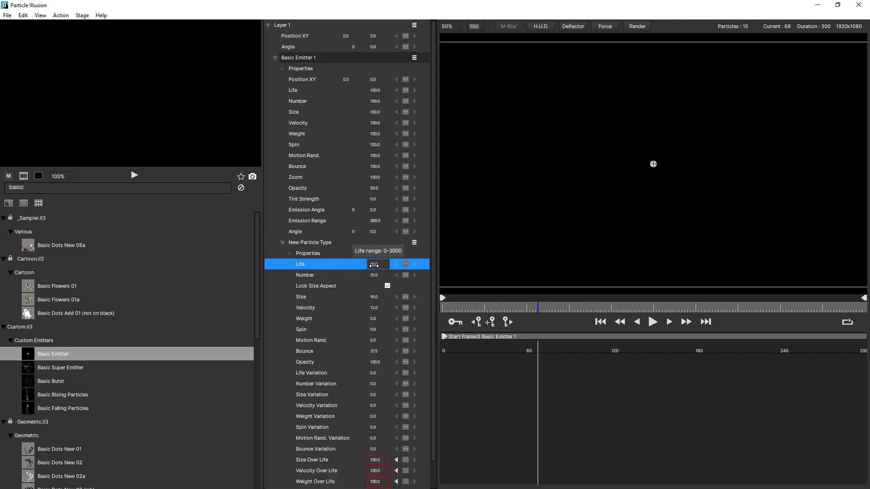
{"action": "left_click", "coordinate": [396, 265]}
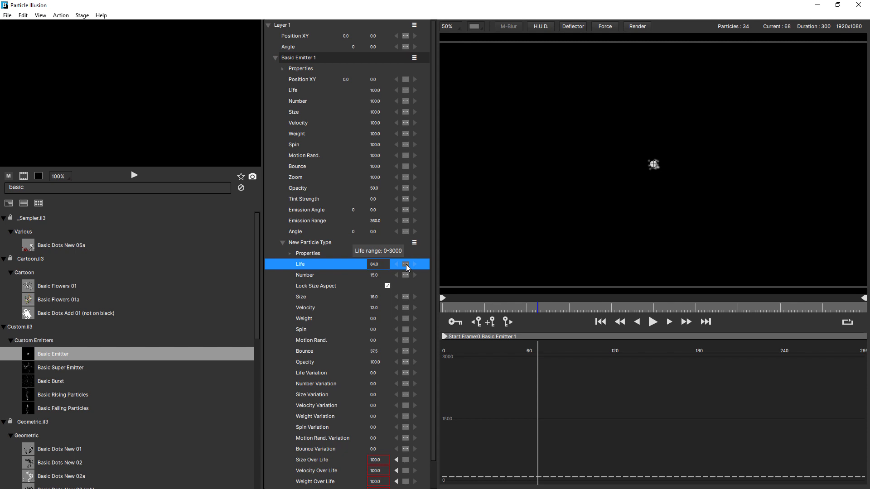
{"action": "left_click", "coordinate": [304, 275]}
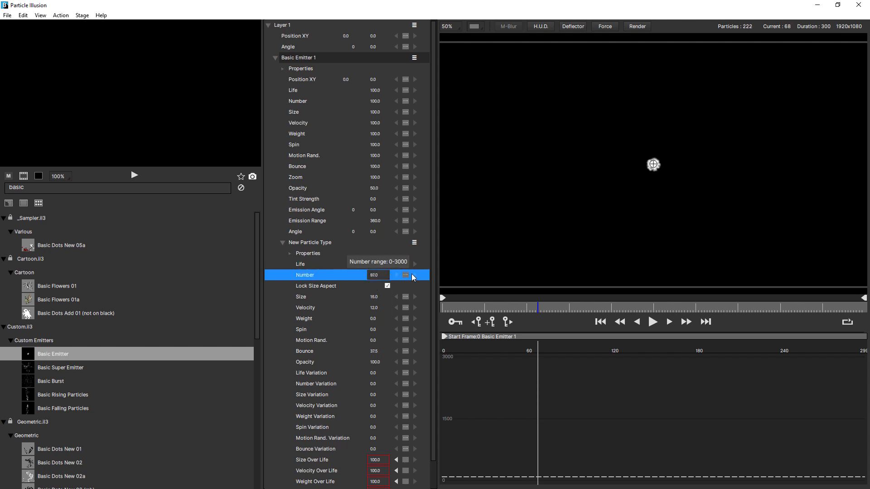
{"action": "left_click", "coordinate": [305, 307]}
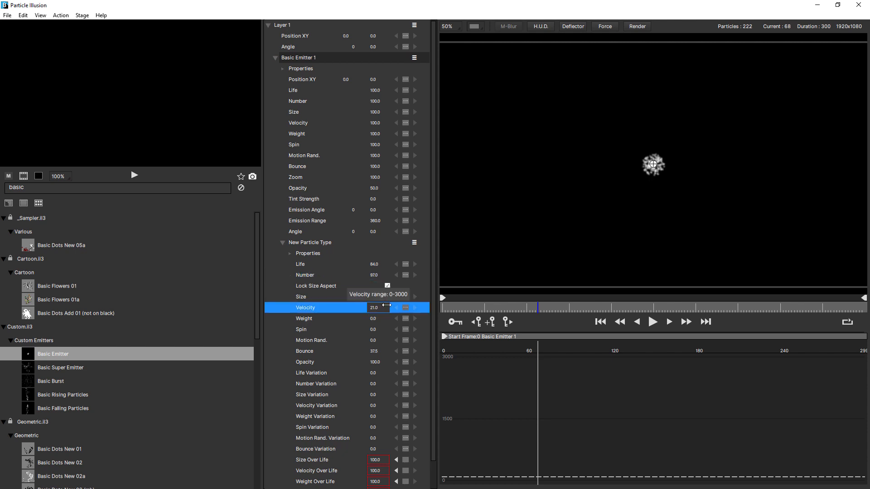
{"action": "left_click_drag", "start_coordinate": [377, 308], "coordinate": [397, 307]}
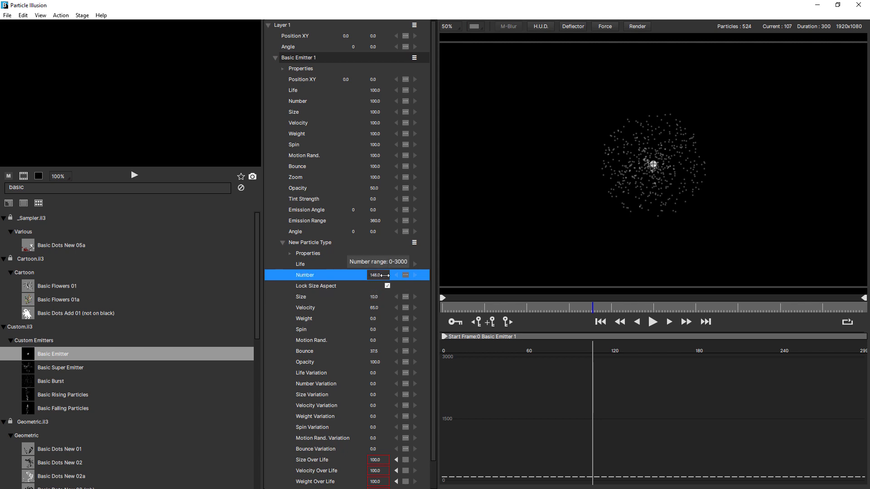
{"action": "left_click_drag", "start_coordinate": [379, 274], "coordinate": [388, 274]}
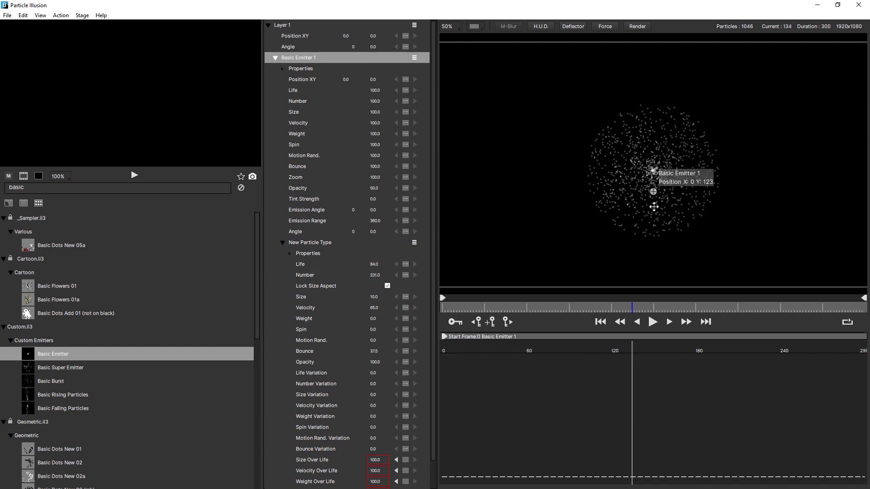
{"action": "left_click_drag", "start_coordinate": [653, 190], "coordinate": [653, 221]}
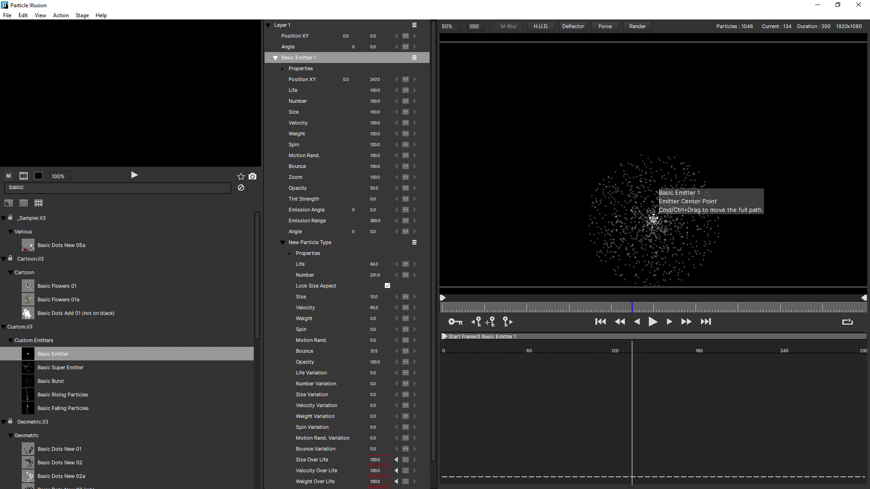
{"action": "left_click", "coordinate": [282, 243]}
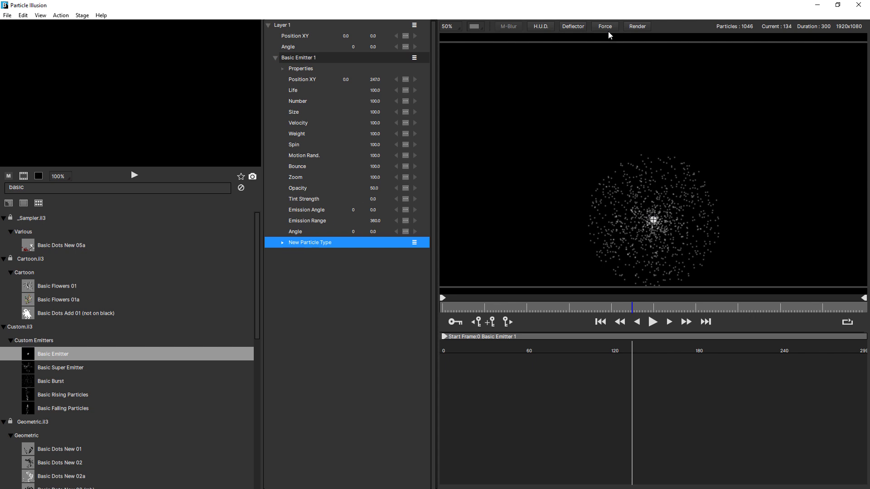
{"action": "mouse_move", "coordinate": [604, 27]}
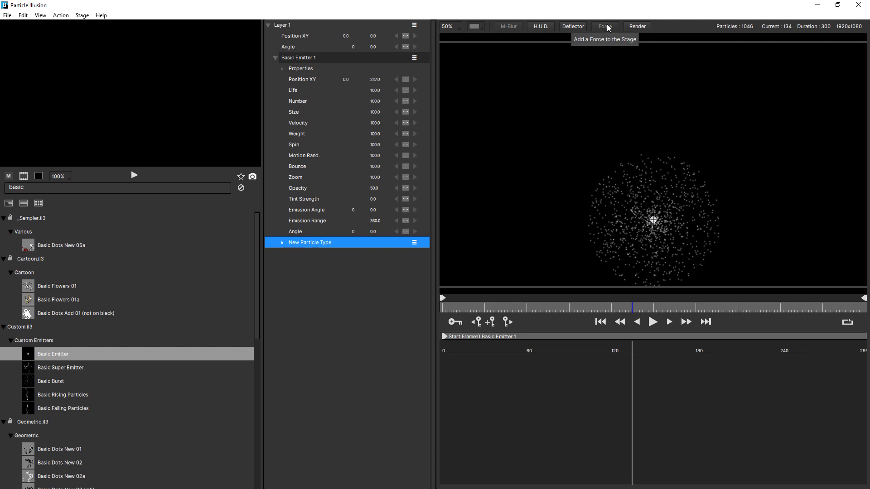
Add Force 1 and drag its area to sit just left of the emitter
{"action": "left_click", "coordinate": [604, 26]}
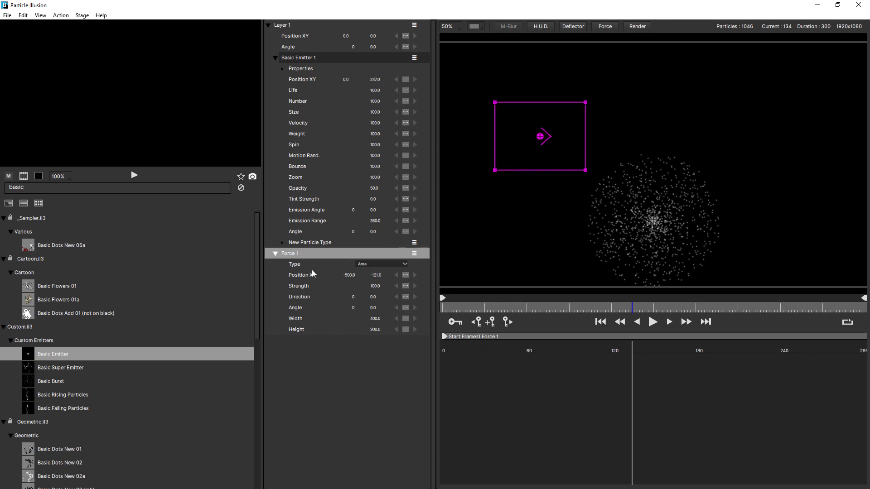
{"action": "mouse_move", "coordinate": [310, 319]}
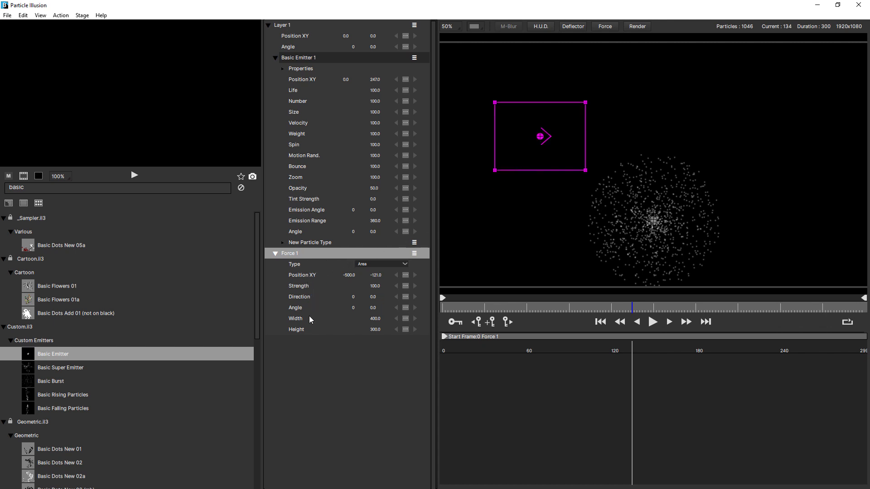
{"action": "mouse_move", "coordinate": [310, 336]}
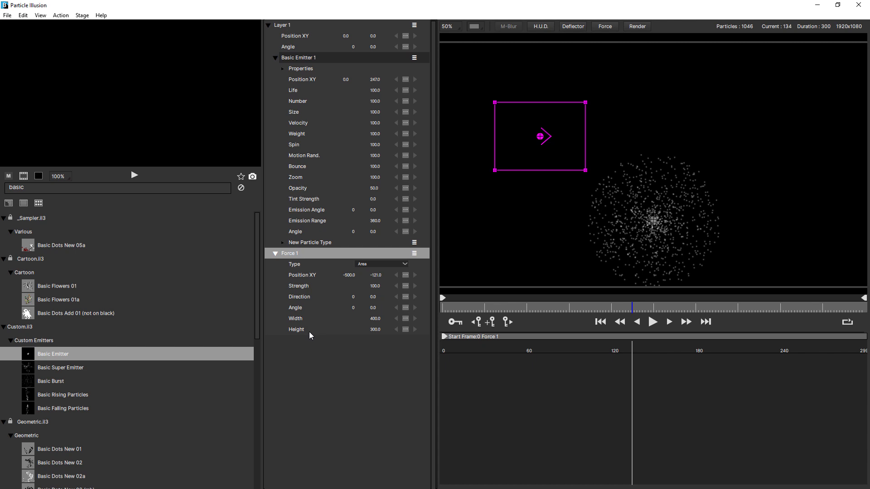
{"action": "mouse_move", "coordinate": [650, 195]}
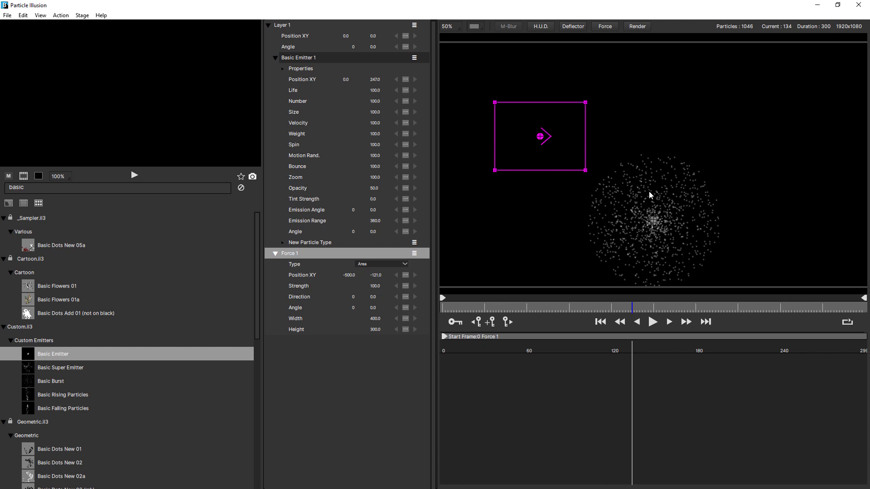
{"action": "mouse_move", "coordinate": [620, 166]}
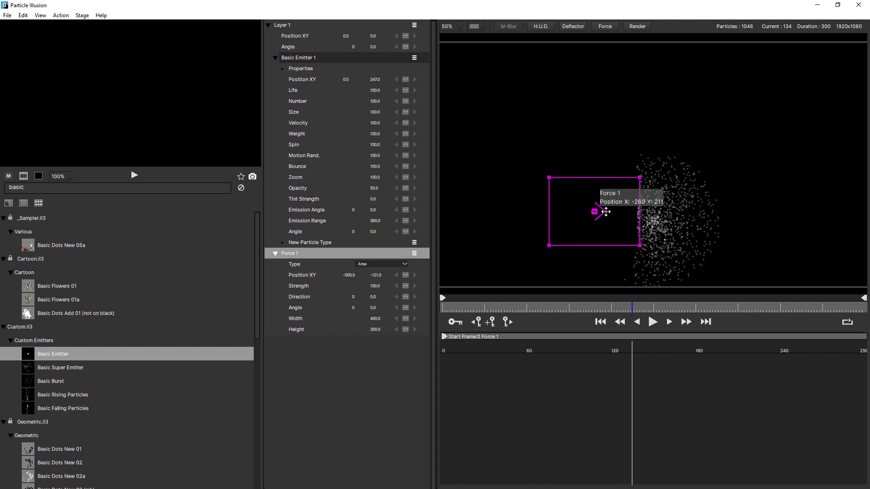
{"action": "left_click_drag", "start_coordinate": [593, 212], "coordinate": [638, 219]}
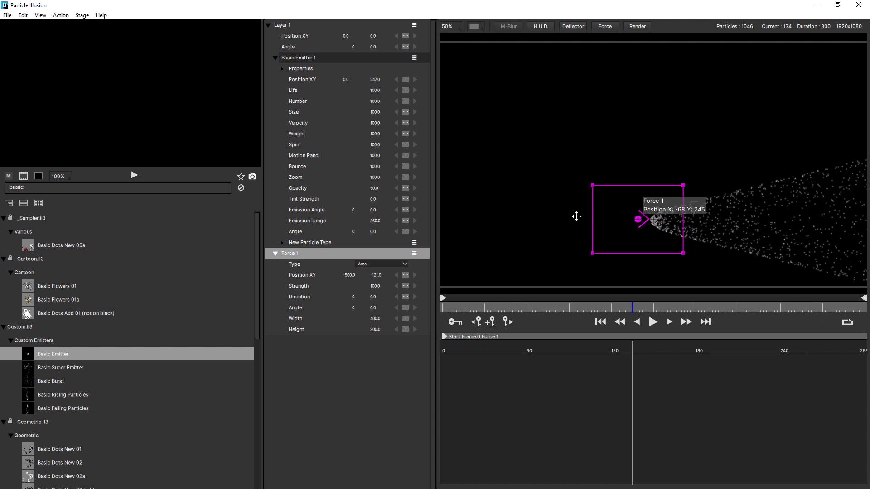
{"action": "left_click_drag", "start_coordinate": [638, 219], "coordinate": [594, 219]}
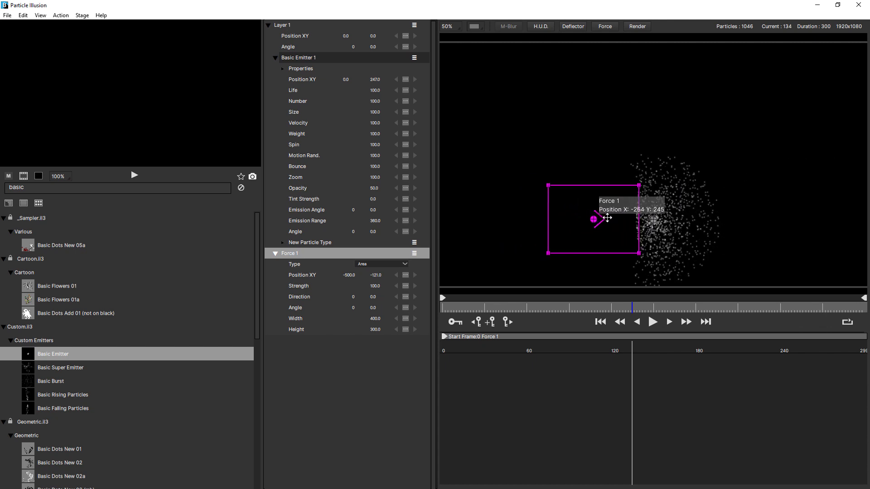
{"action": "left_click_drag", "start_coordinate": [594, 219], "coordinate": [616, 217]}
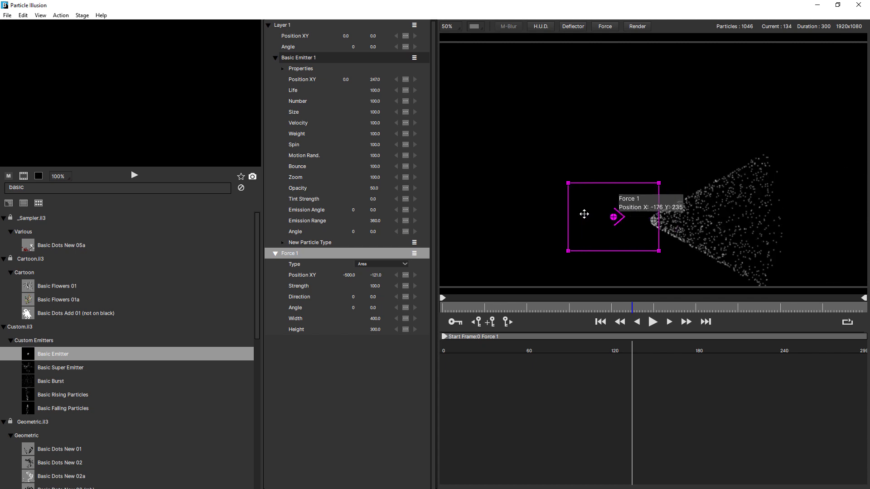
{"action": "left_click_drag", "start_coordinate": [615, 216], "coordinate": [620, 222]}
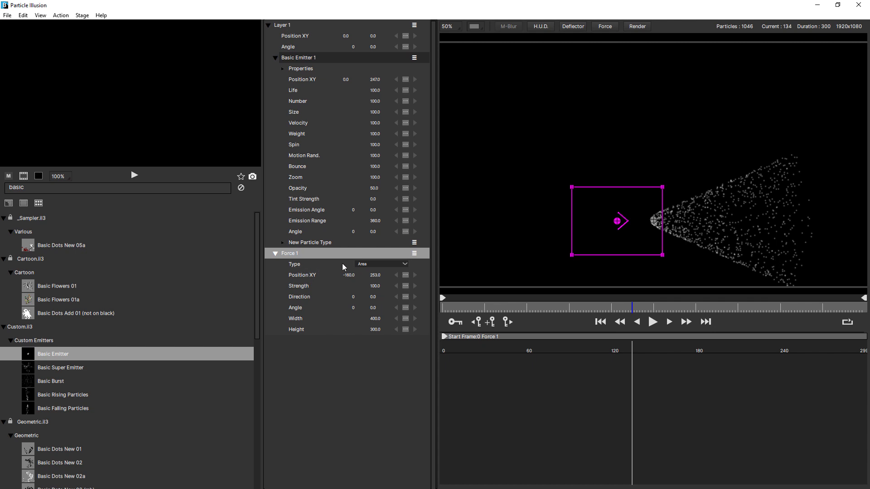
Set Force 1 Direction to 9 with Strength back at 100 and Angle left at 0
{"action": "left_click", "coordinate": [381, 264]}
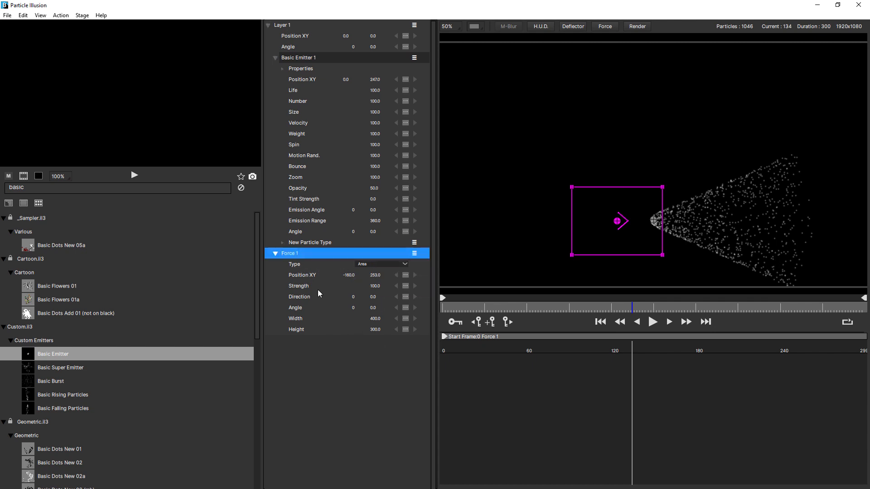
{"action": "left_click", "coordinate": [302, 275]}
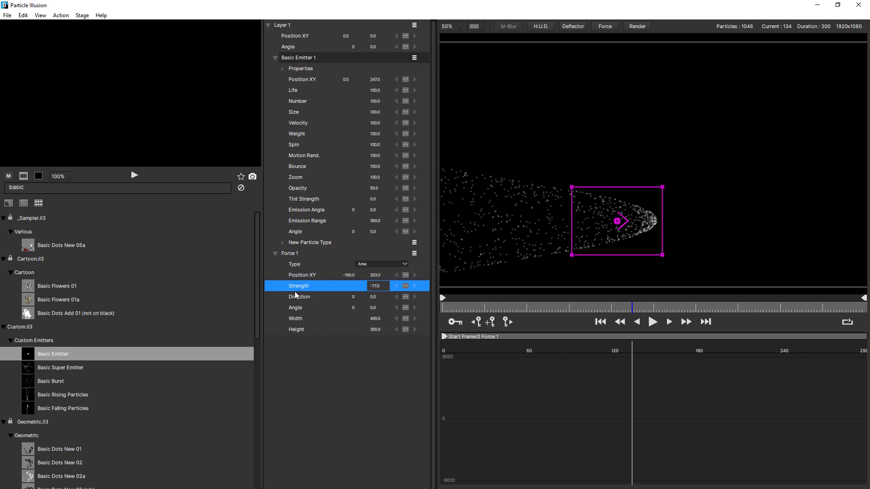
{"action": "left_click", "coordinate": [299, 297]}
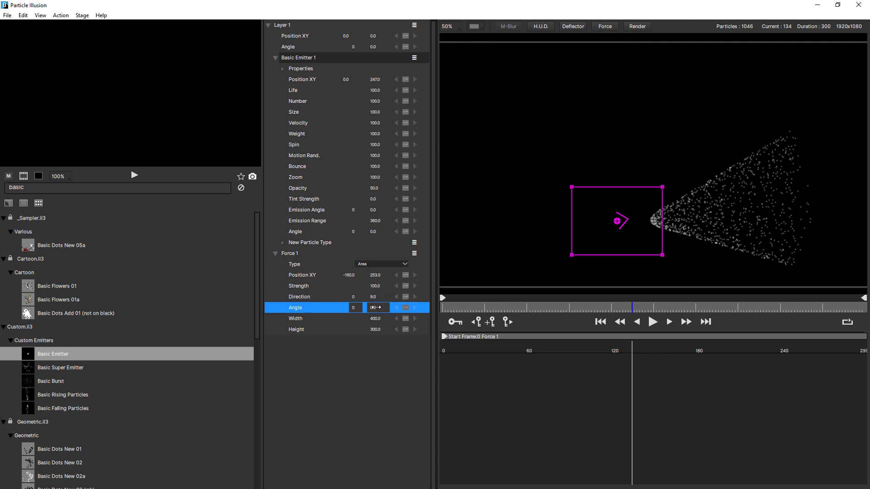
{"action": "left_click_drag", "start_coordinate": [377, 308], "coordinate": [383, 315]}
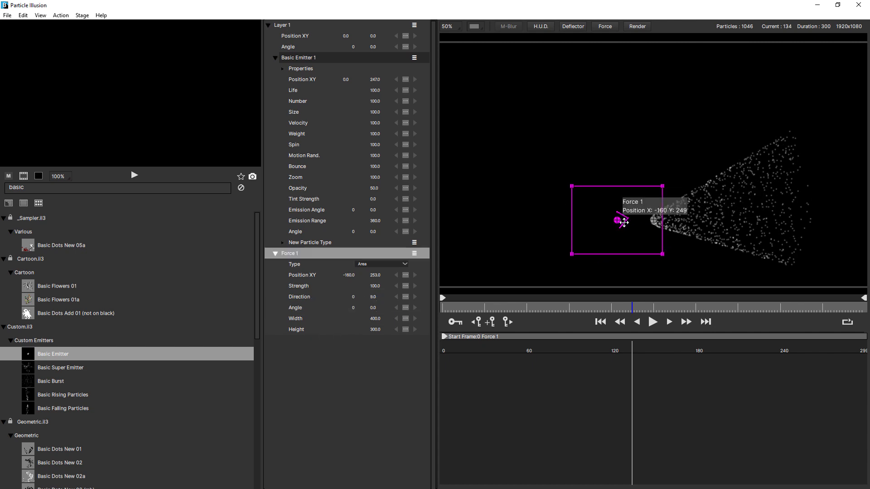
Center Force 1's area below the emitter and set its Direction to 90
{"action": "left_click_drag", "start_coordinate": [617, 221], "coordinate": [653, 230]}
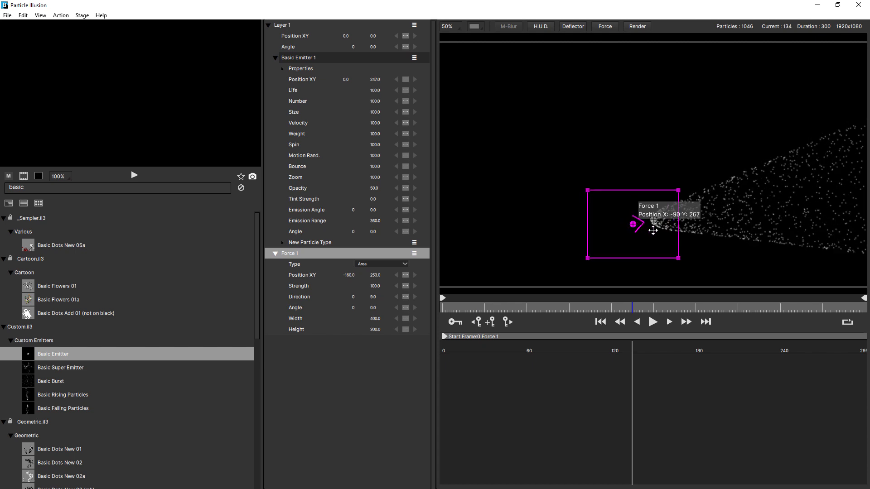
{"action": "left_click_drag", "start_coordinate": [632, 225], "coordinate": [652, 234]}
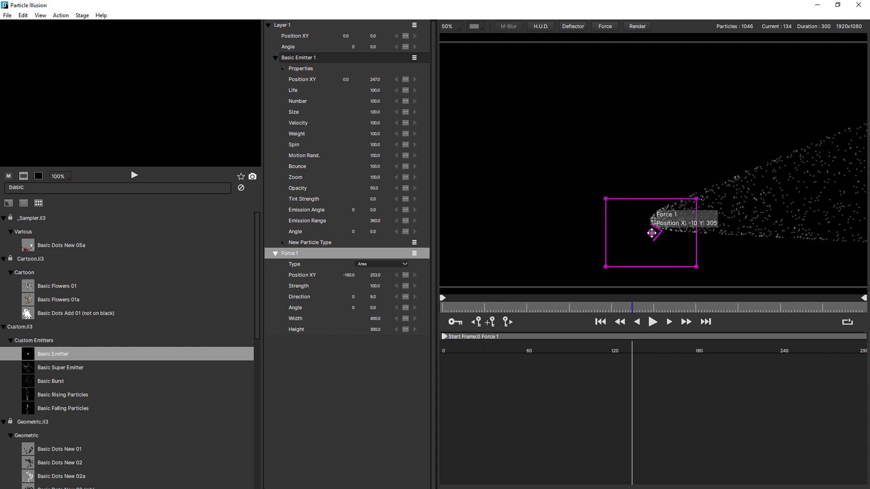
{"action": "left_click_drag", "start_coordinate": [651, 233], "coordinate": [650, 232]}
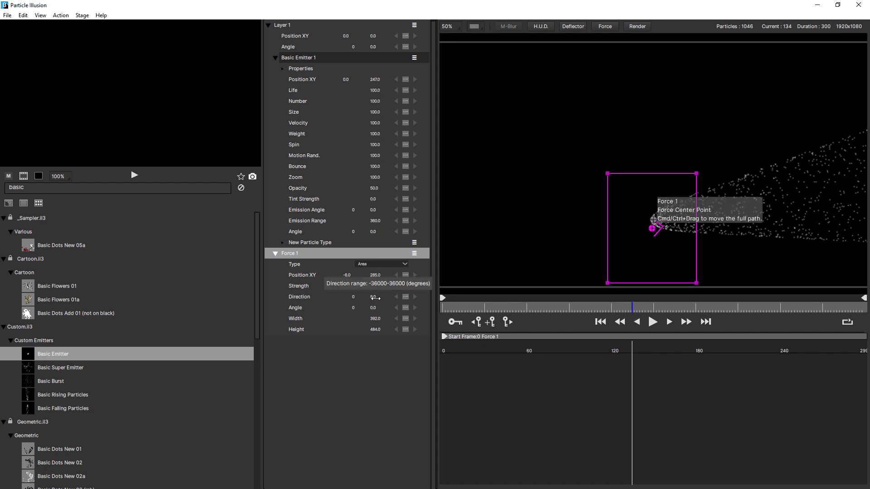
{"action": "left_click", "coordinate": [374, 296]}
{"action": "type", "text": "90"}
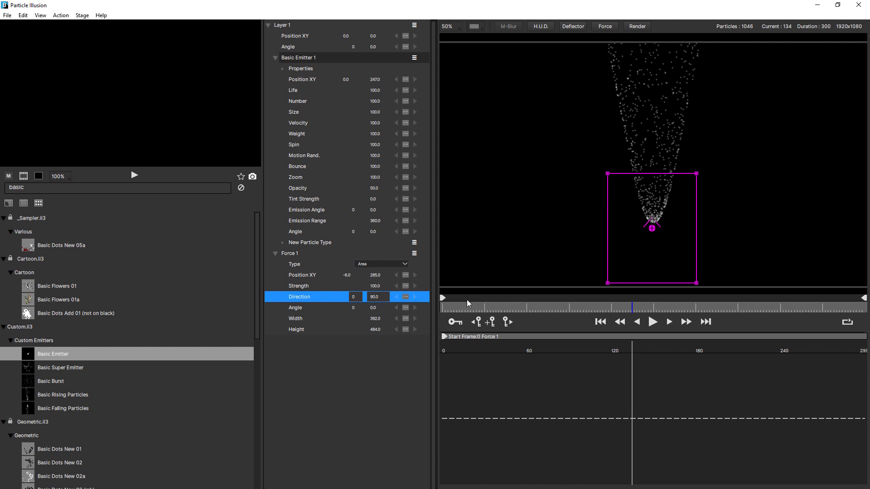
Play and stop the animation to check the upward narrowing stream
{"action": "left_click", "coordinate": [652, 321]}
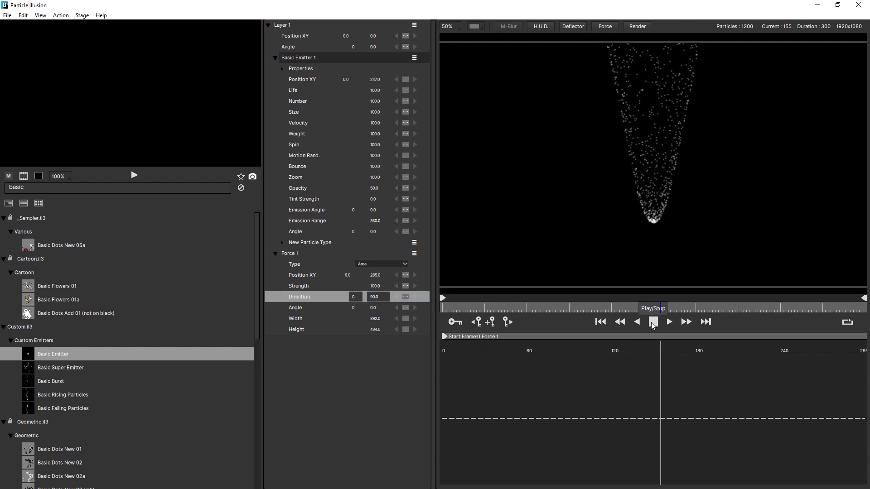
{"action": "left_click", "coordinate": [669, 321]}
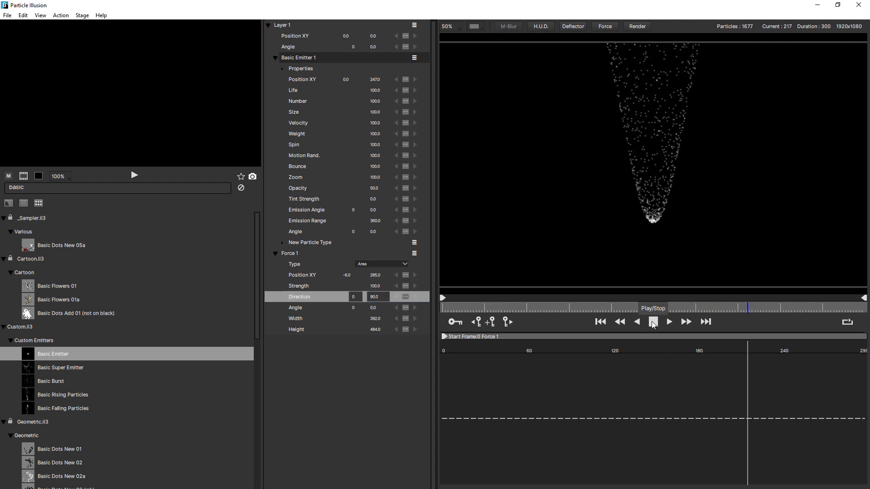
{"action": "left_click", "coordinate": [668, 322]}
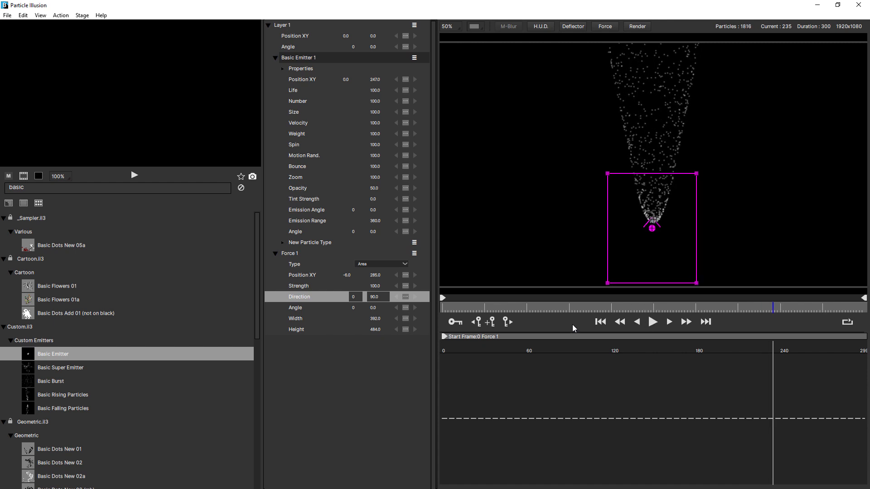
{"action": "mouse_move", "coordinate": [458, 338]}
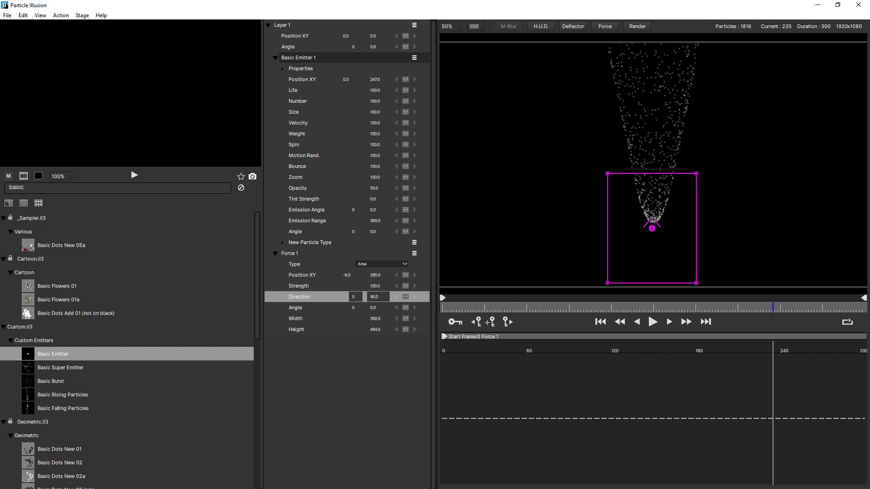
{"action": "left_click", "coordinate": [39, 15]}
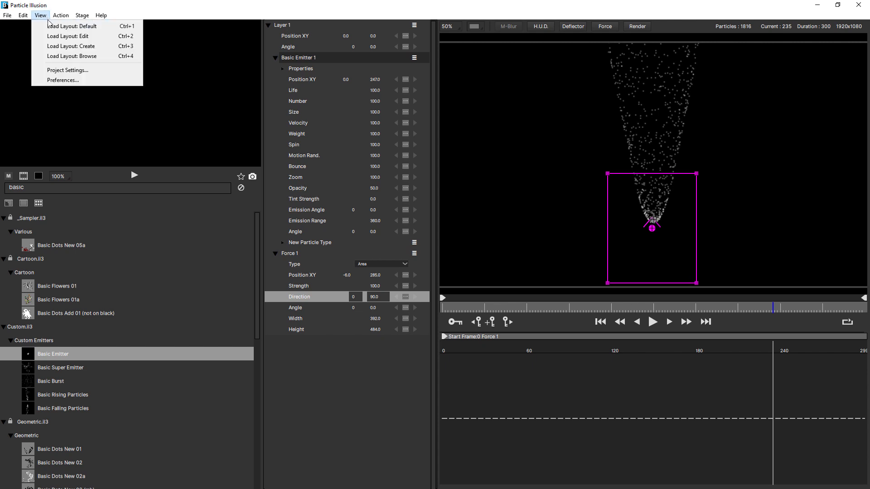
{"action": "left_click", "coordinate": [40, 15]}
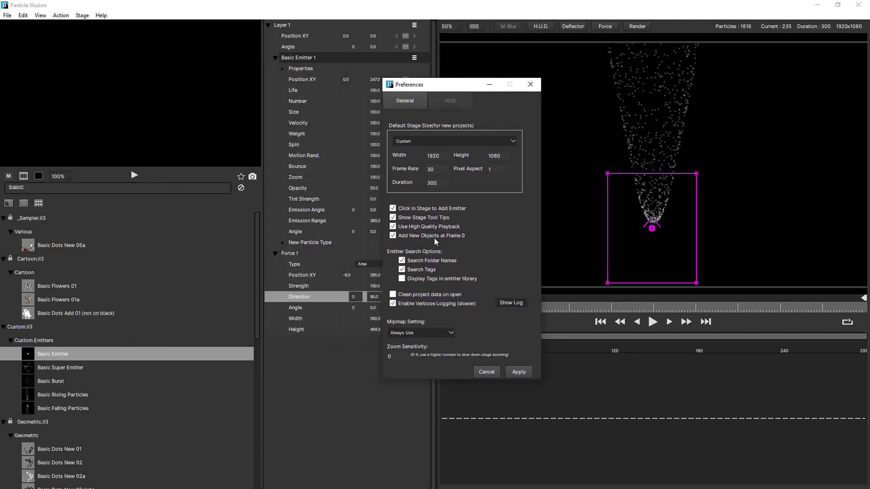
{"action": "mouse_move", "coordinate": [511, 350]}
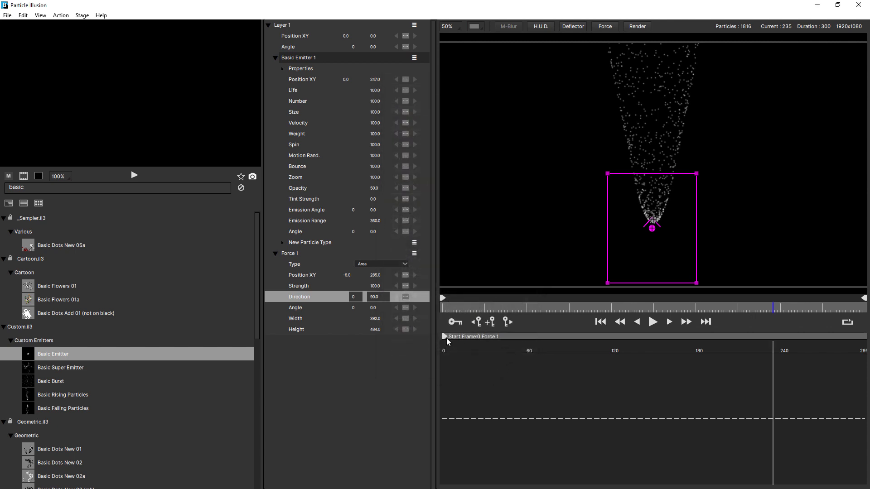
Delay Force 1's Start Frame to 101 and replay the animation from the start
{"action": "left_click_drag", "start_coordinate": [448, 337], "coordinate": [586, 337]}
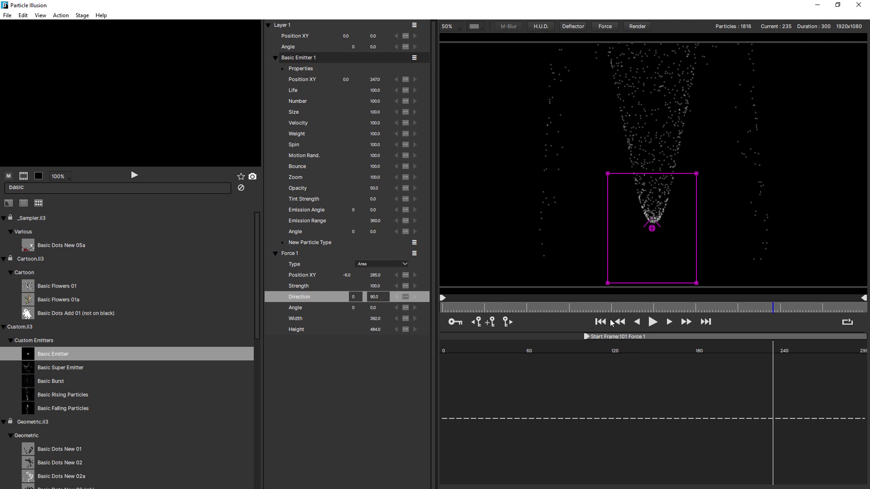
{"action": "left_click", "coordinate": [600, 322]}
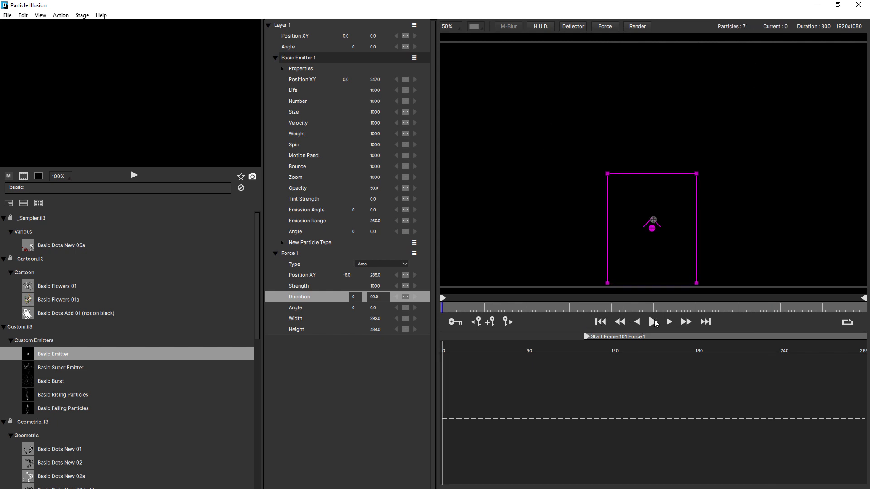
{"action": "left_click", "coordinate": [653, 322]}
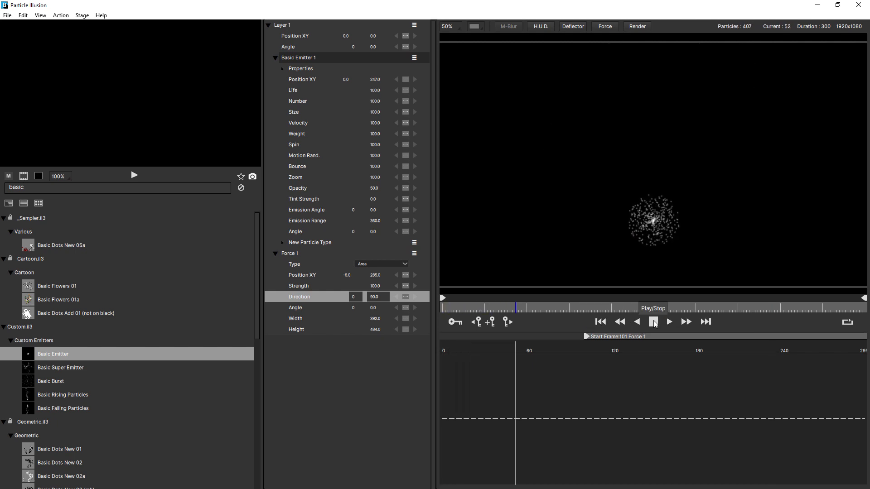
{"action": "left_click", "coordinate": [669, 322]}
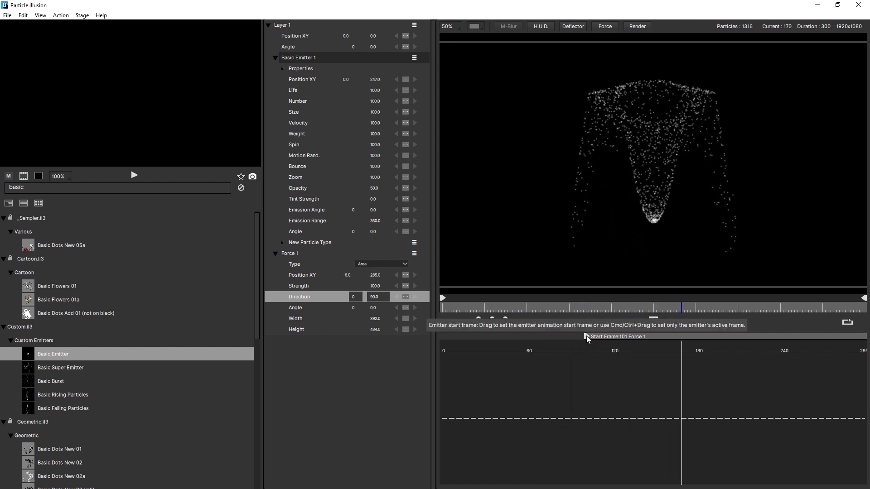
{"action": "left_click", "coordinate": [669, 321]}
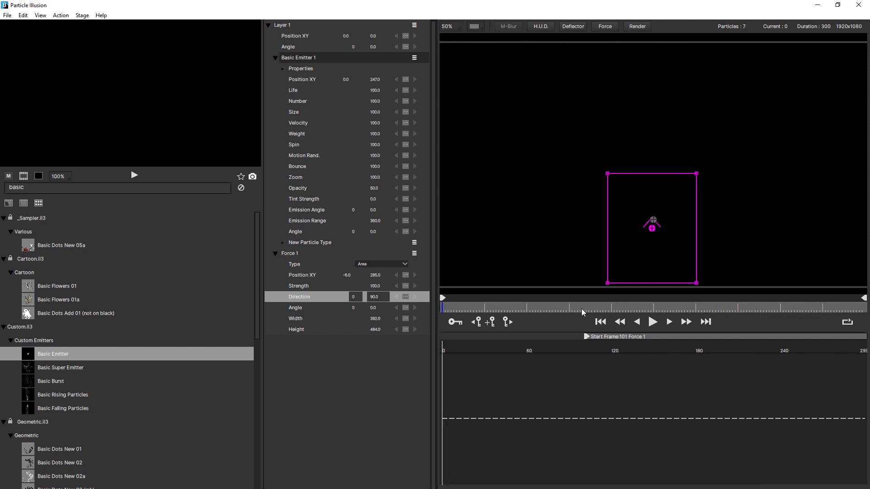
{"action": "left_click", "coordinate": [669, 322]}
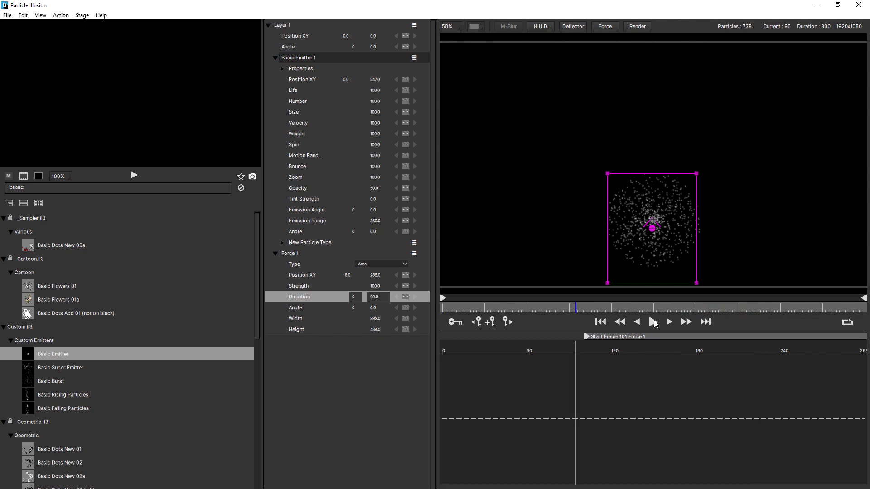
{"action": "left_click", "coordinate": [669, 322]}
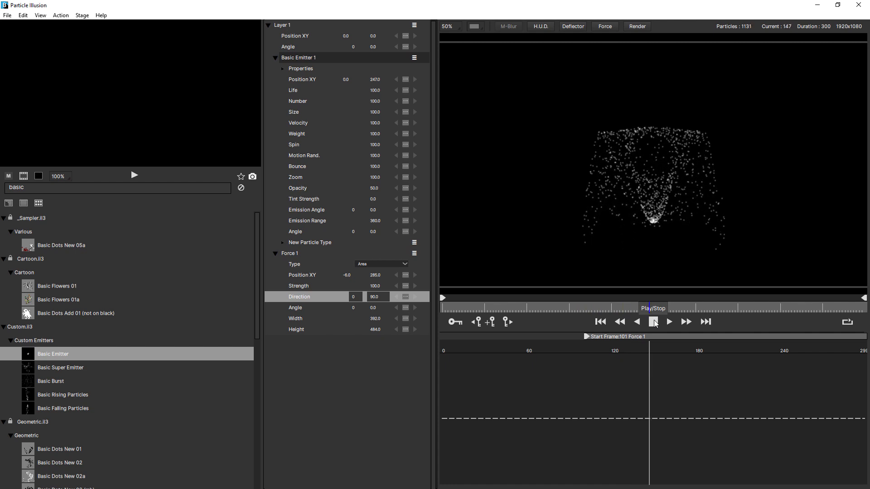
{"action": "left_click", "coordinate": [669, 322]}
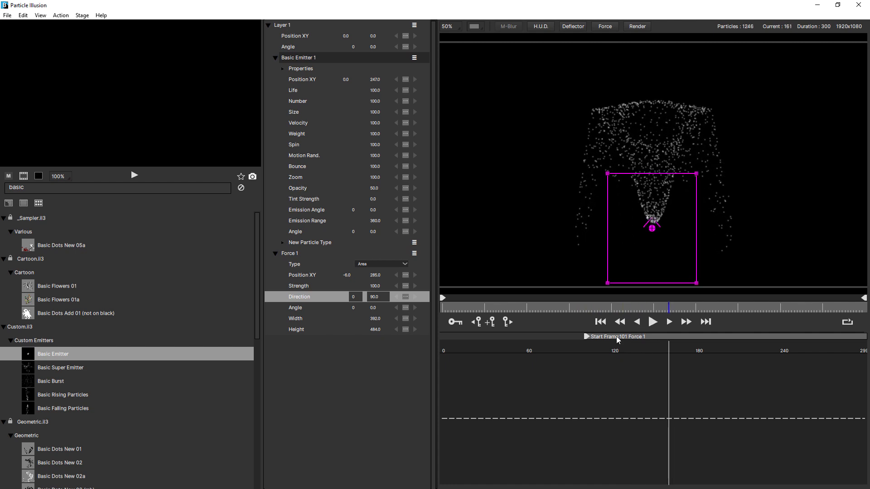
{"action": "mouse_move", "coordinate": [482, 314]}
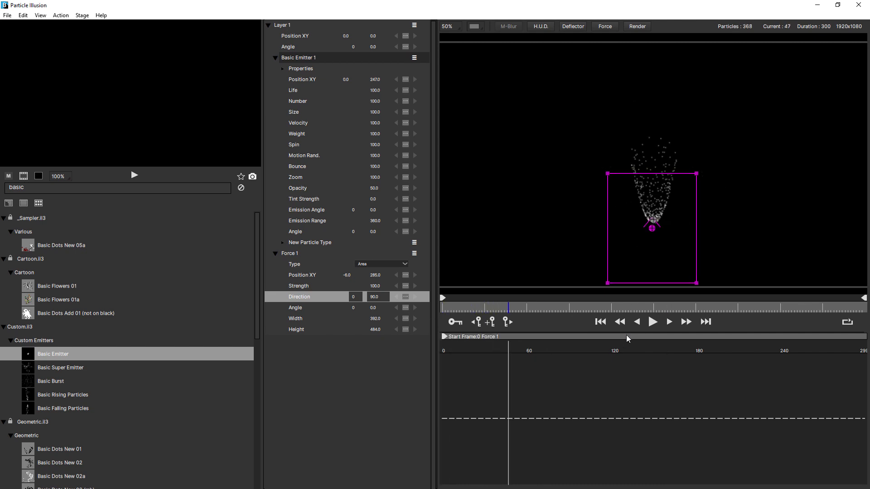
{"action": "mouse_move", "coordinate": [653, 322]}
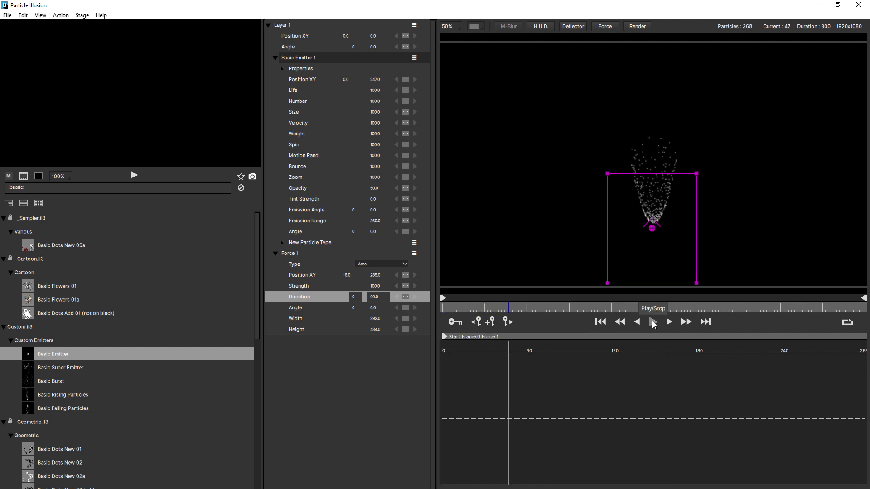
Preview with the force starting at frame 0, then move the emitter lower
{"action": "left_click", "coordinate": [668, 322]}
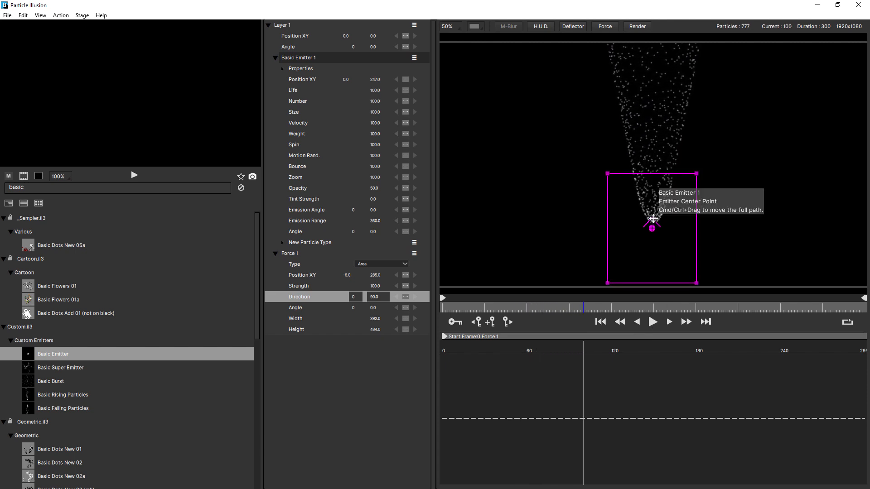
{"action": "left_click_drag", "start_coordinate": [652, 225], "coordinate": [651, 247]}
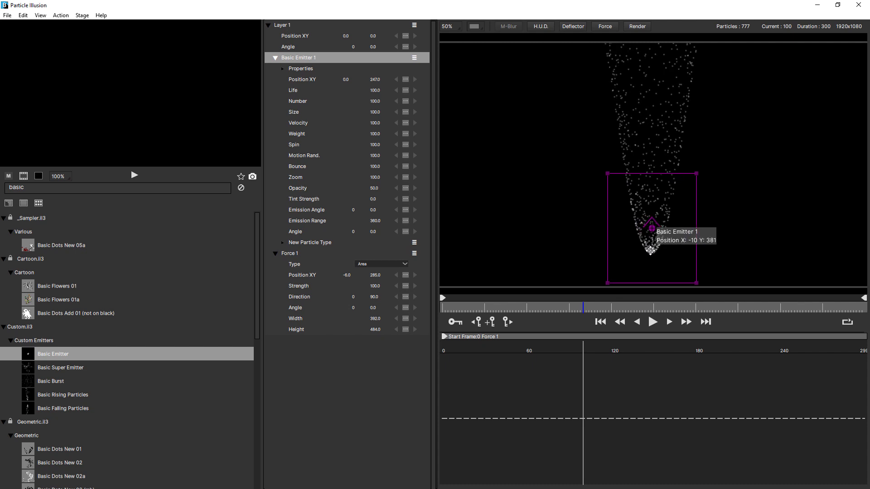
{"action": "left_click_drag", "start_coordinate": [651, 250], "coordinate": [651, 254]}
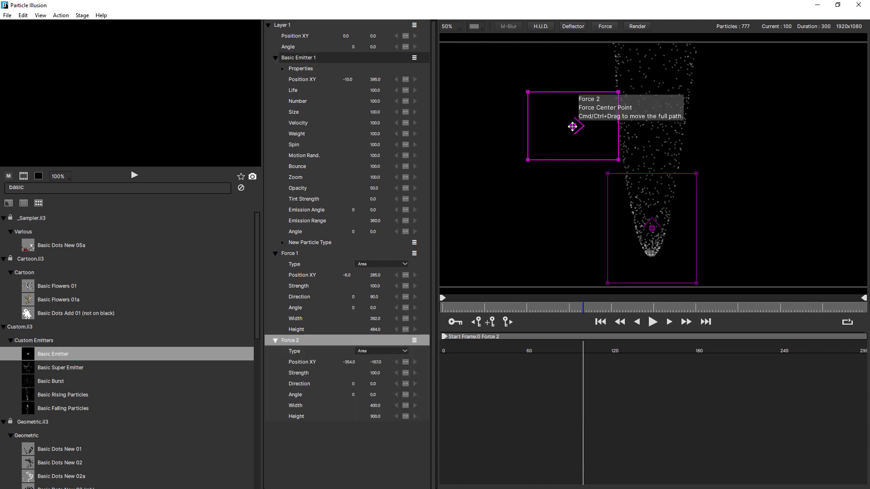
Place Force 2 across the upper stream and edit its Strength to 375
{"action": "left_click_drag", "start_coordinate": [574, 126], "coordinate": [610, 128]}
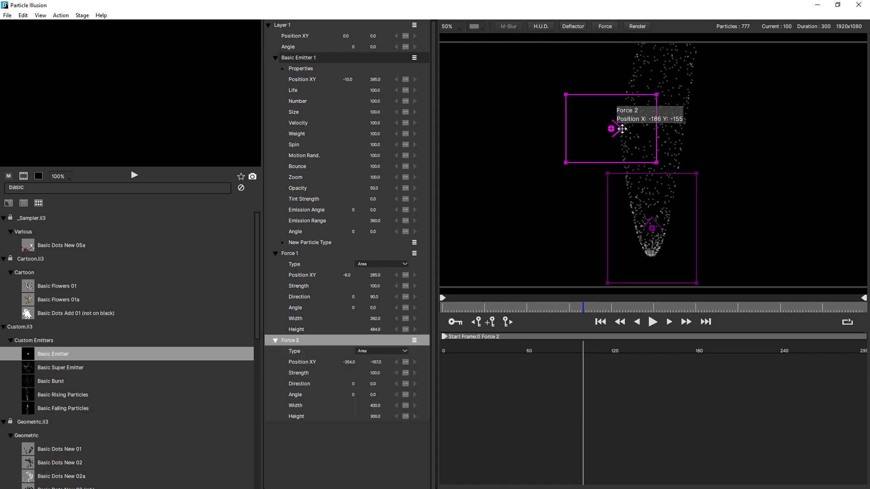
{"action": "left_click_drag", "start_coordinate": [611, 128], "coordinate": [623, 135]}
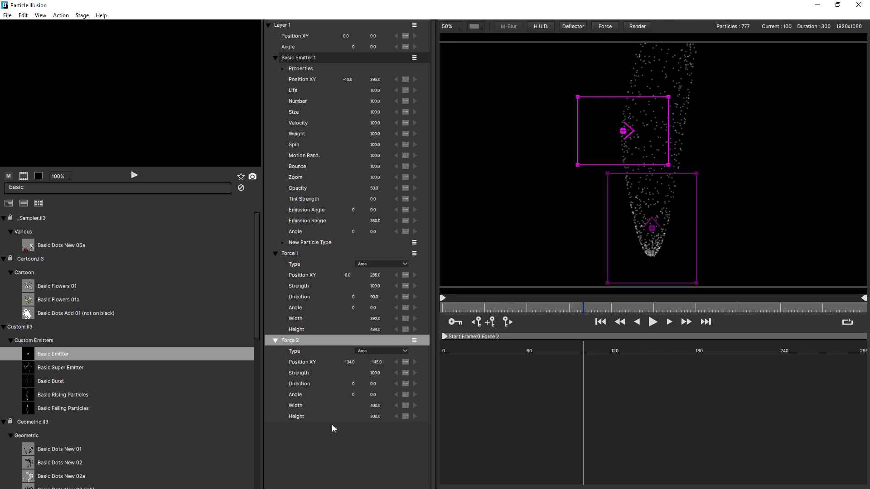
{"action": "left_click", "coordinate": [298, 373]}
{"action": "type", "text": "375"}
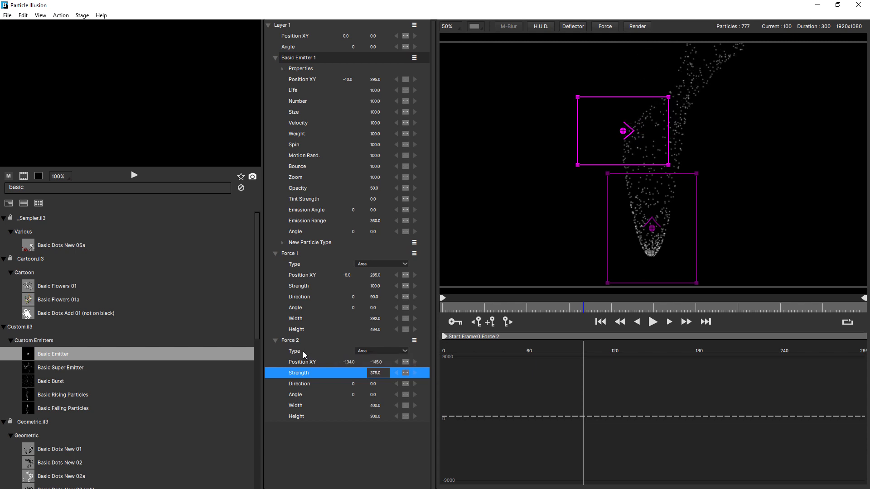
Make Force 2 a Grid force over the stream, enlarged to about 466 by 330
{"action": "left_click", "coordinate": [382, 350]}
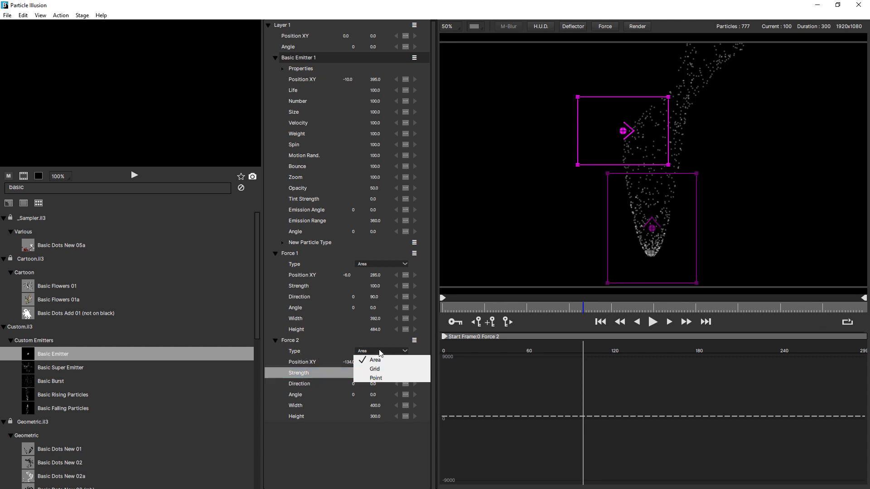
{"action": "mouse_move", "coordinate": [375, 369]}
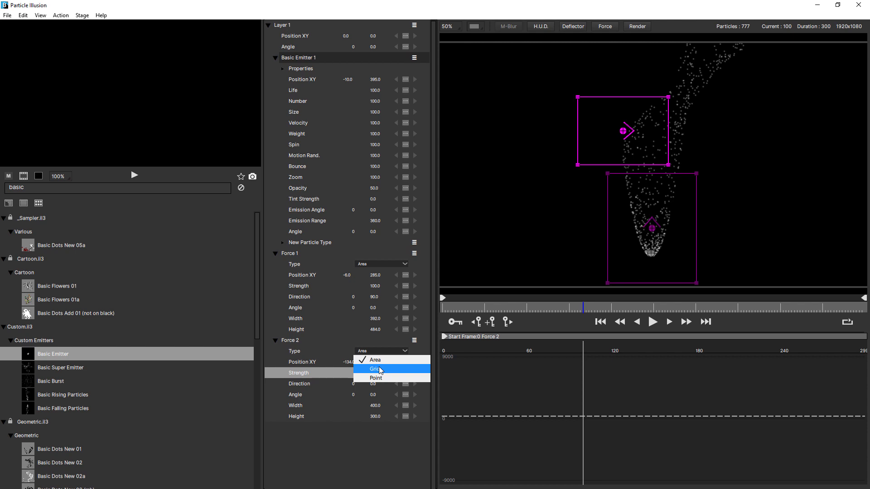
{"action": "left_click", "coordinate": [376, 369]}
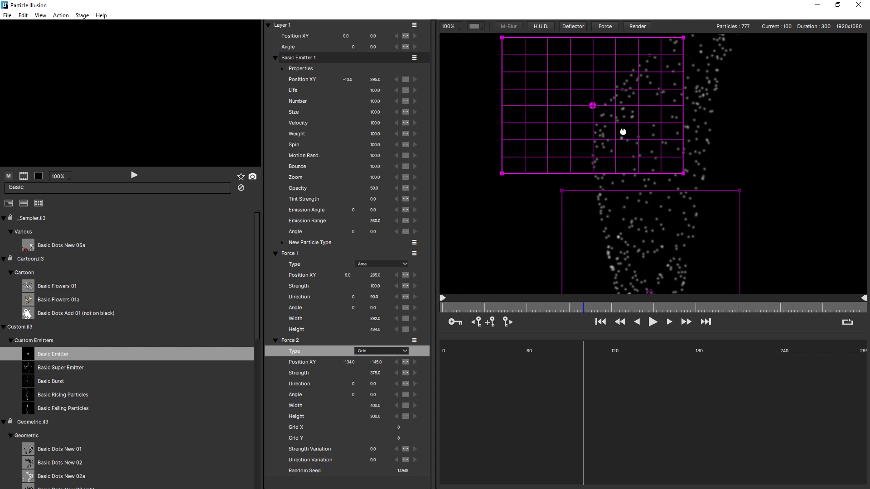
{"action": "left_click_drag", "start_coordinate": [593, 106], "coordinate": [616, 144]}
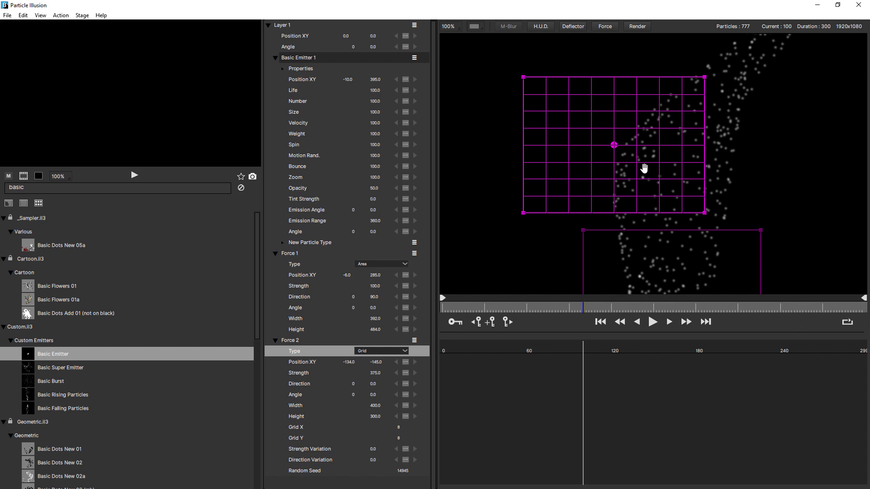
{"action": "mouse_move", "coordinate": [561, 107]}
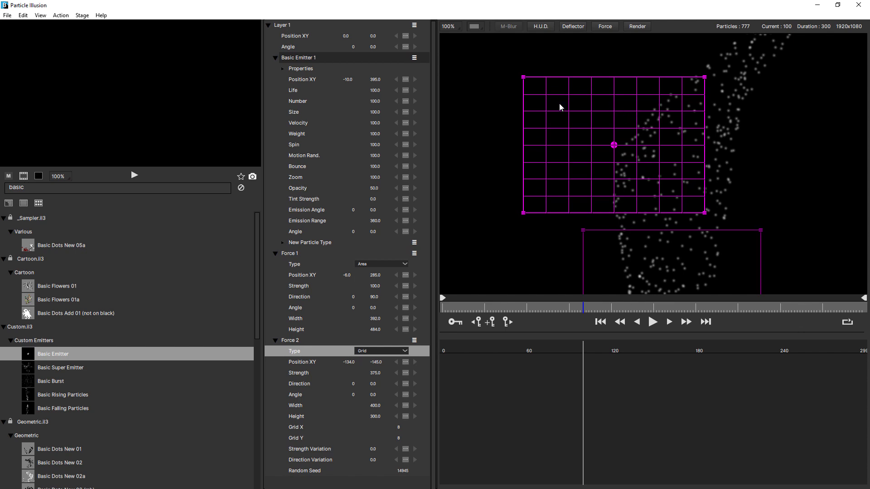
{"action": "mouse_move", "coordinate": [525, 77]}
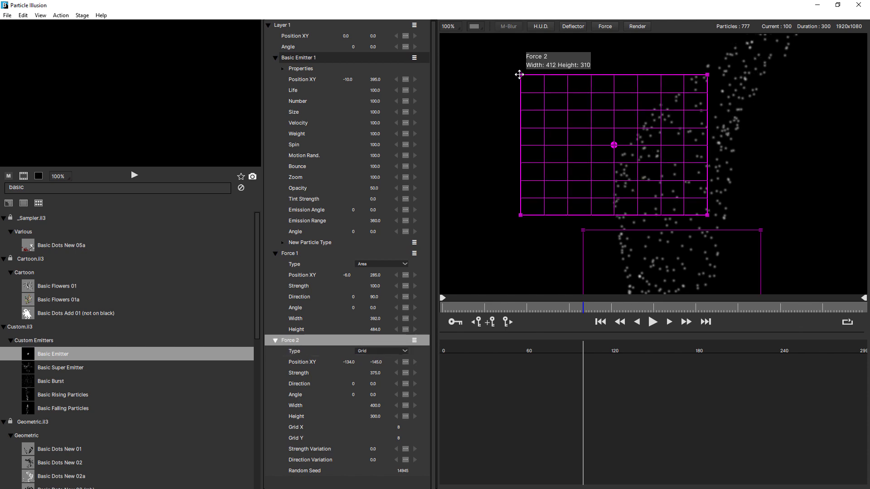
{"action": "left_click_drag", "start_coordinate": [520, 75], "coordinate": [511, 69]}
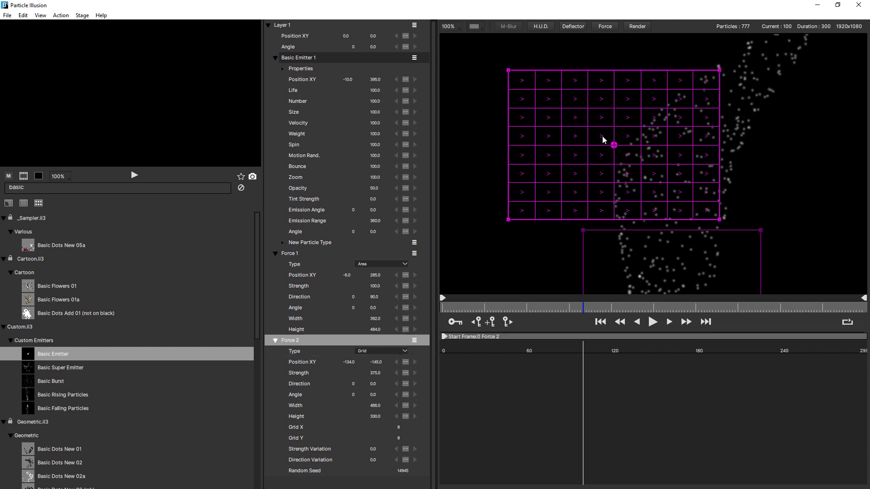
{"action": "mouse_move", "coordinate": [553, 140]}
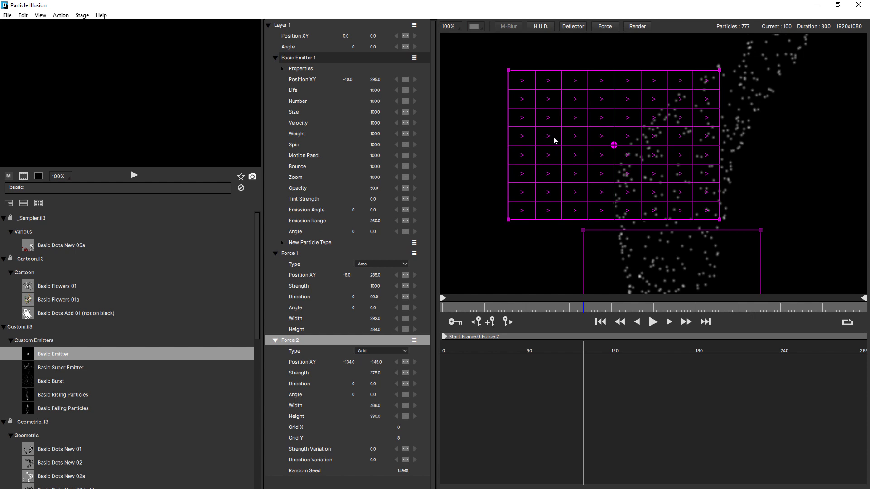
{"action": "mouse_move", "coordinate": [694, 143]}
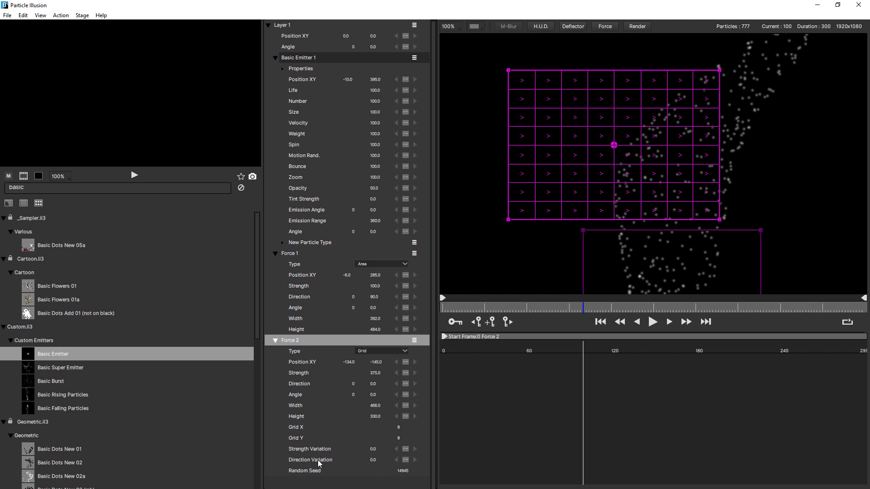
{"action": "mouse_move", "coordinate": [328, 460]}
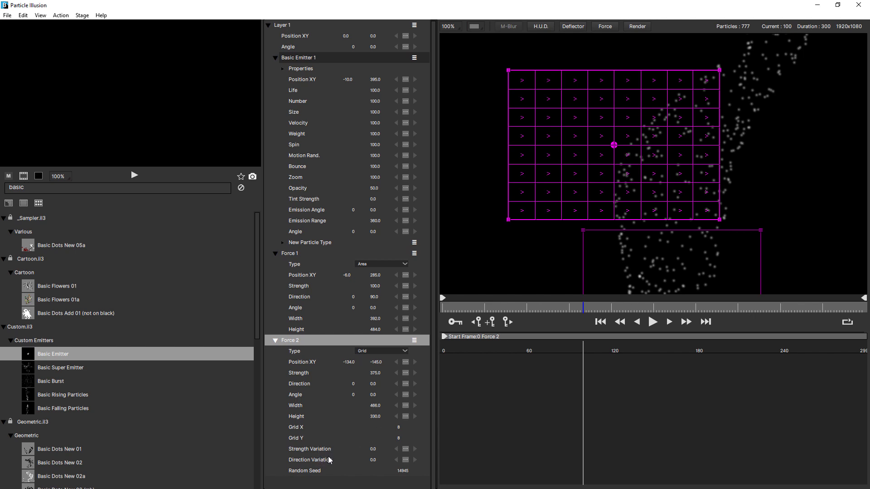
{"action": "mouse_move", "coordinate": [657, 165]}
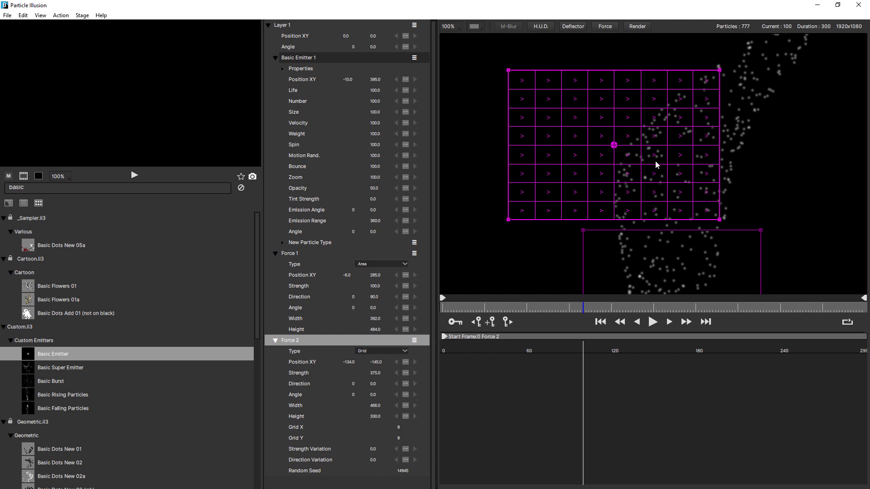
{"action": "mouse_move", "coordinate": [761, 142]}
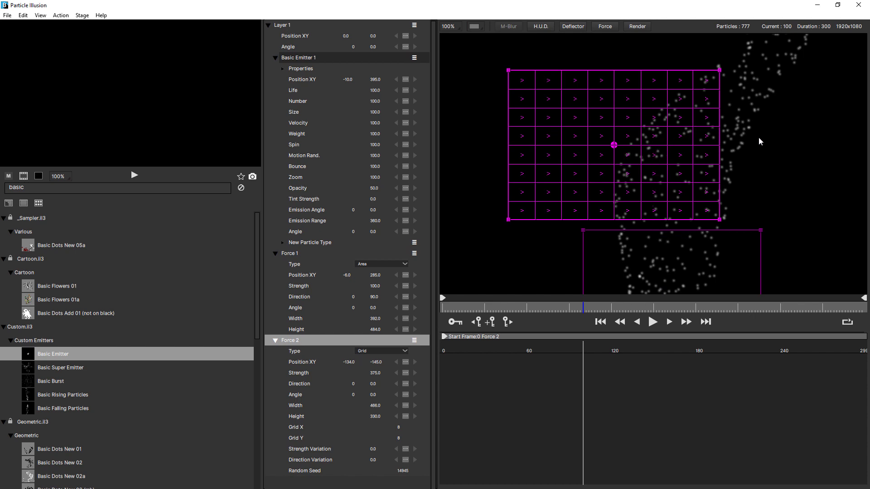
{"action": "mouse_move", "coordinate": [700, 157]}
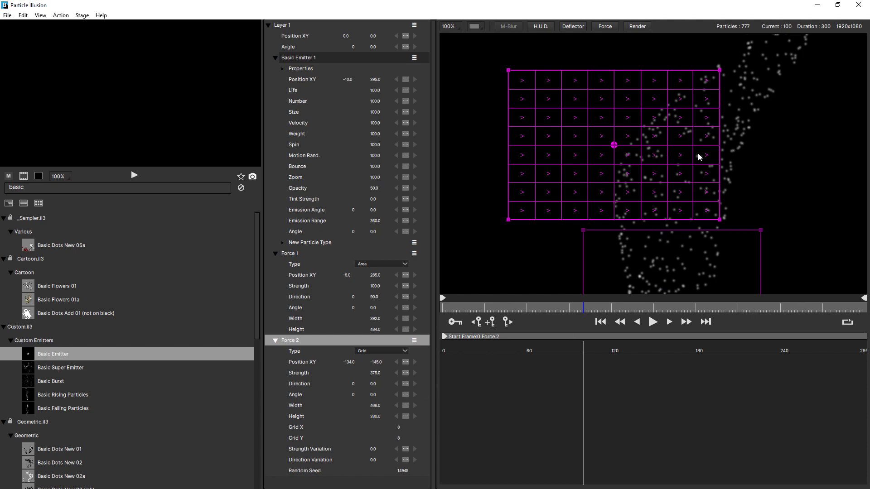
{"action": "mouse_move", "coordinate": [371, 460]}
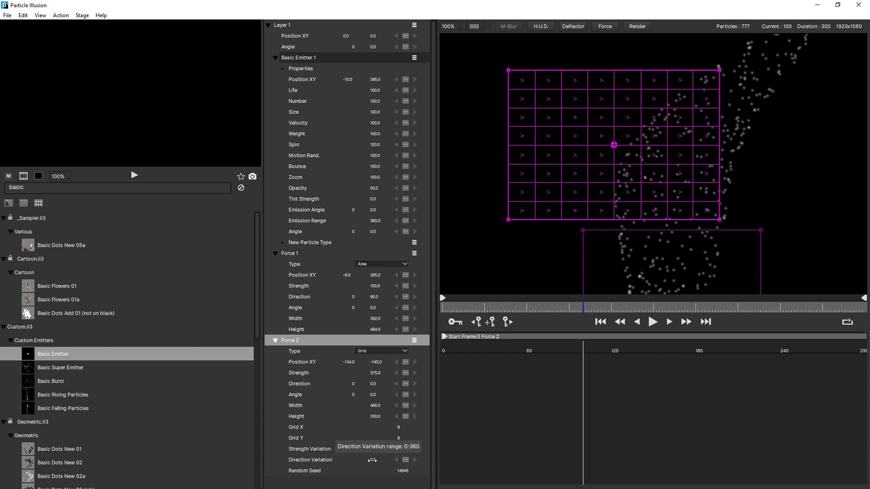
Set Force 2 Direction Variation to 234, then play and stop the preview
{"action": "left_click", "coordinate": [310, 460]}
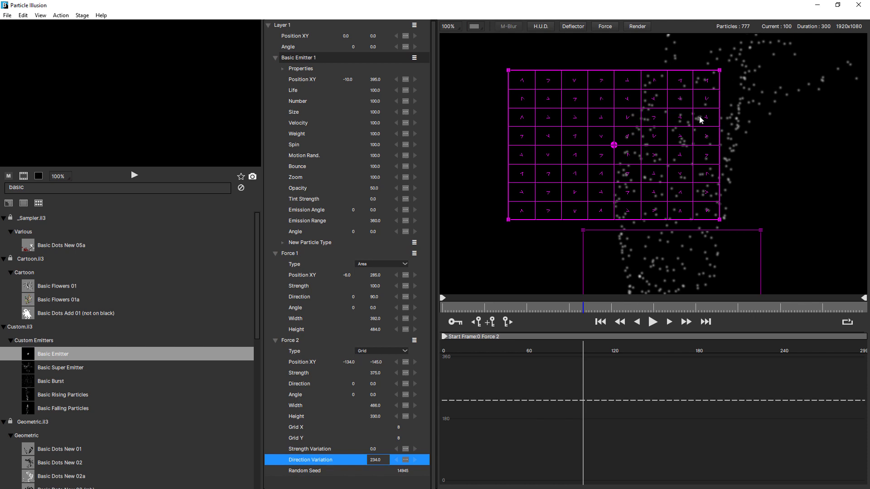
{"action": "mouse_move", "coordinate": [667, 332]}
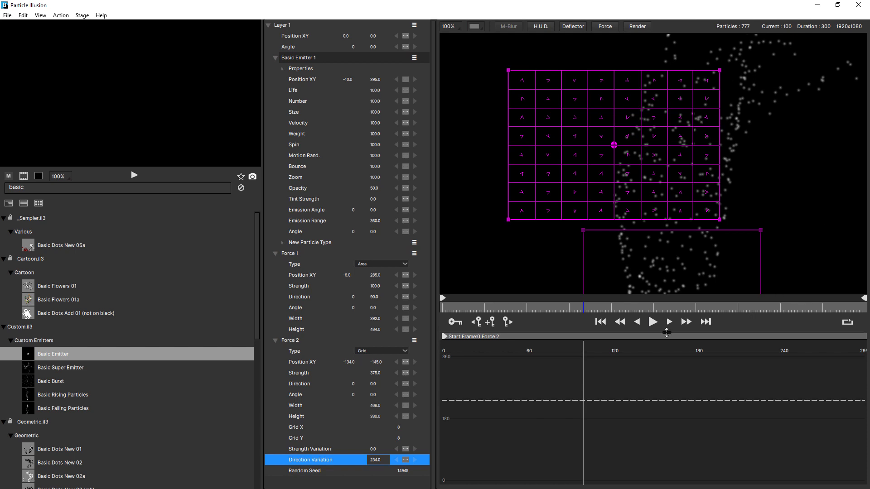
{"action": "left_click", "coordinate": [668, 322]}
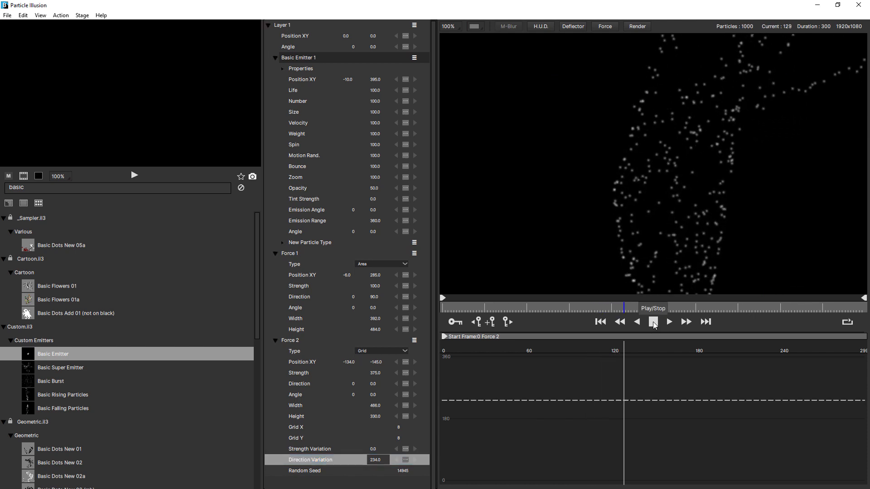
{"action": "left_click", "coordinate": [669, 322]}
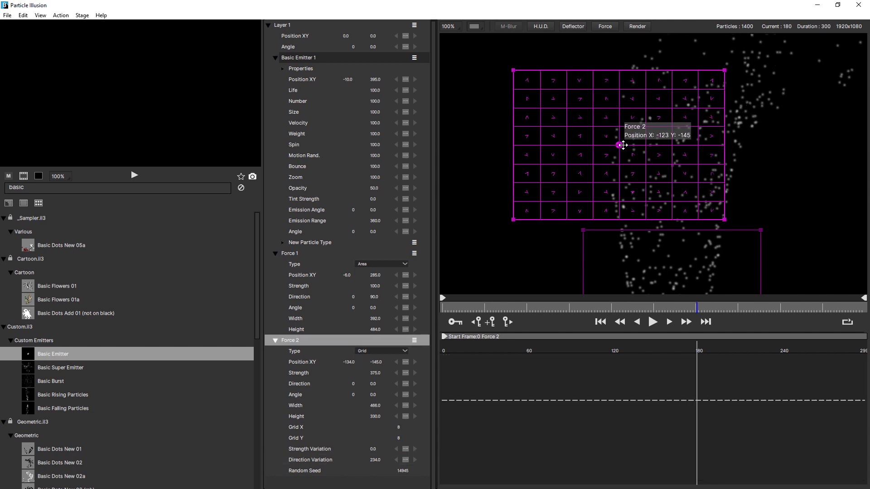
Nudge Force 2 right, set Strength Variation to 424, and play the preview
{"action": "left_click_drag", "start_coordinate": [620, 145], "coordinate": [627, 144]}
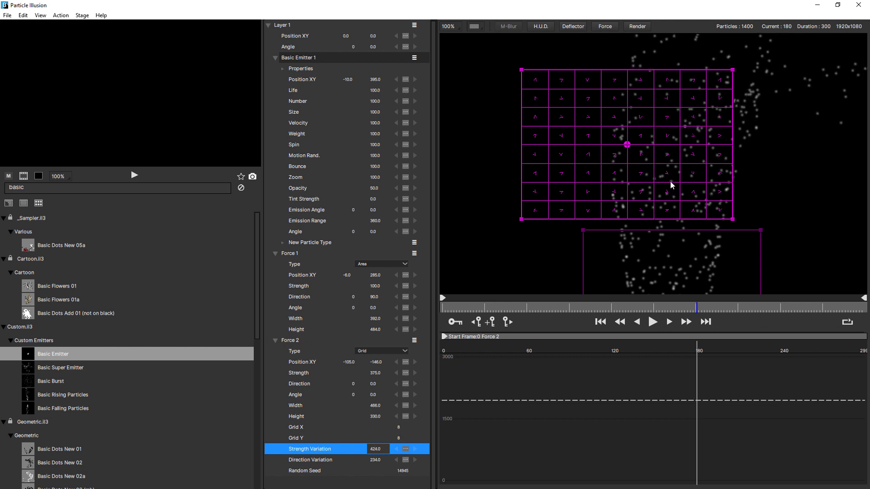
{"action": "mouse_move", "coordinate": [311, 457]}
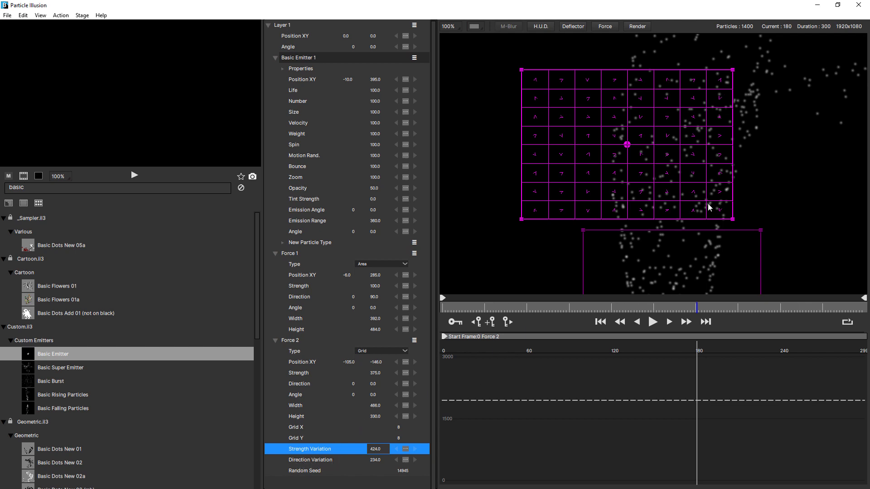
{"action": "mouse_move", "coordinate": [656, 168]}
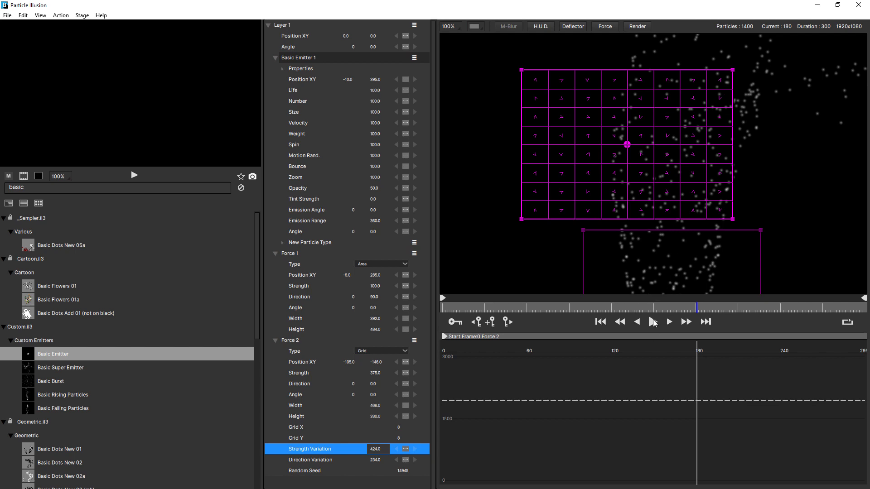
{"action": "left_click", "coordinate": [669, 322]}
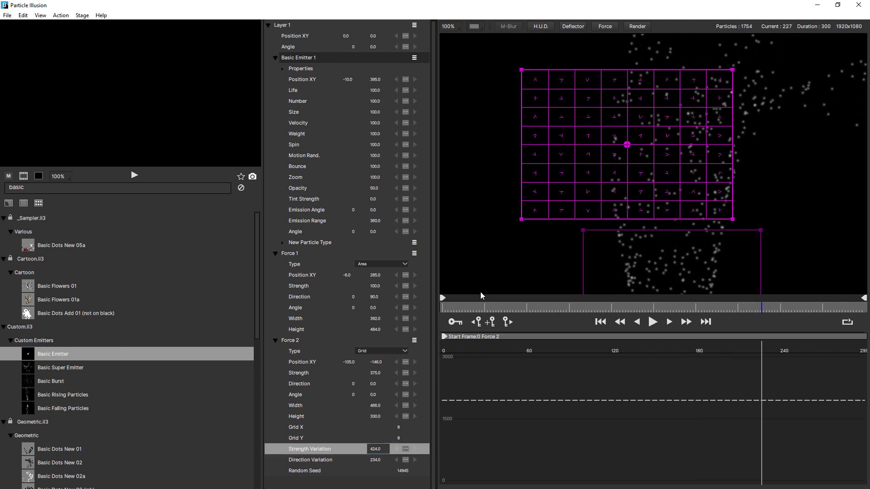
{"action": "mouse_move", "coordinate": [403, 470]}
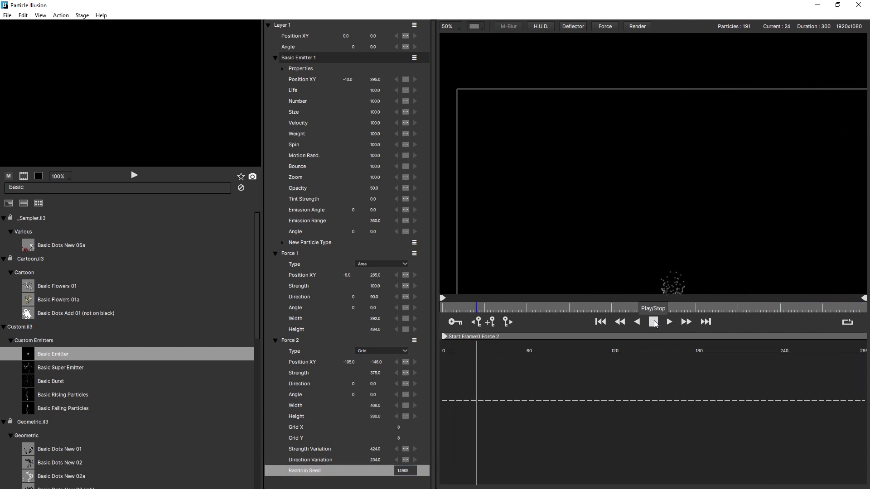
Play and stop the preview to see the grid scatter with seed 14965
{"action": "left_click", "coordinate": [669, 322]}
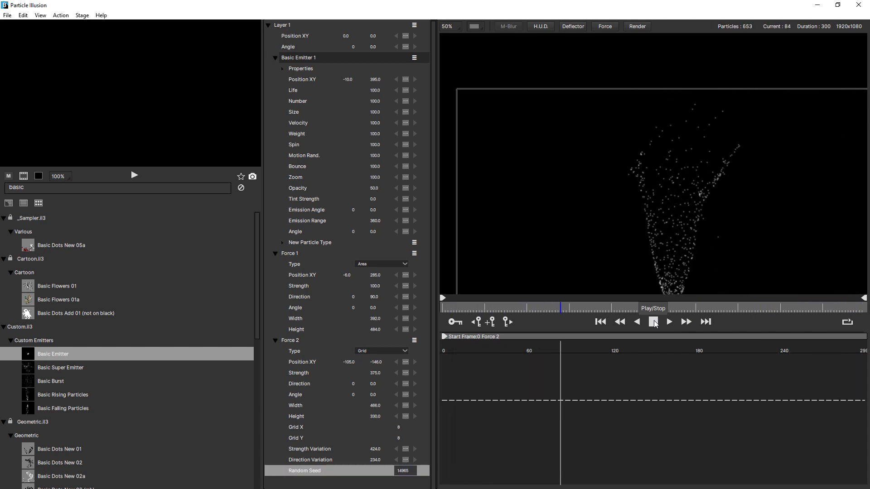
{"action": "left_click", "coordinate": [669, 321]}
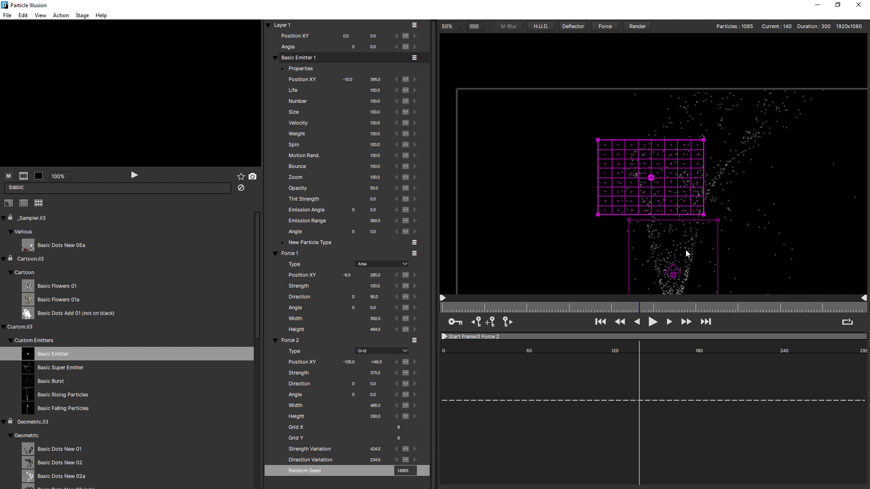
{"action": "mouse_move", "coordinate": [312, 84]}
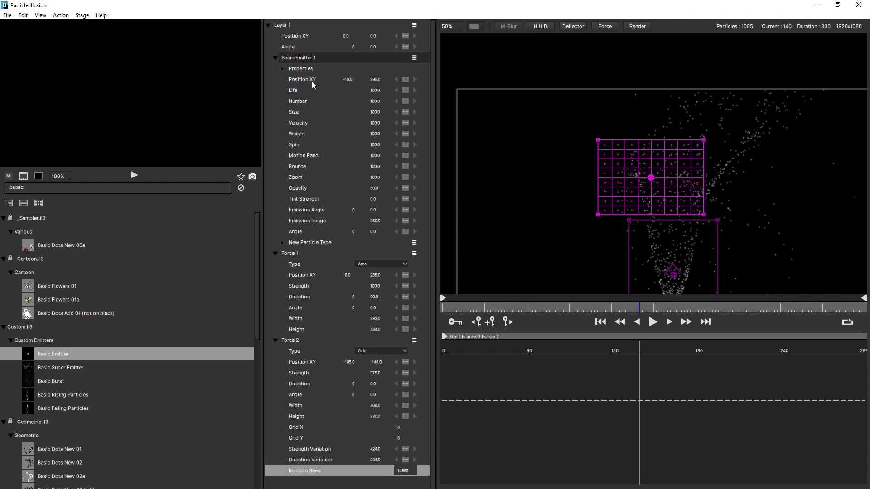
Preload 156 emitter frames, preview, then drag Force 2's grid left of the stream
{"action": "left_click", "coordinate": [283, 68]}
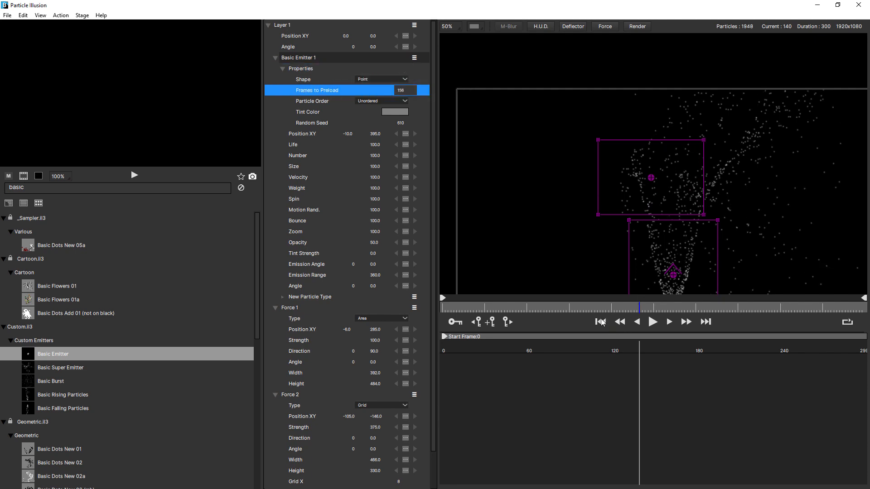
{"action": "left_click", "coordinate": [652, 321]}
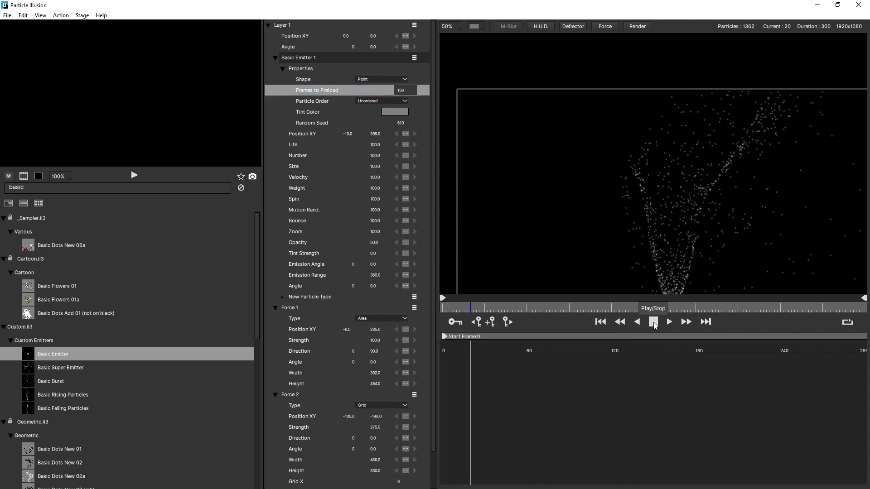
{"action": "left_click", "coordinate": [653, 322]}
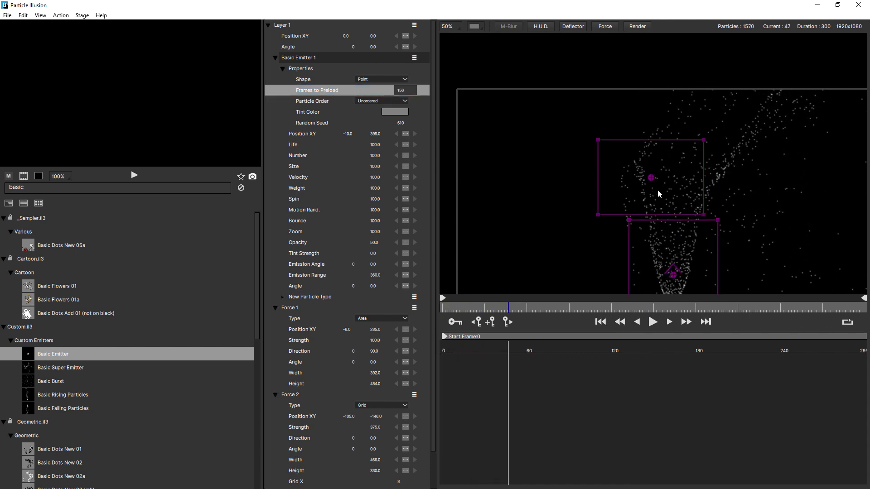
{"action": "left_click", "coordinate": [289, 395]}
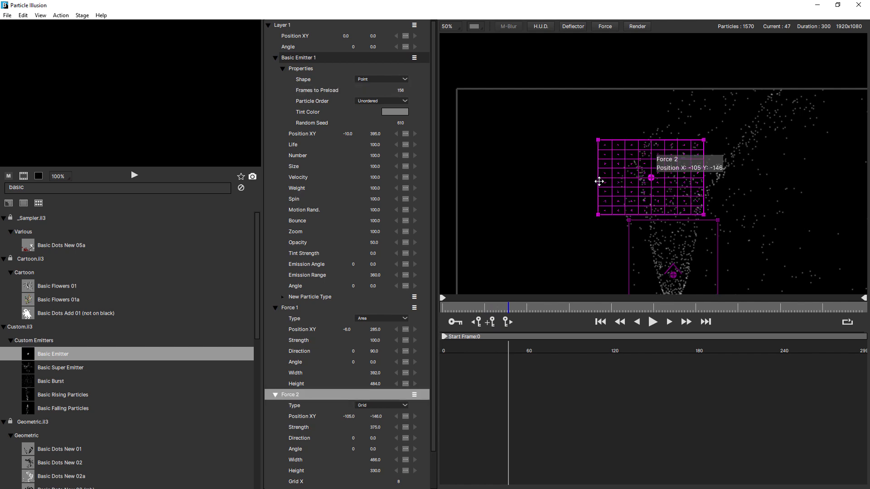
{"action": "left_click_drag", "start_coordinate": [652, 177], "coordinate": [595, 181]}
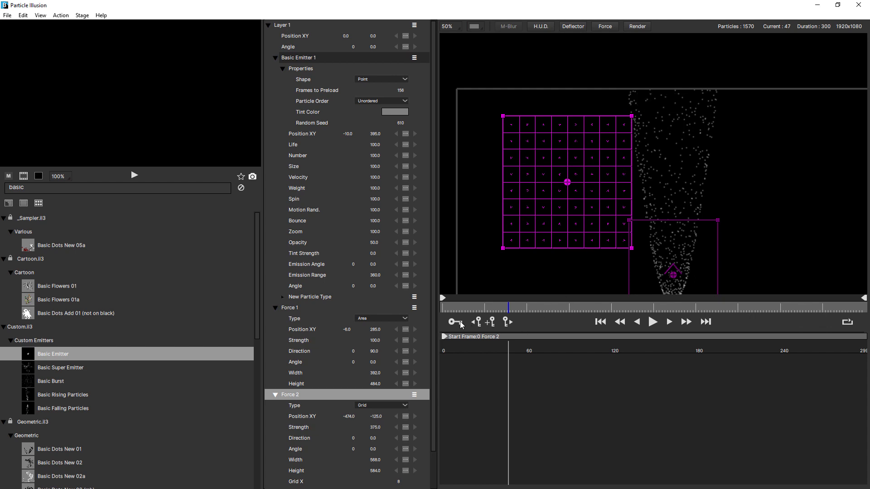
{"action": "mouse_move", "coordinate": [454, 322]}
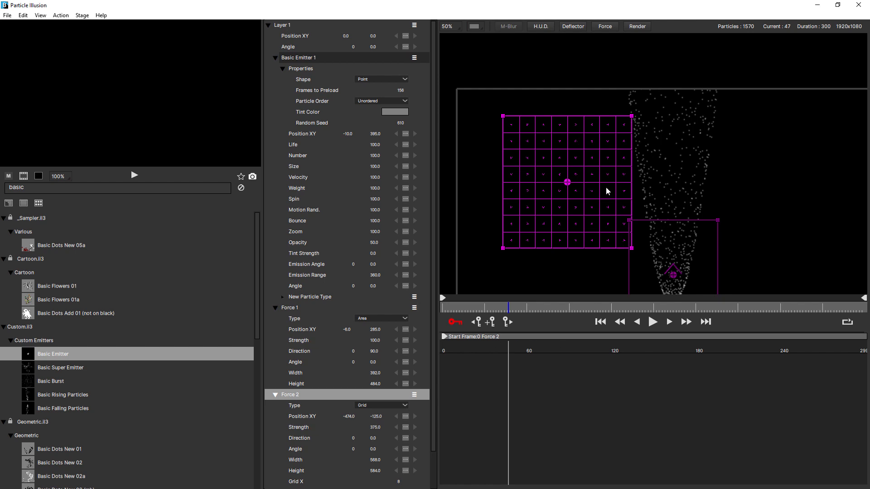
{"action": "mouse_move", "coordinate": [567, 182]}
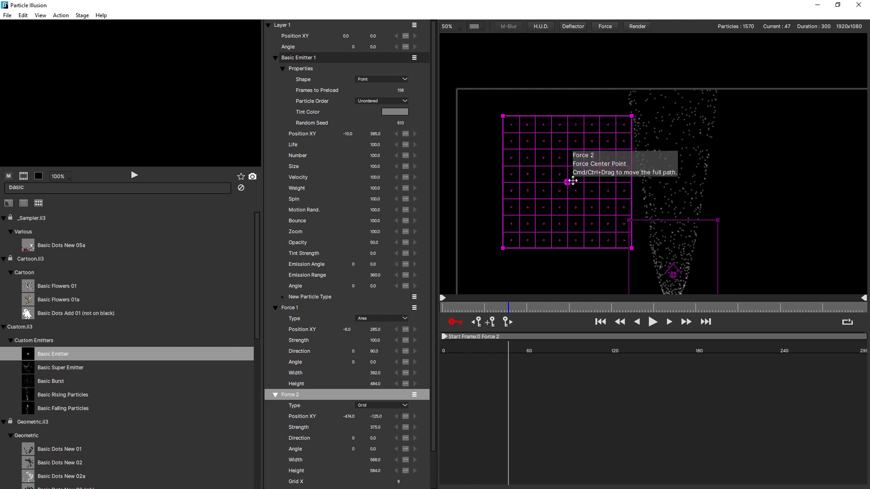
Keyframe Force 2 sliding right across the stream at frame 47 and preview it
{"action": "left_click_drag", "start_coordinate": [566, 182], "coordinate": [610, 180]}
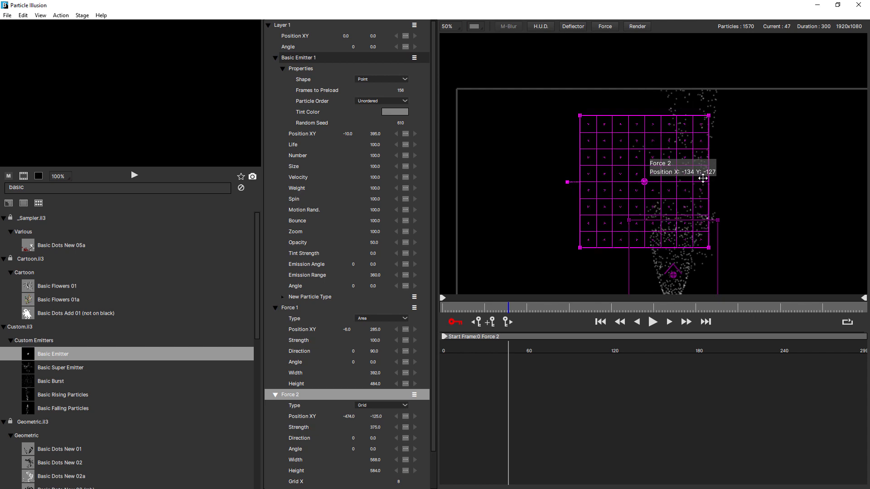
{"action": "left_click_drag", "start_coordinate": [643, 180], "coordinate": [697, 180]}
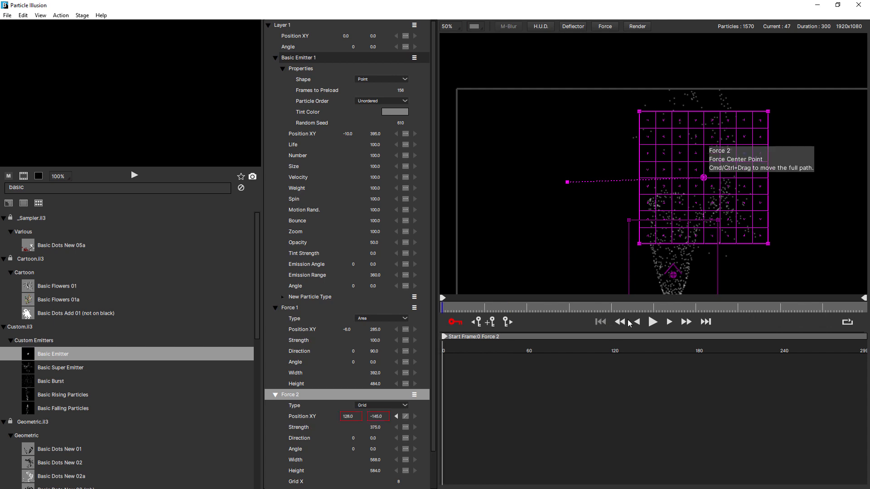
{"action": "left_click", "coordinate": [653, 321]}
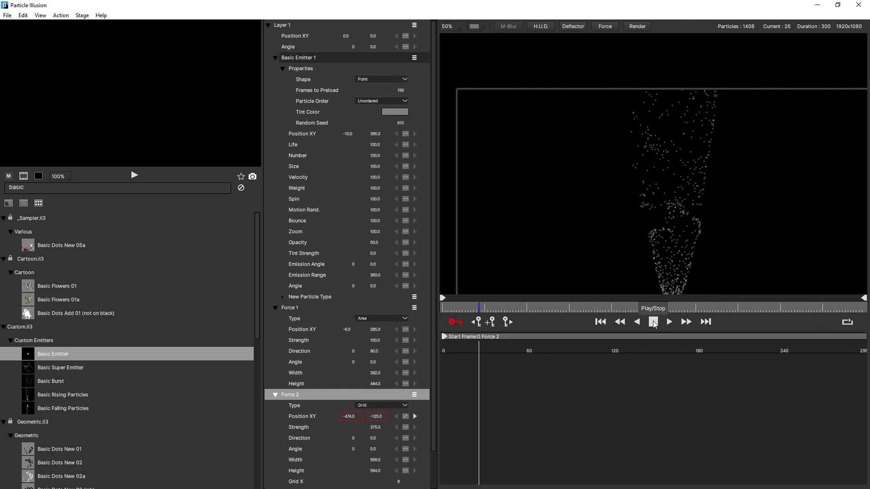
{"action": "left_click", "coordinate": [668, 321]}
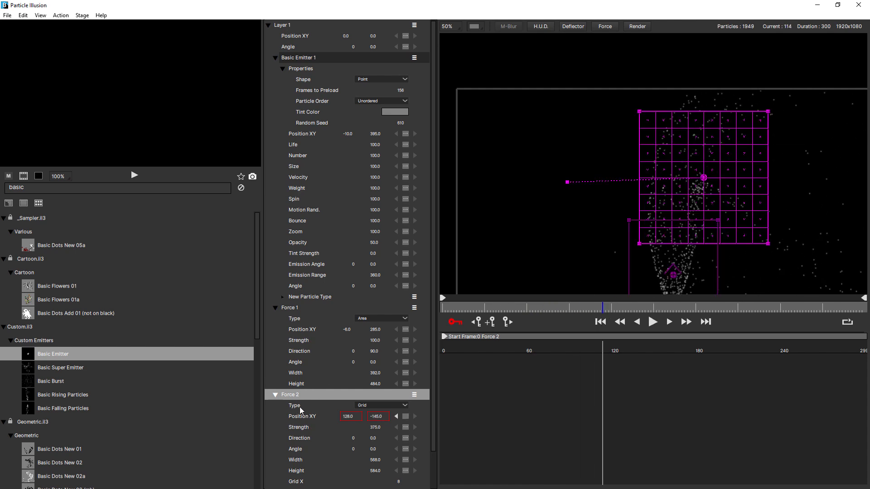
Keyframe Force 2's push direction from 1 to about 106 and preview the particles
{"action": "left_click", "coordinate": [377, 438]}
{"action": "type", "text": "106"}
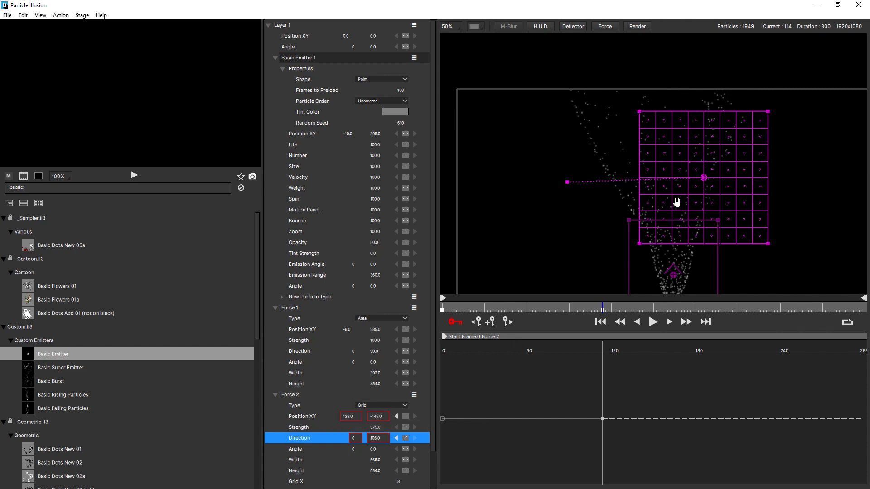
{"action": "mouse_move", "coordinate": [682, 183]}
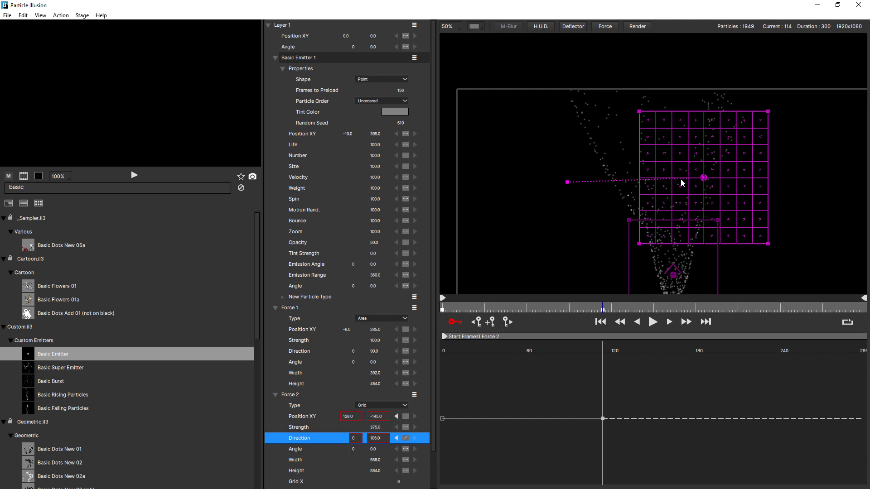
{"action": "mouse_move", "coordinate": [662, 145]}
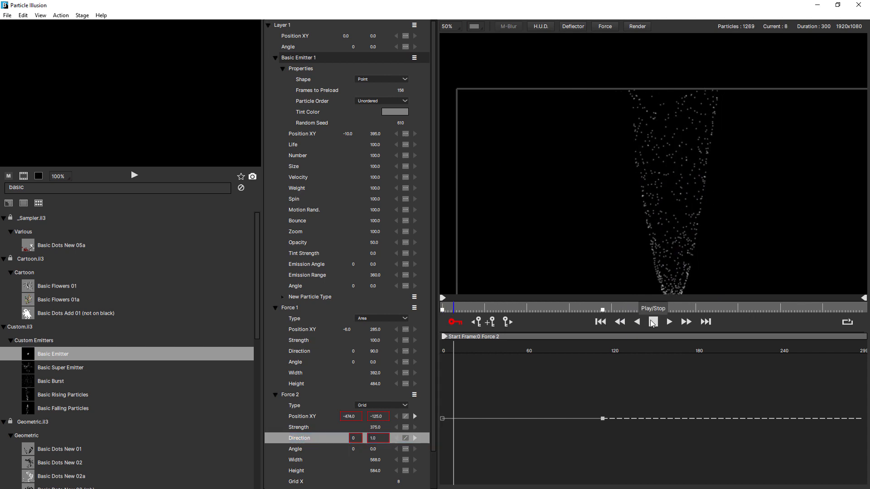
{"action": "left_click", "coordinate": [669, 321]}
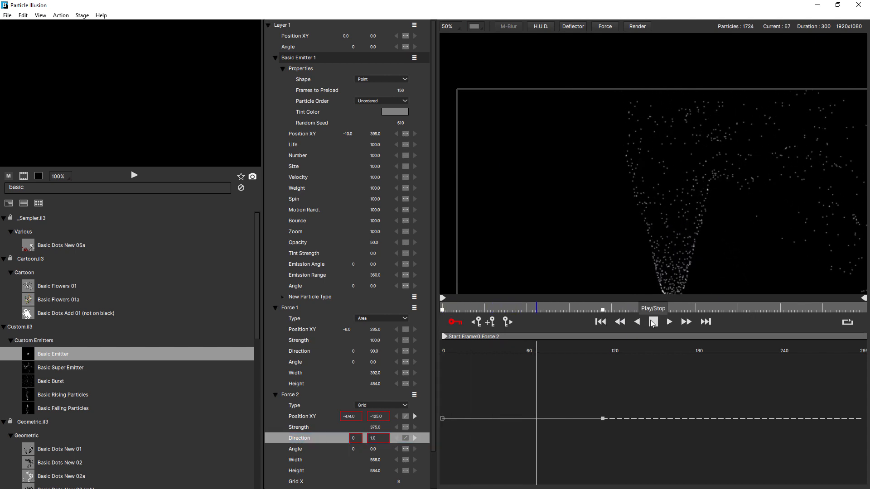
{"action": "left_click", "coordinate": [669, 321]}
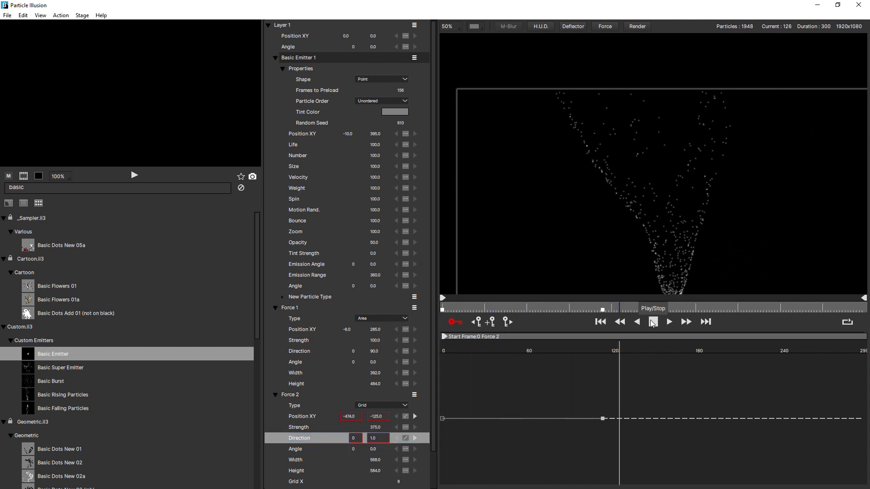
{"action": "left_click", "coordinate": [669, 321]}
{"action": "type", "text": "26"}
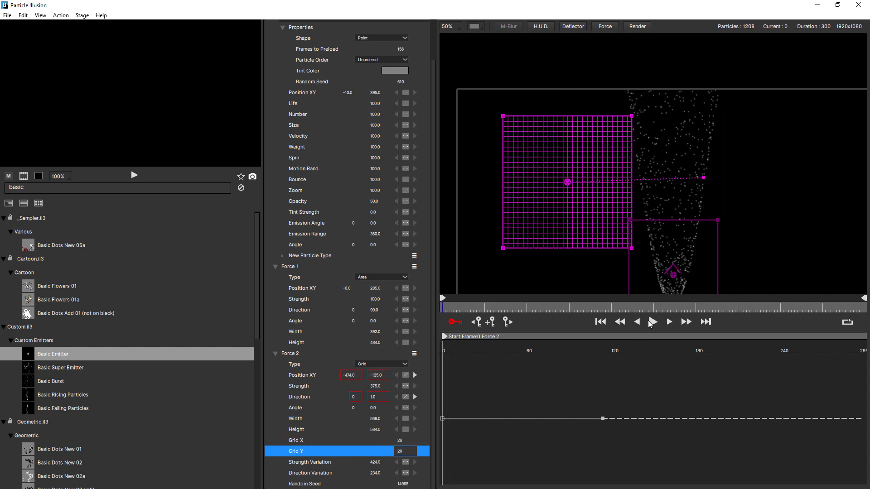
{"action": "left_click", "coordinate": [653, 322]}
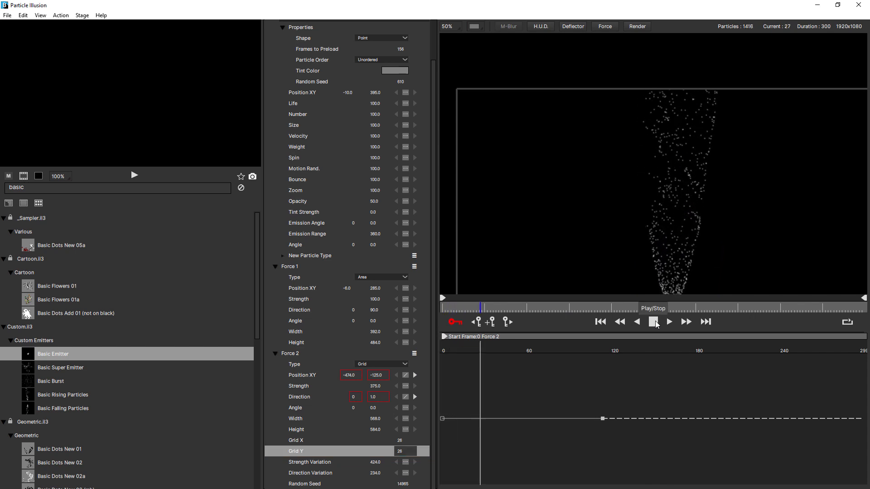
{"action": "left_click", "coordinate": [668, 322]}
{"action": "type", "text": "8"}
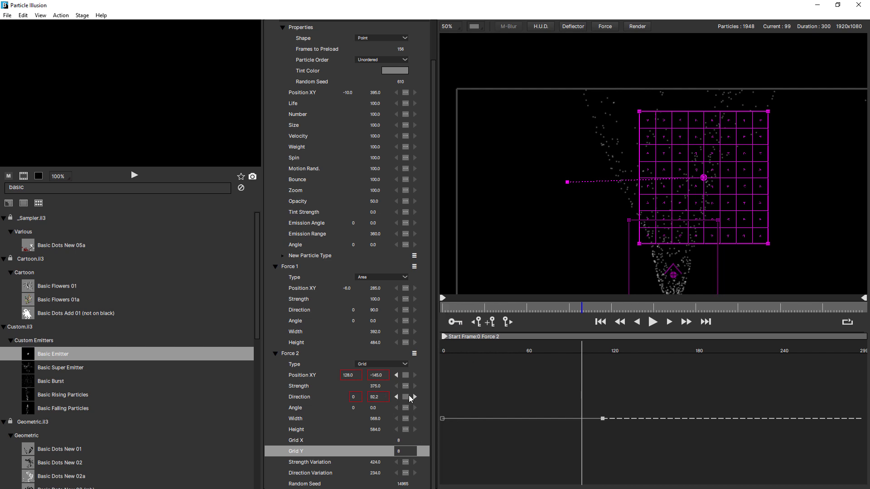
Set Force 2's direction keyframe to constant interpolation
{"action": "left_click", "coordinate": [406, 397]}
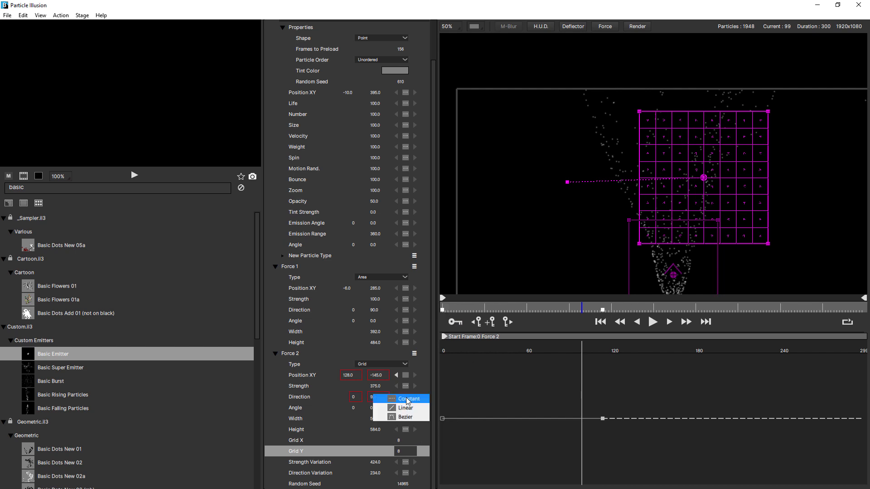
{"action": "left_click", "coordinate": [405, 398]}
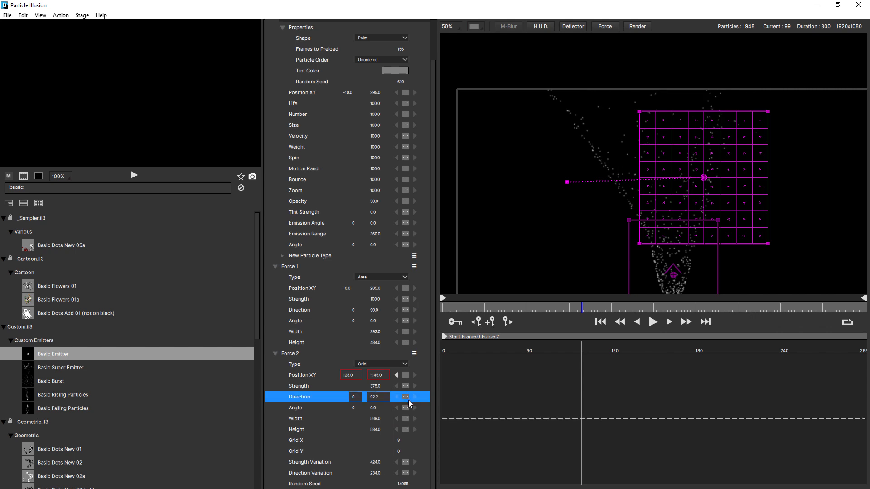
{"action": "left_click", "coordinate": [405, 397]}
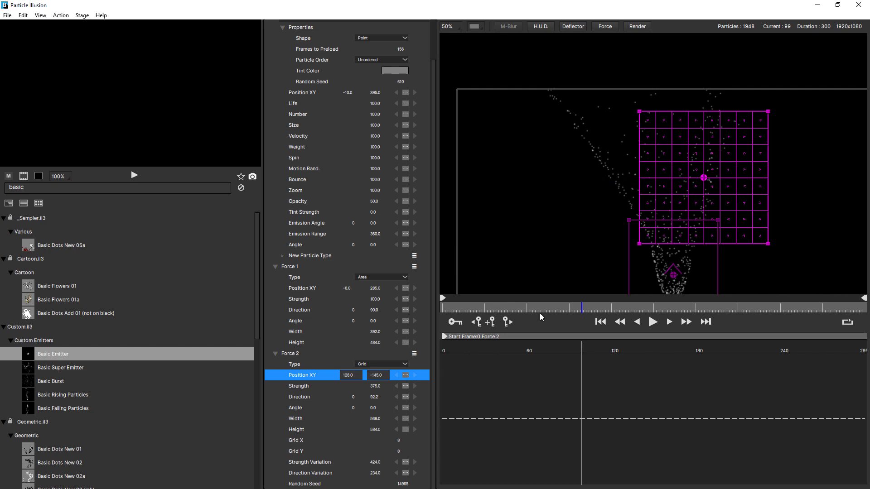
{"action": "mouse_move", "coordinate": [677, 178]}
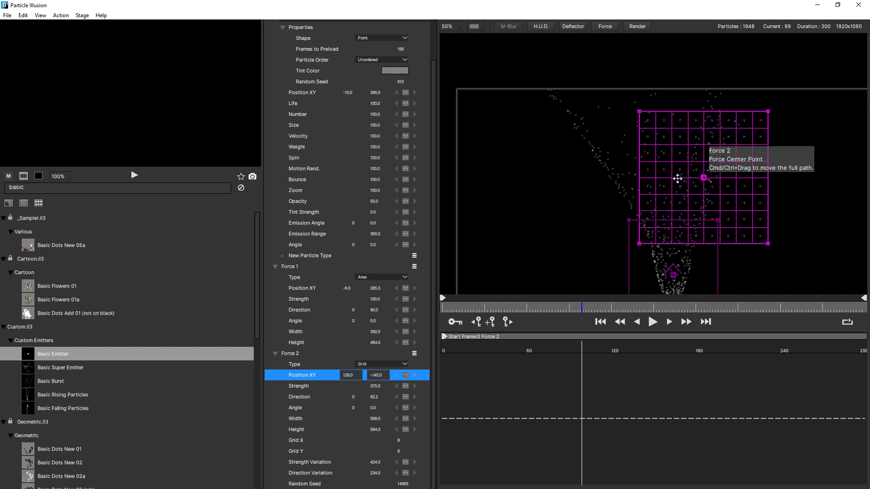
Centre the grid force on the stream and replay the animation from frame 0
{"action": "left_click_drag", "start_coordinate": [703, 176], "coordinate": [680, 178]}
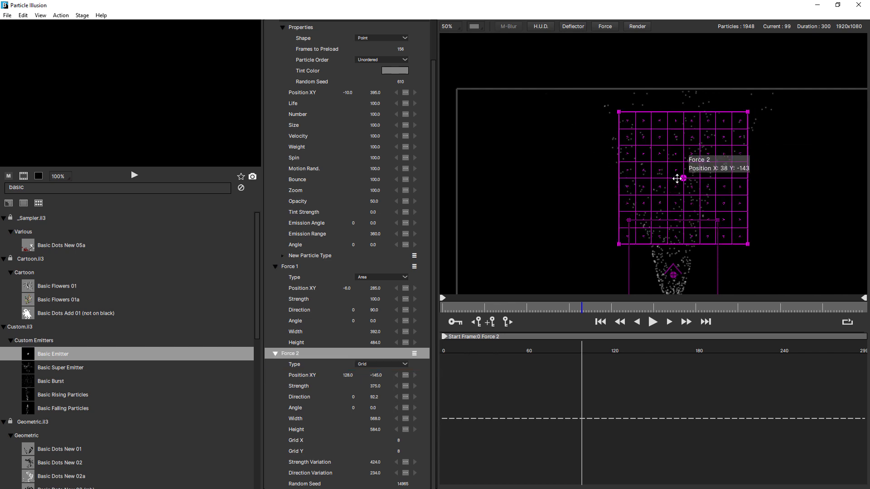
{"action": "left_click_drag", "start_coordinate": [678, 179], "coordinate": [663, 179]}
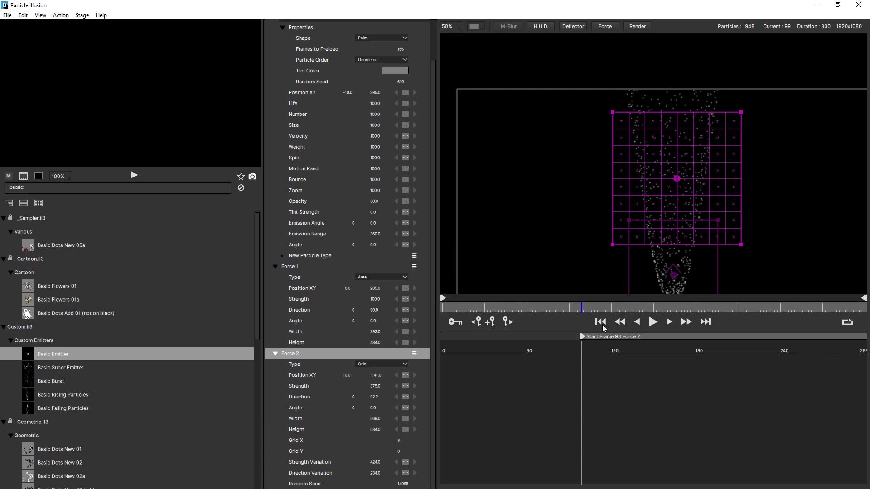
{"action": "left_click", "coordinate": [600, 322]}
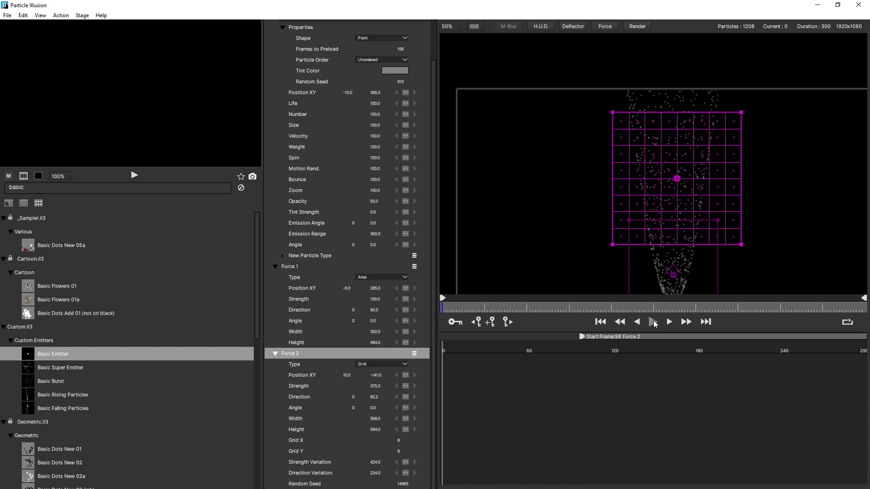
{"action": "left_click", "coordinate": [669, 322]}
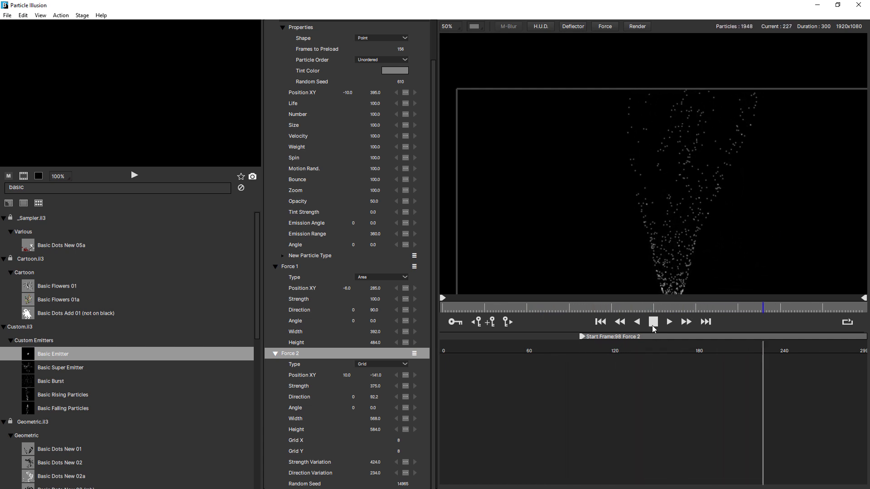
{"action": "left_click", "coordinate": [668, 322]}
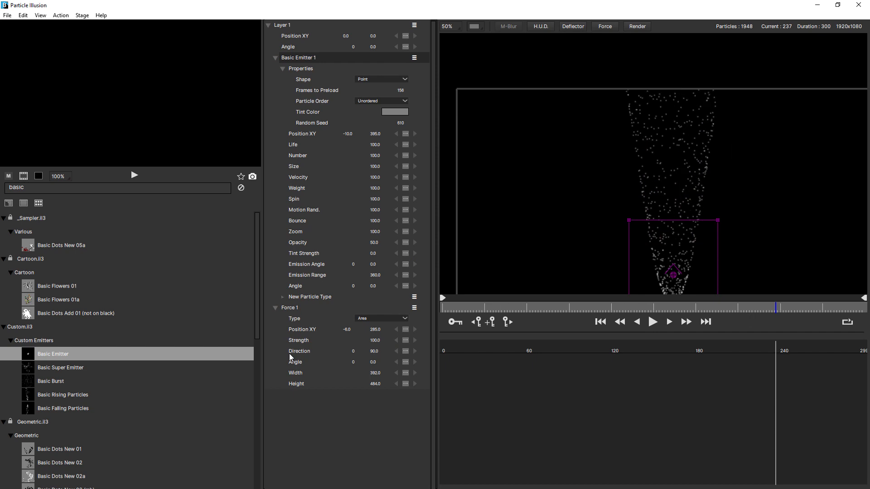
{"action": "mouse_move", "coordinate": [295, 359]}
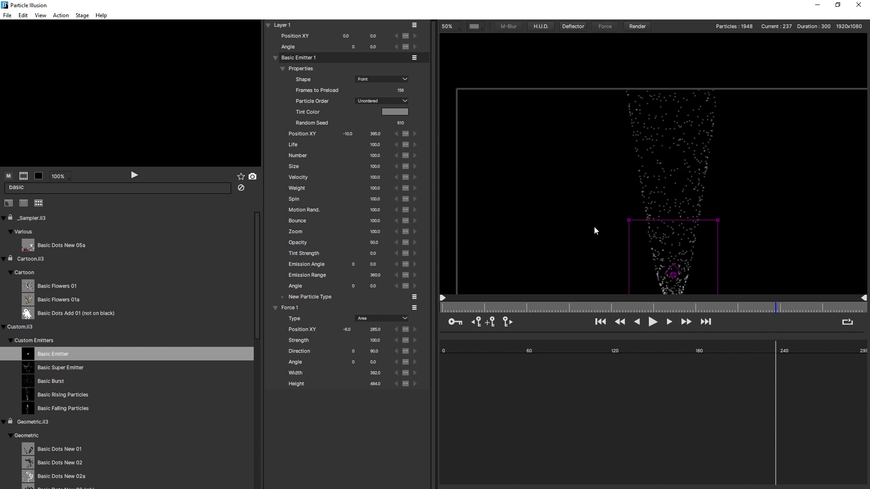
Add a new force and set its type to Point
{"action": "left_click", "coordinate": [604, 27]}
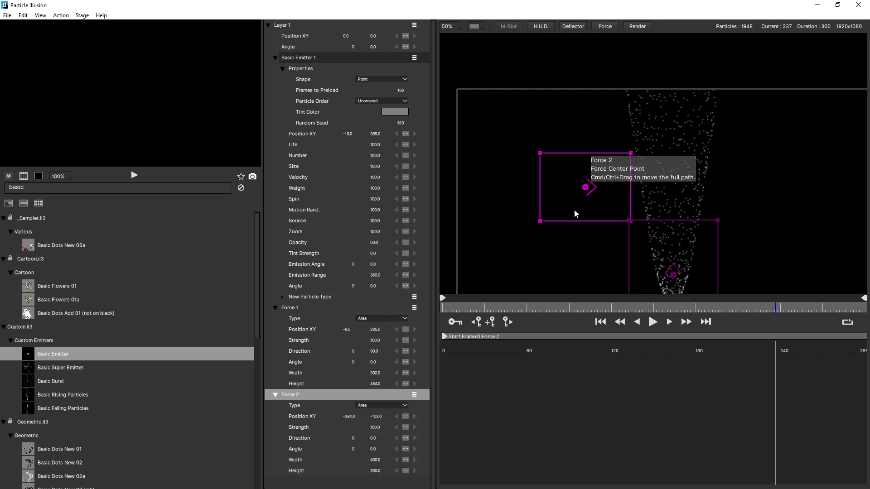
{"action": "left_click", "coordinate": [381, 405]}
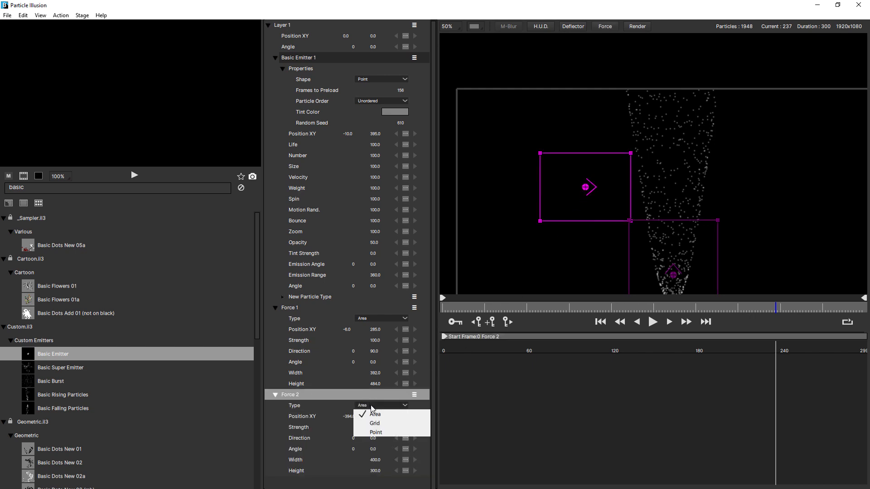
{"action": "left_click", "coordinate": [375, 432]}
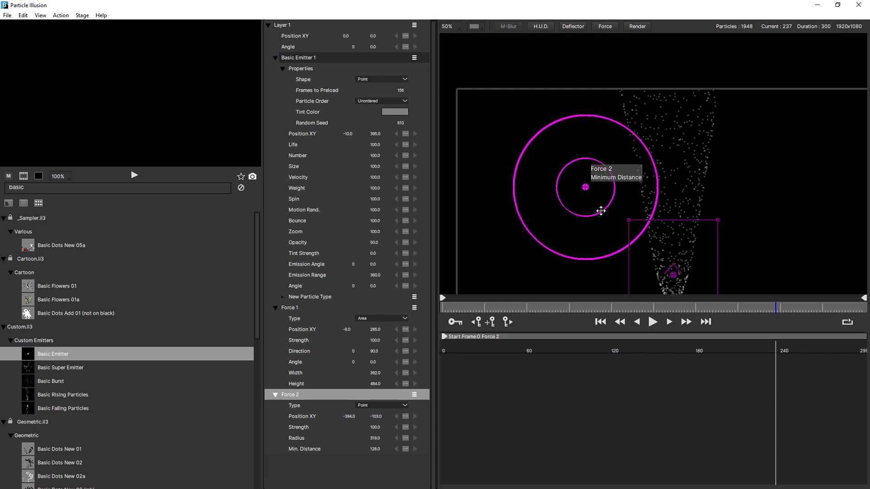
{"action": "mouse_move", "coordinate": [634, 189]}
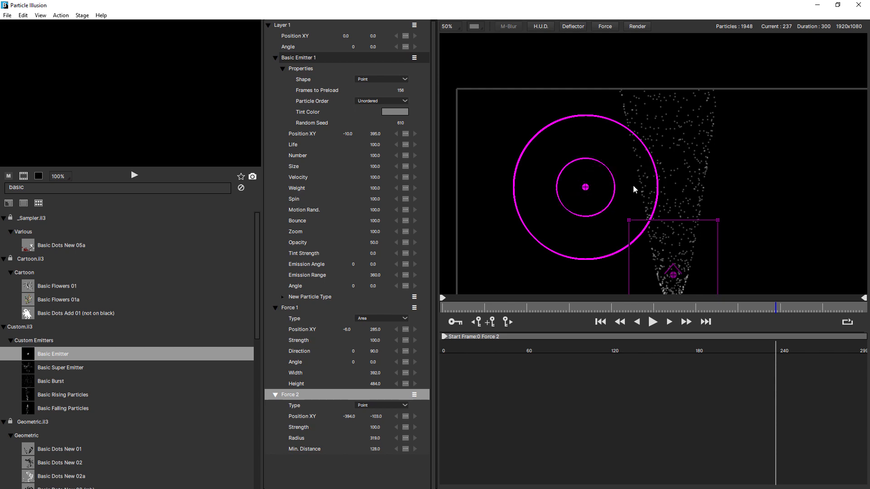
{"action": "mouse_move", "coordinate": [587, 187]}
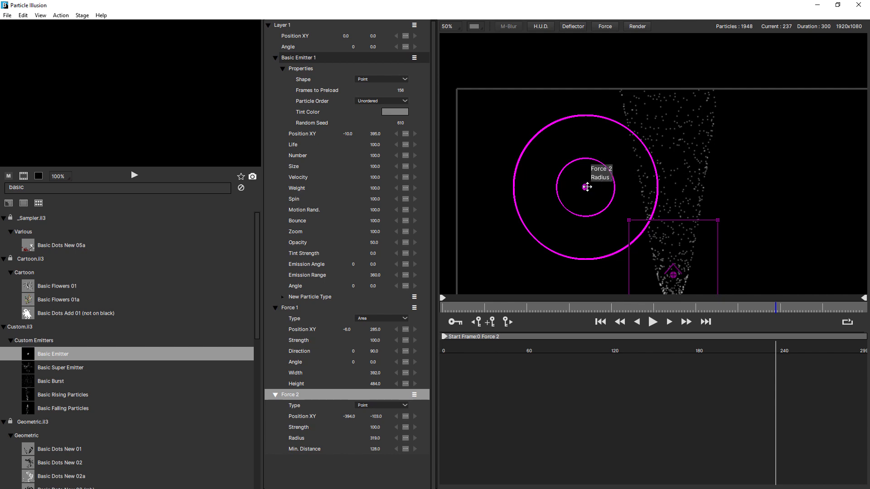
{"action": "mouse_move", "coordinate": [604, 211]}
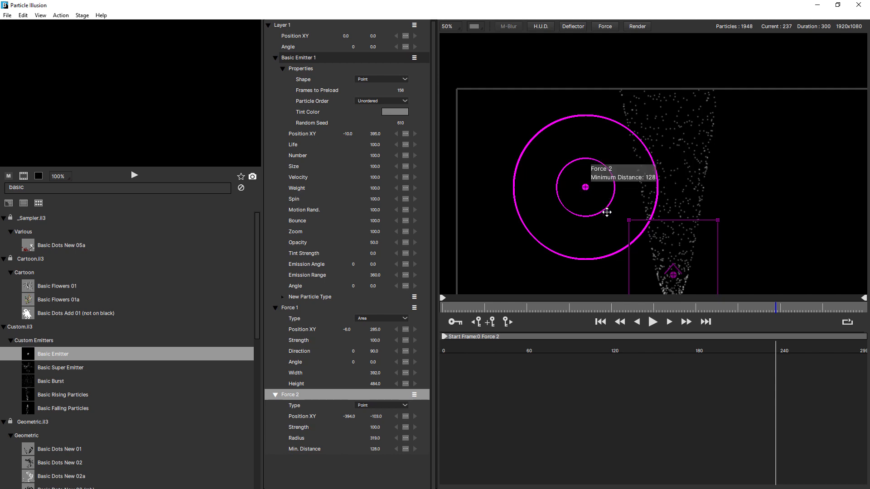
Widen the point force's minimum distance ring and move it beside the stream
{"action": "left_click_drag", "start_coordinate": [607, 212], "coordinate": [621, 218]}
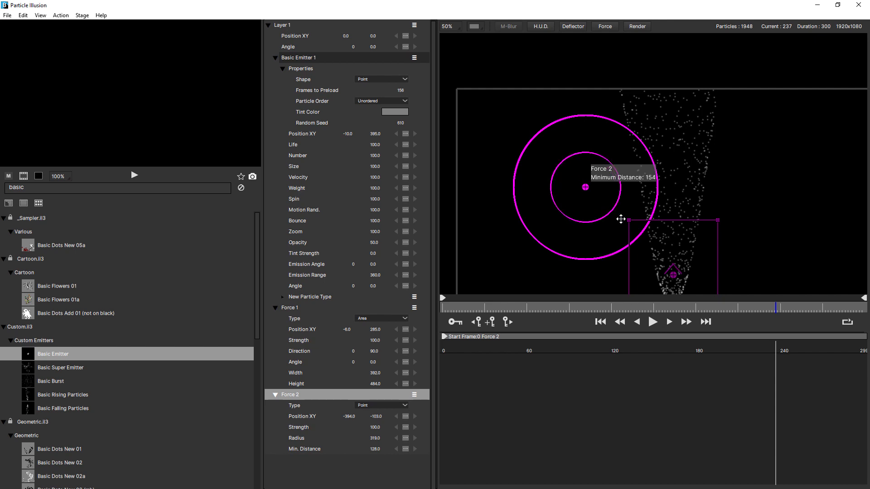
{"action": "left_click_drag", "start_coordinate": [621, 218], "coordinate": [585, 188]}
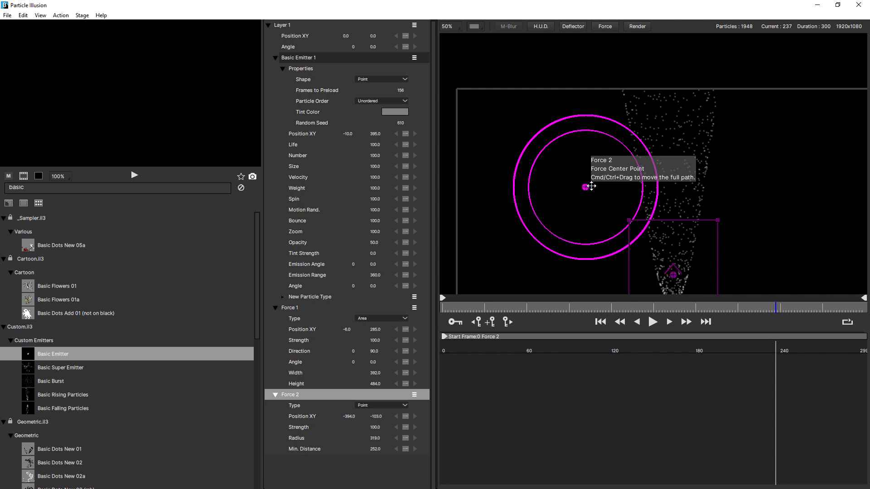
{"action": "left_click_drag", "start_coordinate": [586, 186], "coordinate": [609, 182]}
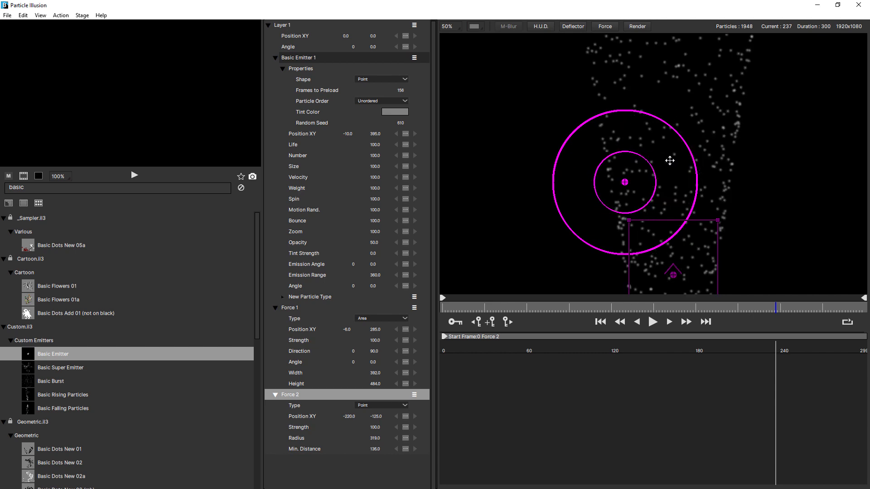
{"action": "left_click", "coordinate": [448, 26]}
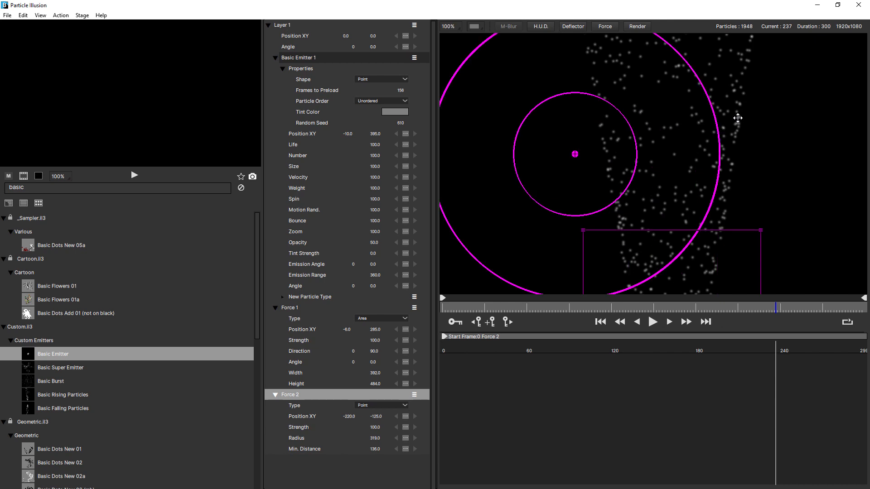
{"action": "mouse_move", "coordinate": [689, 132]}
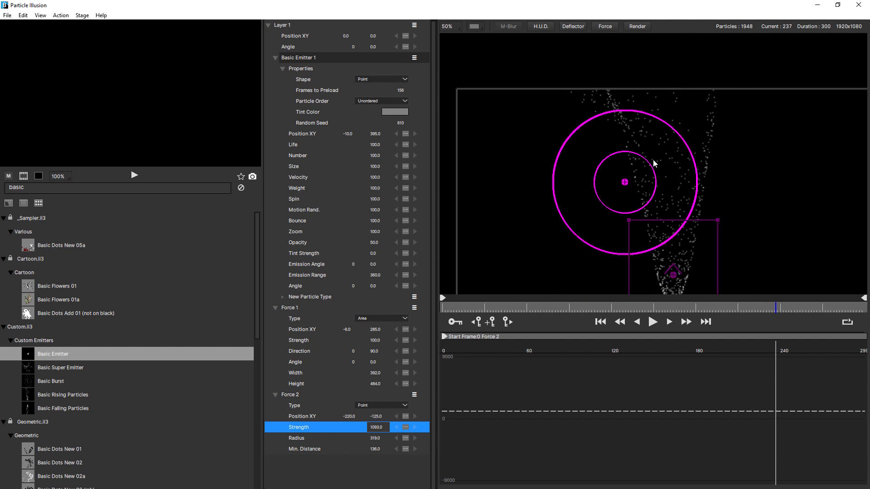
{"action": "mouse_move", "coordinate": [623, 209]}
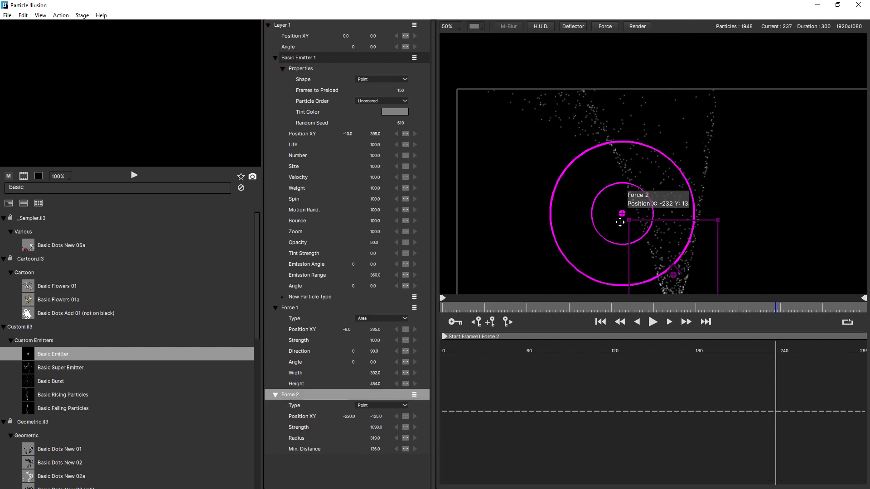
Drag the 1095-strength point force down into the stream and play the deflection
{"action": "left_click_drag", "start_coordinate": [621, 222], "coordinate": [621, 218]}
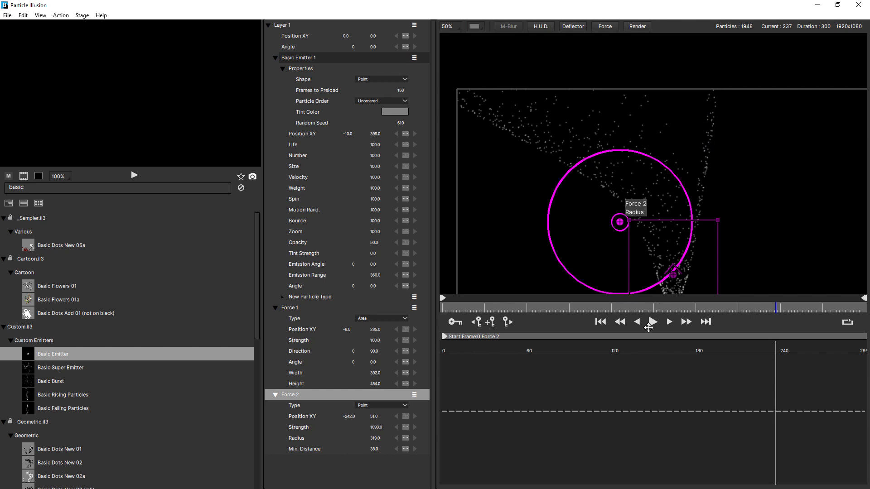
{"action": "left_click", "coordinate": [652, 321]}
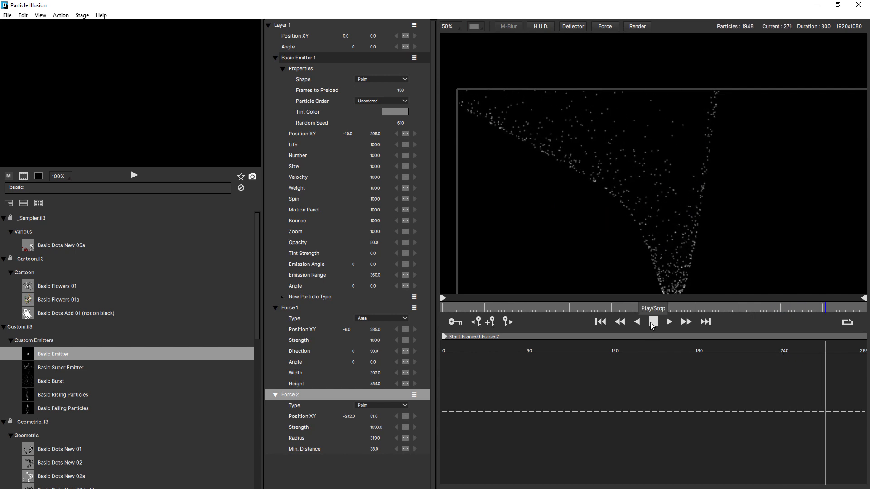
{"action": "left_click", "coordinate": [652, 322]}
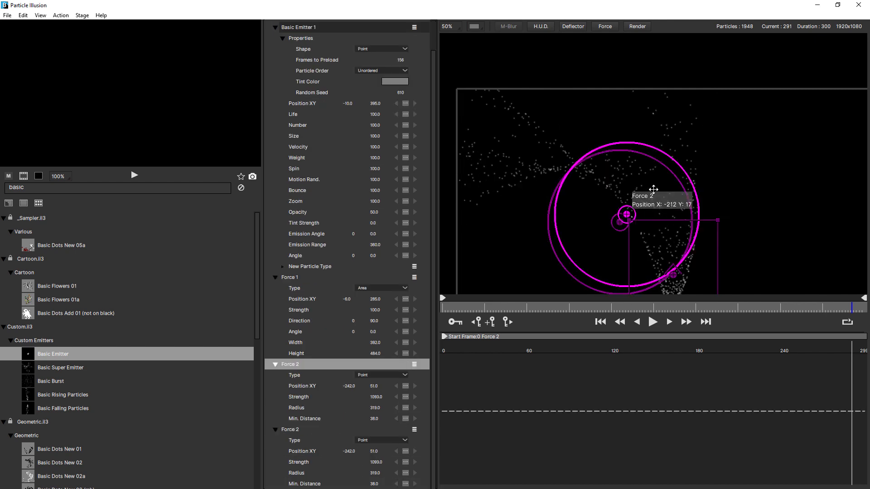
Reposition the two point forces, at 116, 119 and -380, -53
{"action": "left_click_drag", "start_coordinate": [627, 215], "coordinate": [666, 178]}
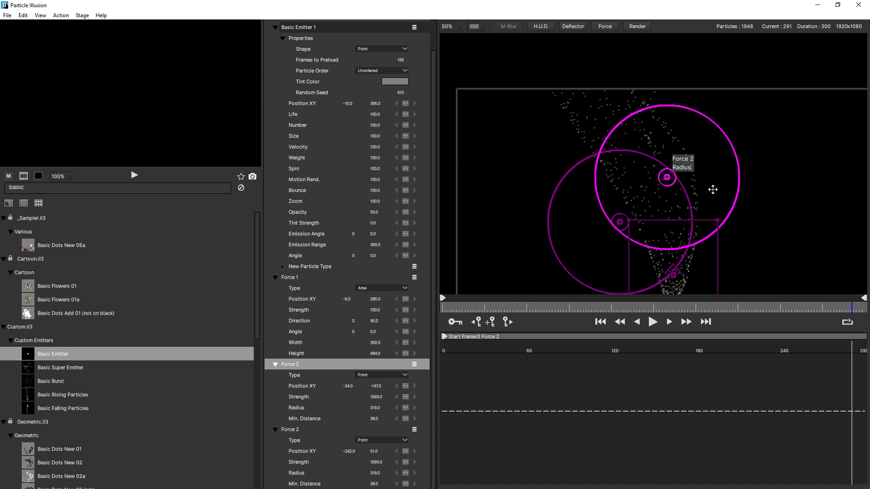
{"action": "left_click_drag", "start_coordinate": [712, 189], "coordinate": [706, 184]}
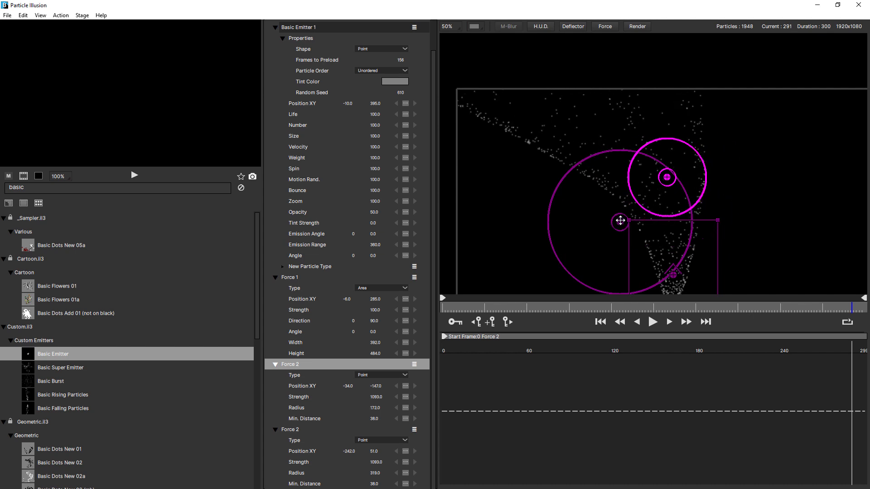
{"action": "left_click_drag", "start_coordinate": [619, 220], "coordinate": [592, 204]}
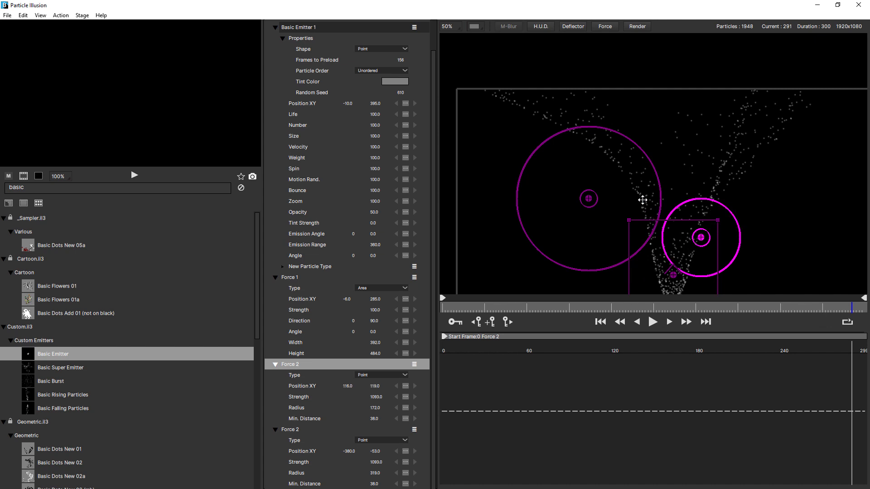
{"action": "mouse_move", "coordinate": [680, 269]}
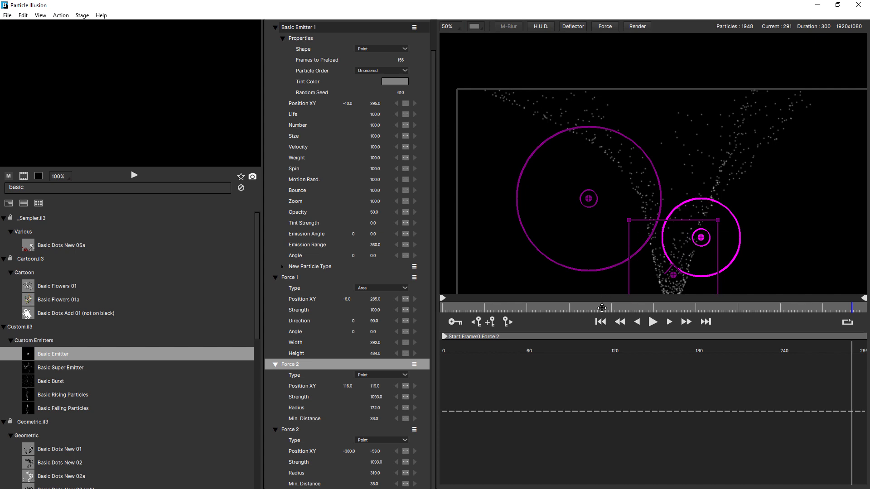
Rewind to frame 0 and replay the V-shaped split stream
{"action": "left_click", "coordinate": [600, 322]}
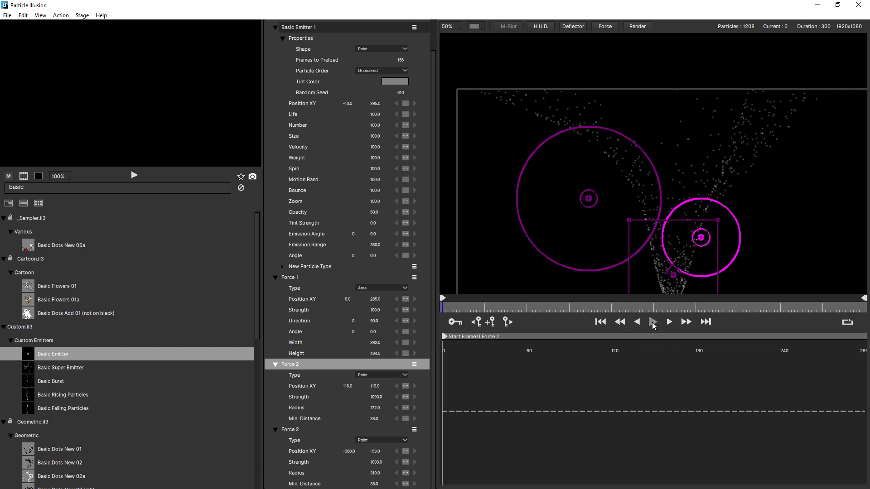
{"action": "left_click", "coordinate": [653, 322]}
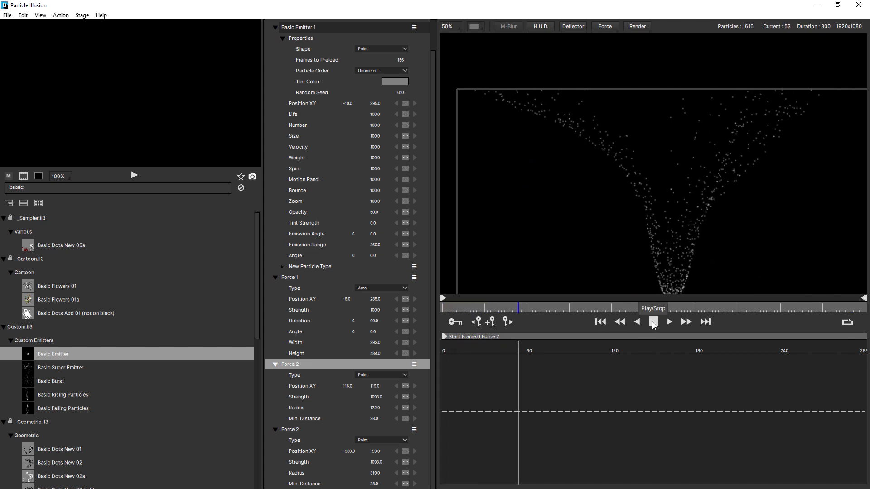
{"action": "left_click", "coordinate": [668, 322]}
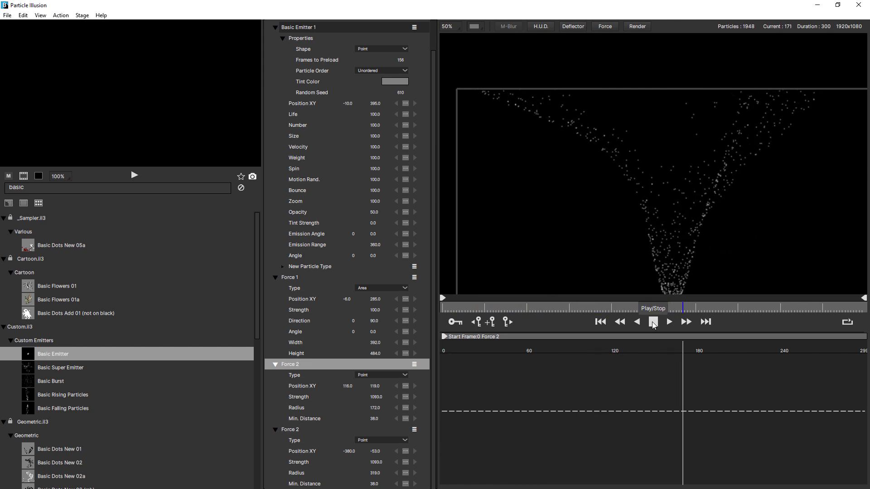
{"action": "left_click", "coordinate": [653, 322]}
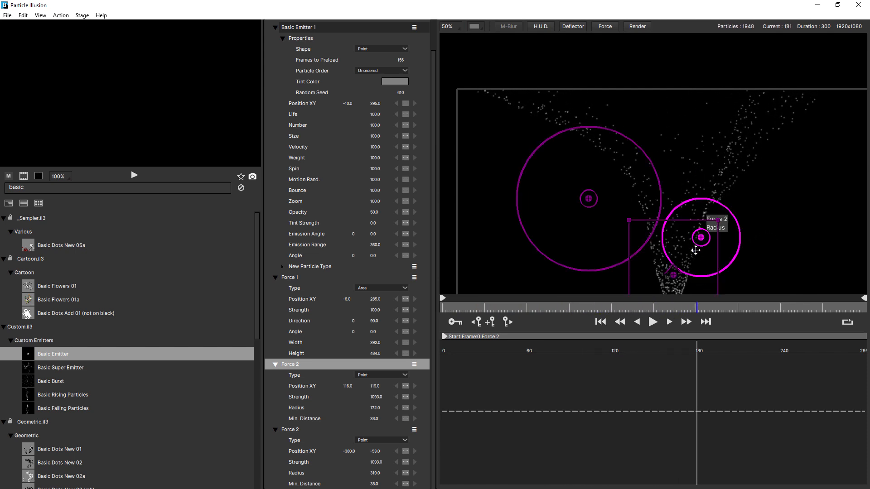
{"action": "mouse_move", "coordinate": [700, 239]}
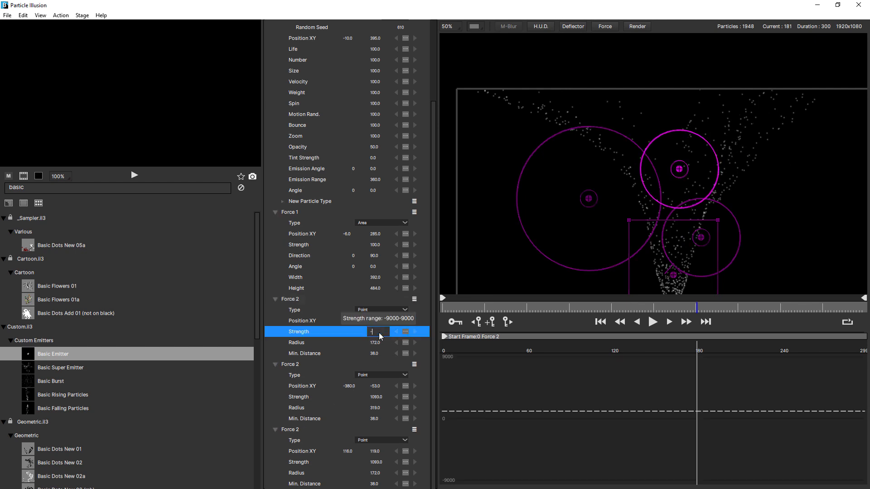
Enter -500.0 as the third force's strength and replay the simulation
{"action": "type", "text": "-500.0"}
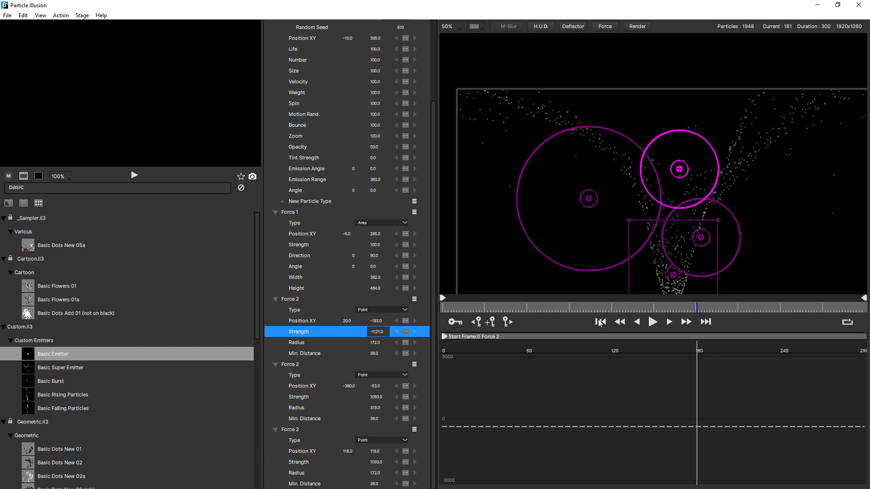
{"action": "left_click", "coordinate": [652, 322]}
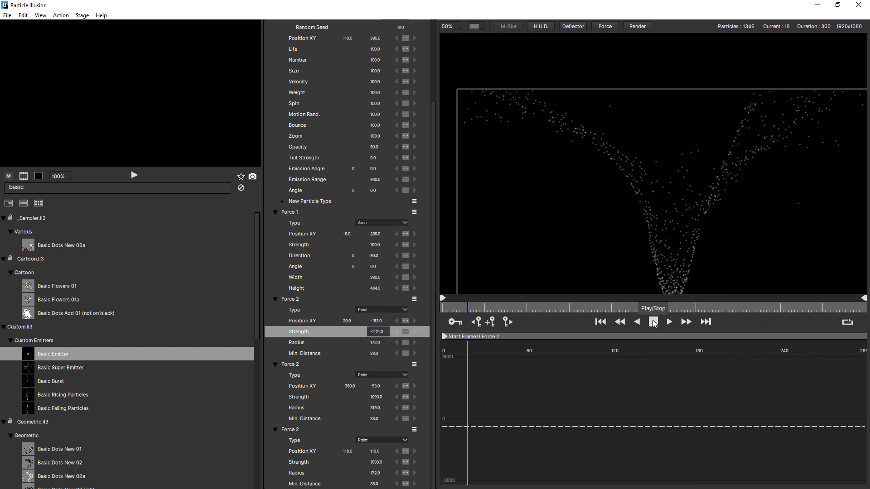
{"action": "left_click", "coordinate": [668, 322]}
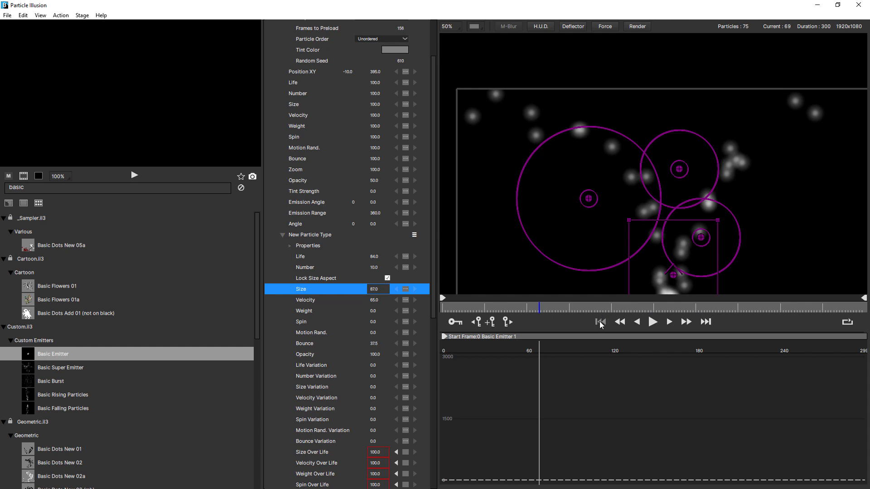
Rewind and preview the size-87 particles as big soft blobs
{"action": "left_click", "coordinate": [653, 321]}
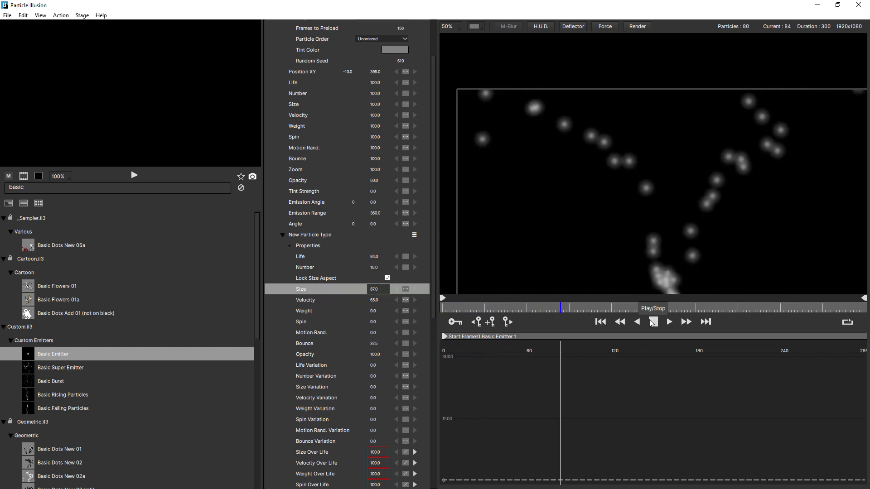
{"action": "left_click", "coordinate": [669, 322]}
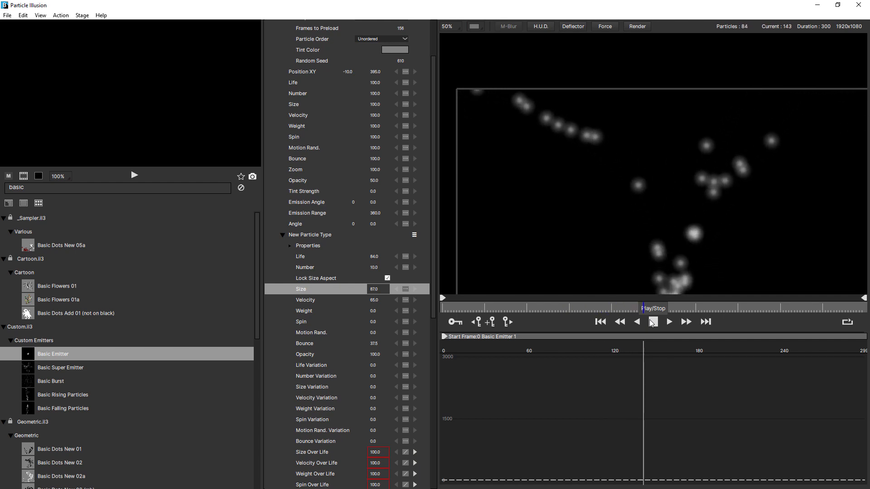
{"action": "left_click", "coordinate": [652, 322]}
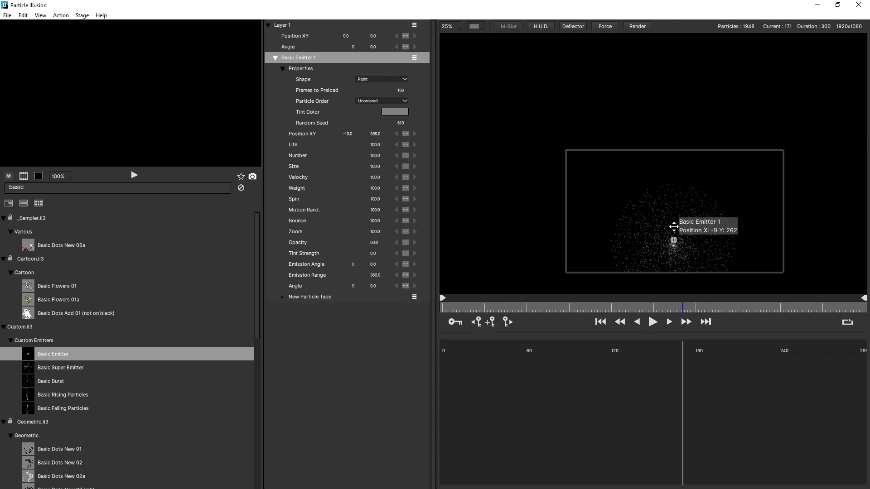
Centre Basic Emitter 1 in the frame, zoom the viewer to 50%, and set its shape to Area
{"action": "left_click_drag", "start_coordinate": [674, 240], "coordinate": [674, 213]}
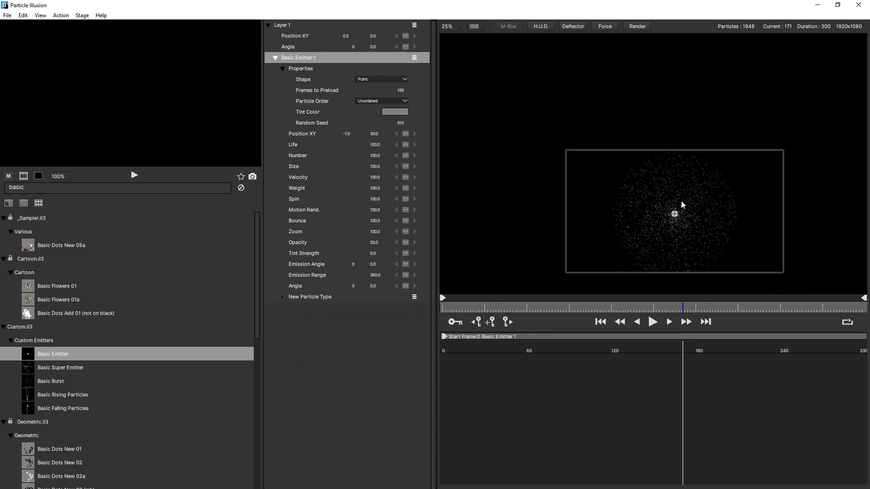
{"action": "left_click", "coordinate": [448, 26]}
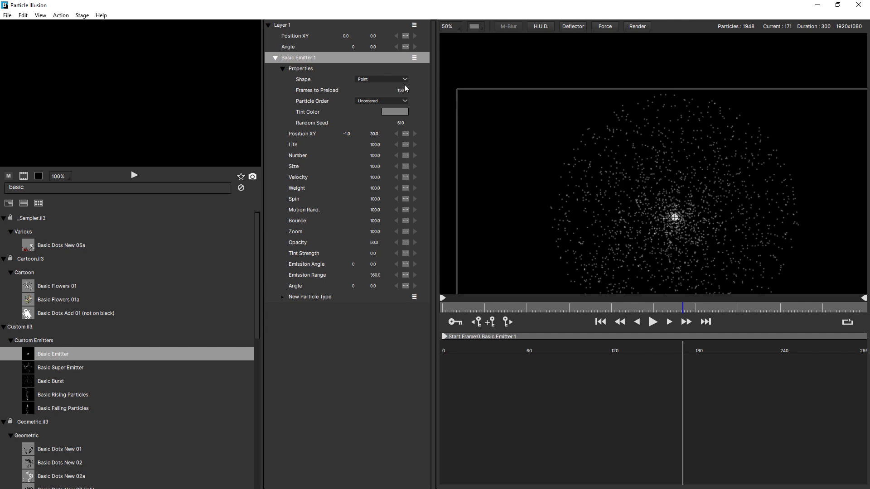
{"action": "left_click", "coordinate": [380, 79]}
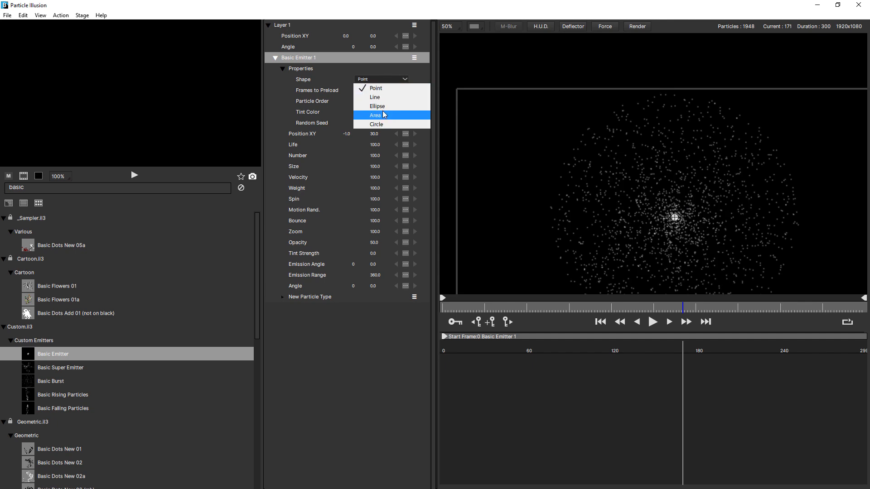
{"action": "left_click", "coordinate": [375, 116]}
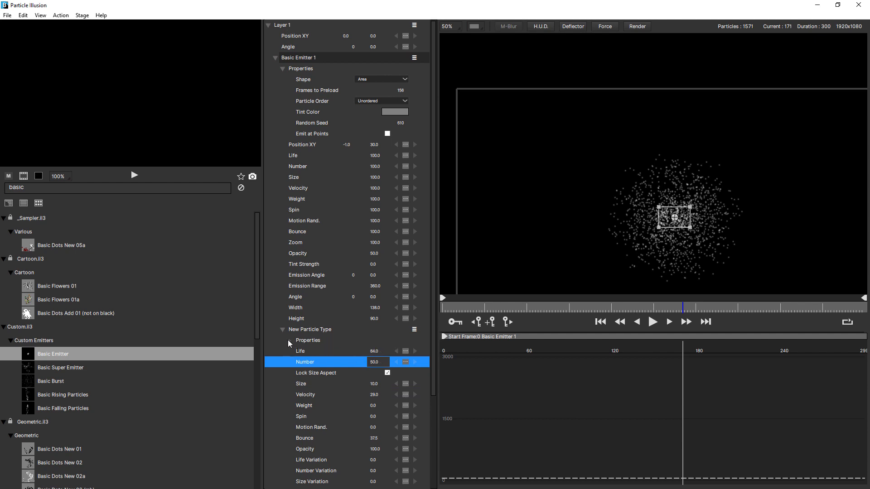
Apply the 'bubble' shape image from the Sparkles.il3 library to the particles
{"action": "left_click", "coordinate": [288, 341]}
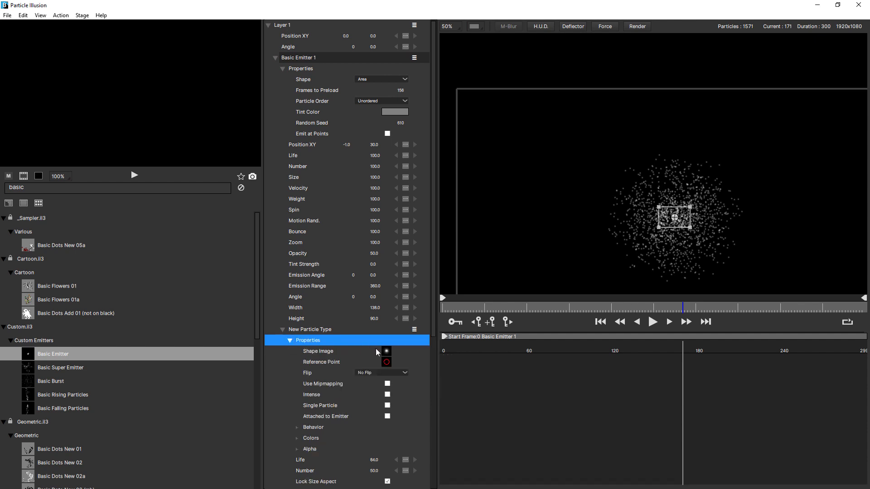
{"action": "left_click", "coordinate": [386, 351]}
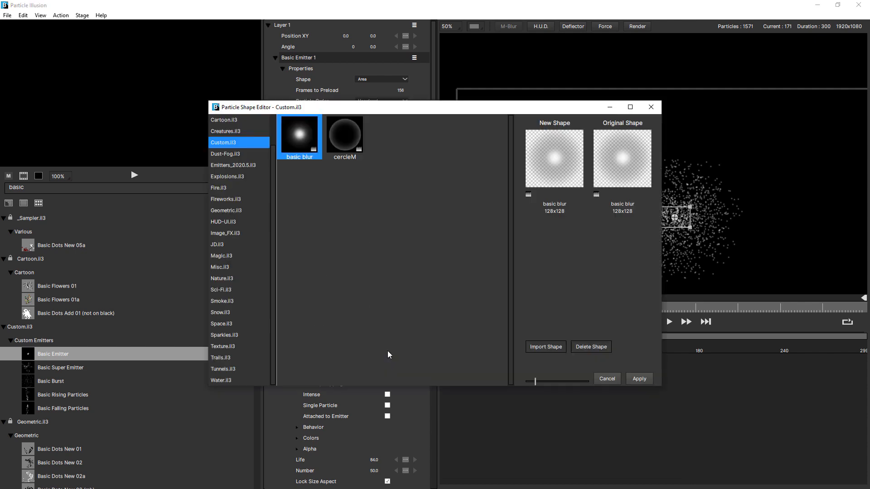
{"action": "mouse_move", "coordinate": [212, 332]}
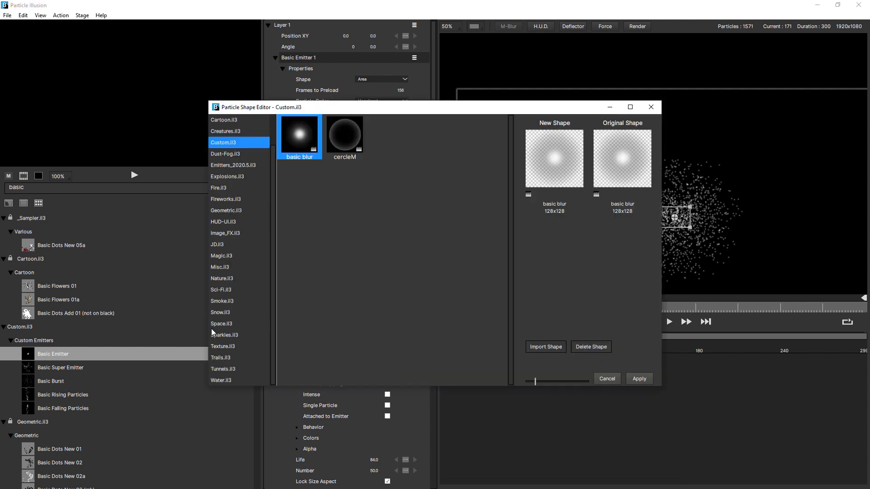
{"action": "left_click", "coordinate": [225, 335]}
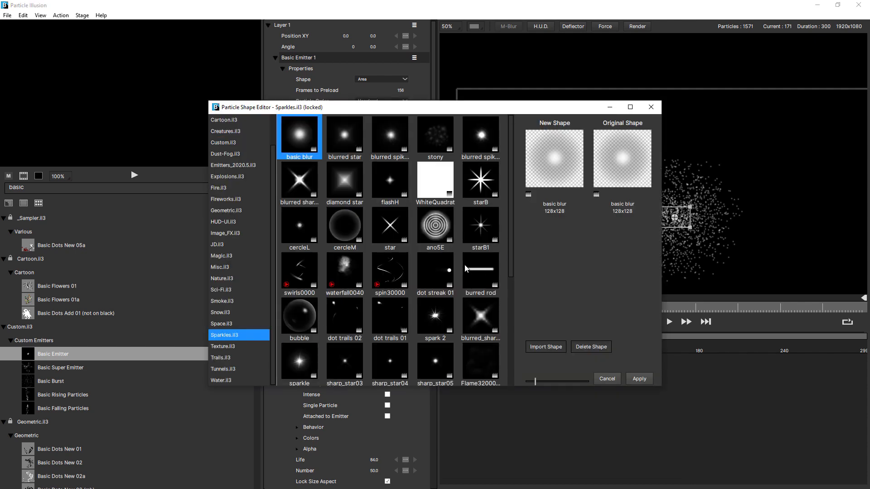
{"action": "left_click", "coordinate": [299, 319]}
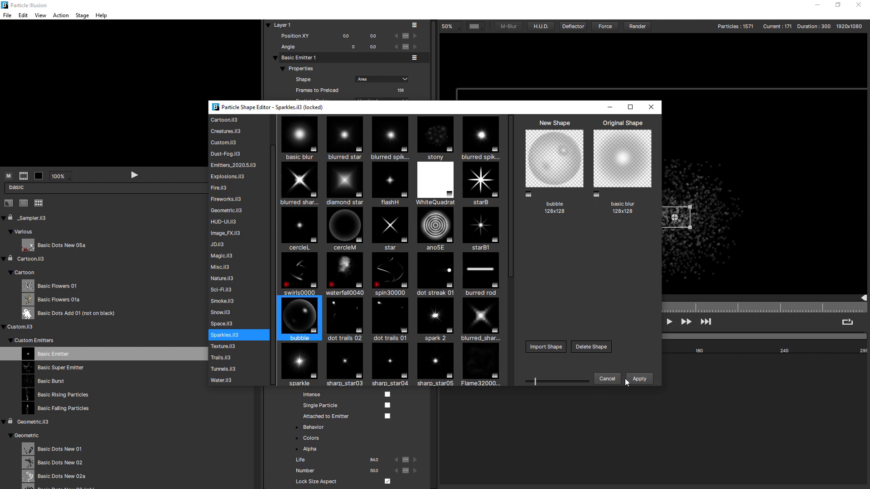
{"action": "left_click", "coordinate": [638, 378]}
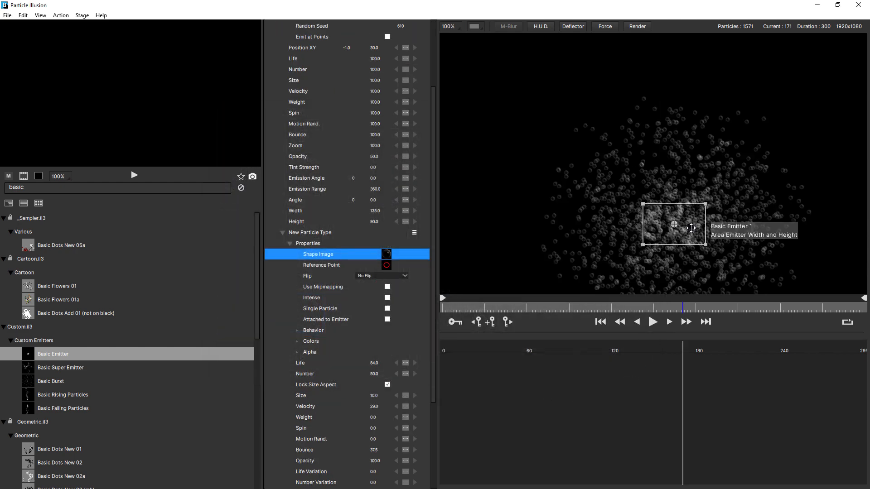
Move the emitter toward the top, set velocity 3 and weight 15, and preview
{"action": "left_click_drag", "start_coordinate": [674, 224], "coordinate": [672, 124]}
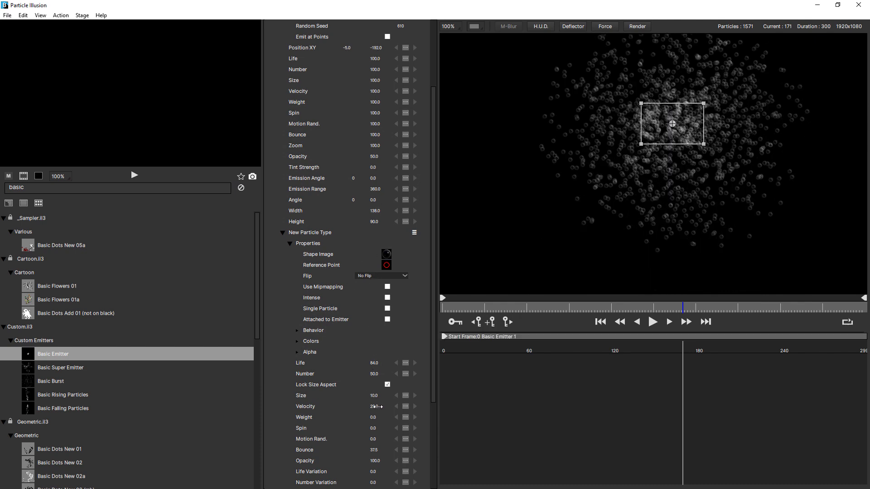
{"action": "left_click", "coordinate": [375, 406]}
{"action": "type", "text": "6"}
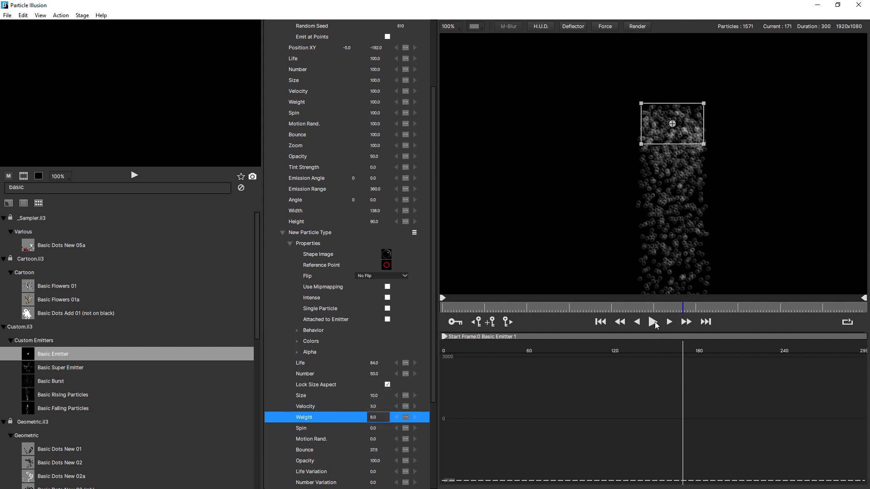
{"action": "left_click", "coordinate": [653, 322]}
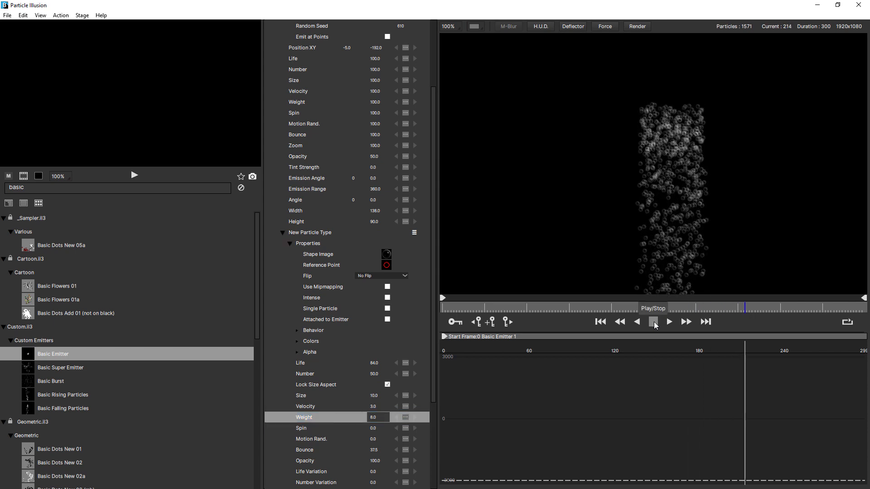
{"action": "left_click", "coordinate": [653, 322]}
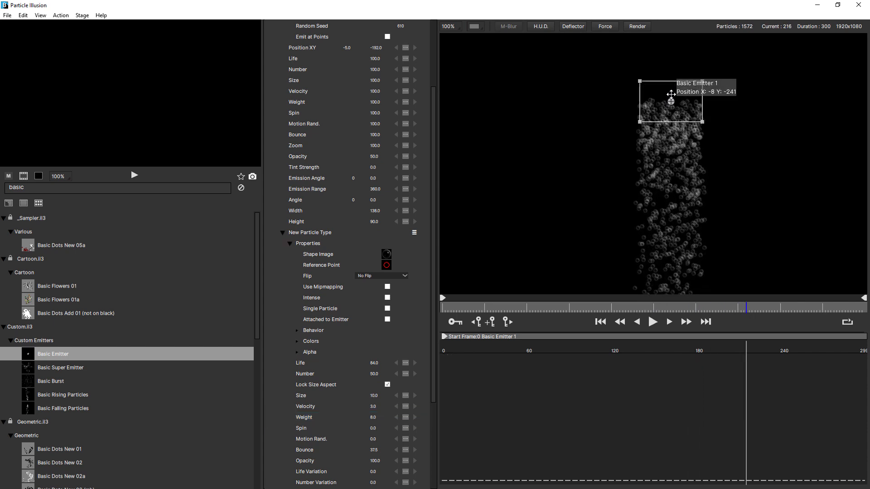
Raise the emitter near the top edge and preview the falling bubble column again
{"action": "left_click_drag", "start_coordinate": [670, 102], "coordinate": [665, 81]}
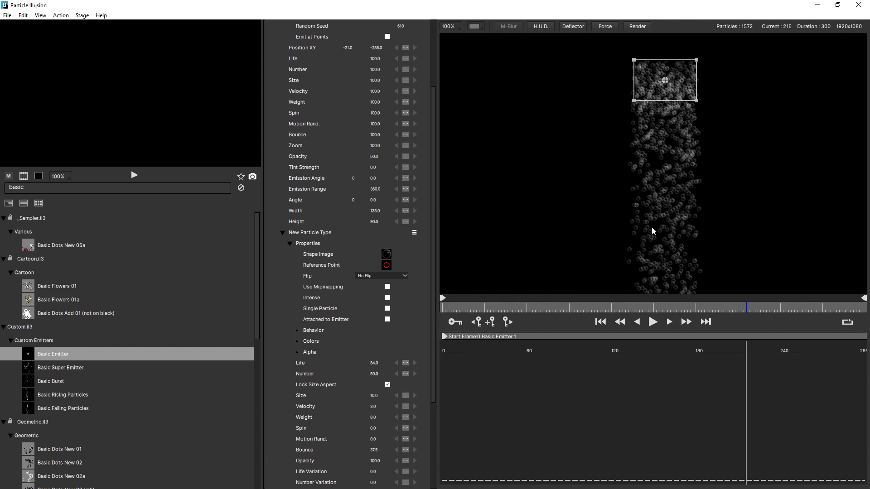
{"action": "left_click", "coordinate": [653, 321]}
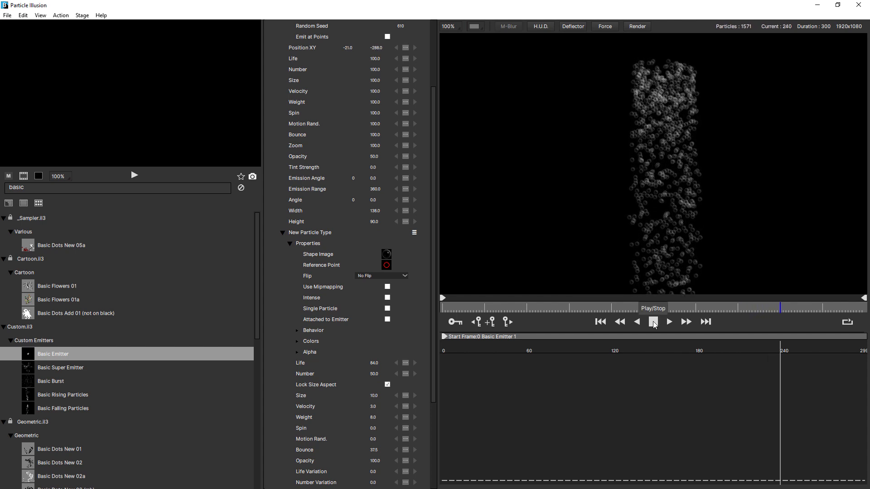
{"action": "left_click", "coordinate": [652, 322]}
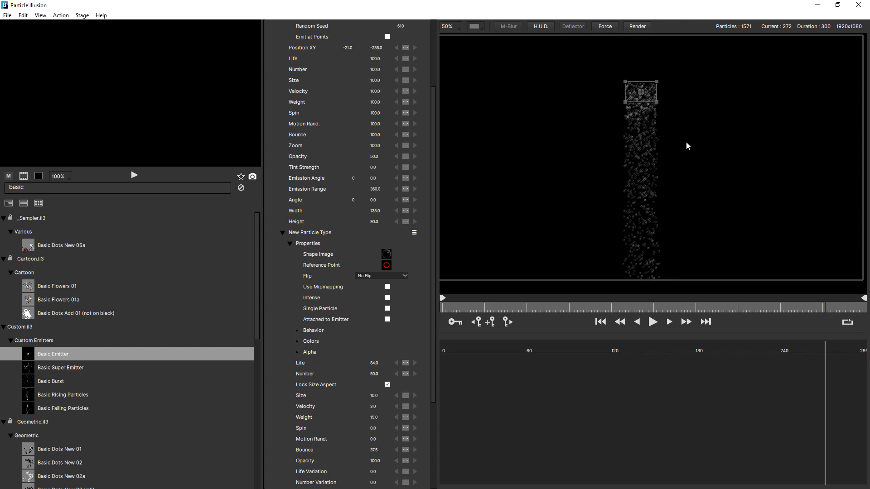
Draw Deflector 1 as an angled line and move it into the falling bubble column
{"action": "left_click", "coordinate": [572, 26]}
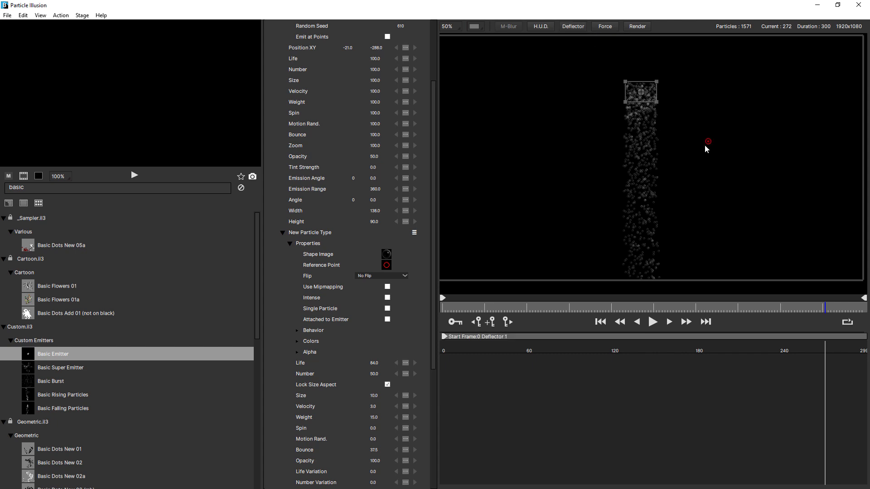
{"action": "left_click_drag", "start_coordinate": [708, 141], "coordinate": [686, 210]}
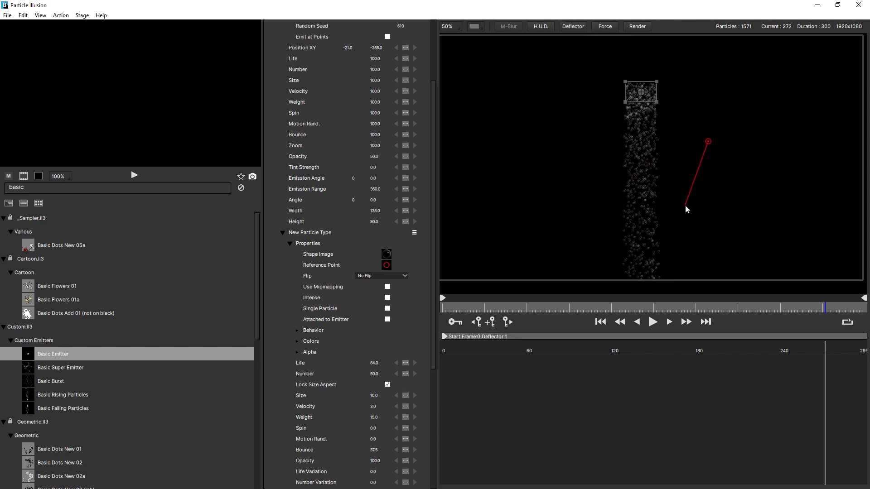
{"action": "left_click_drag", "start_coordinate": [687, 210], "coordinate": [673, 199]}
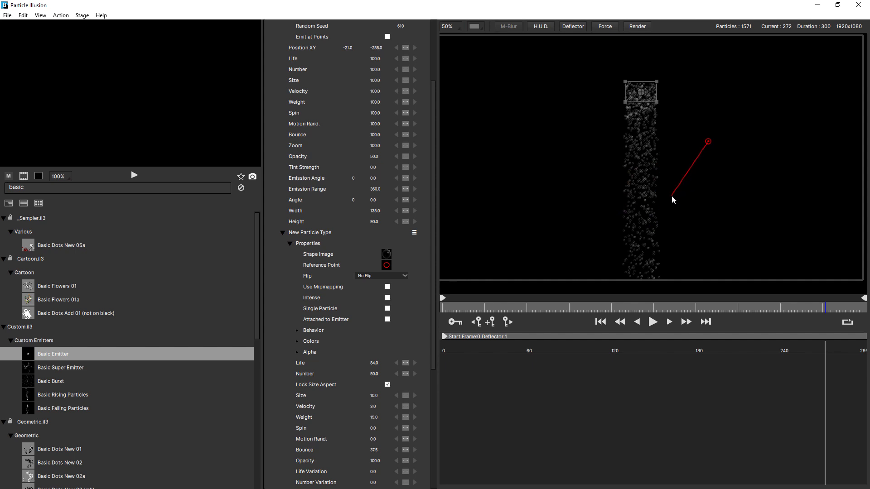
{"action": "mouse_move", "coordinate": [671, 196]}
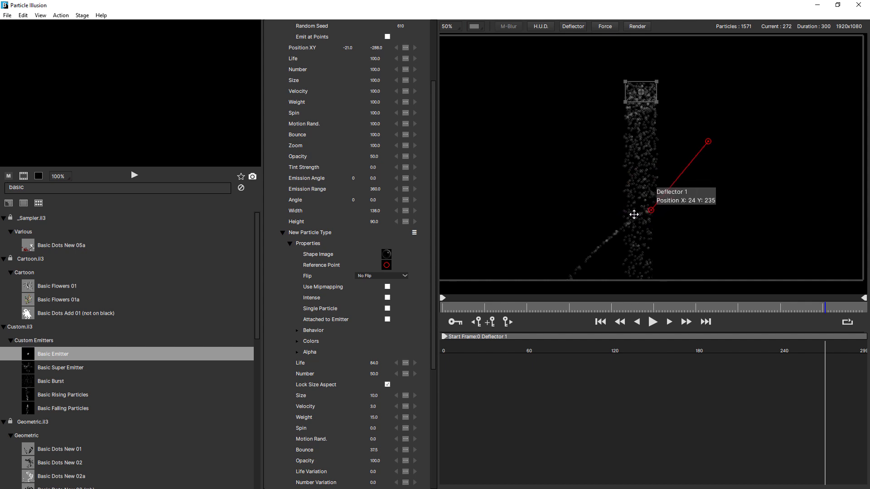
{"action": "left_click_drag", "start_coordinate": [650, 209], "coordinate": [601, 214]}
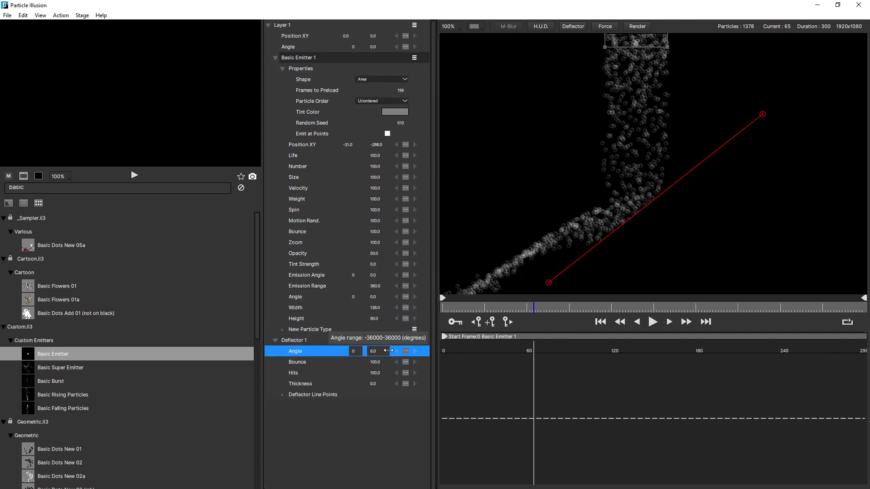
Set Deflector 1's Angle to -12 degrees
{"action": "left_click_drag", "start_coordinate": [377, 350], "coordinate": [361, 363]}
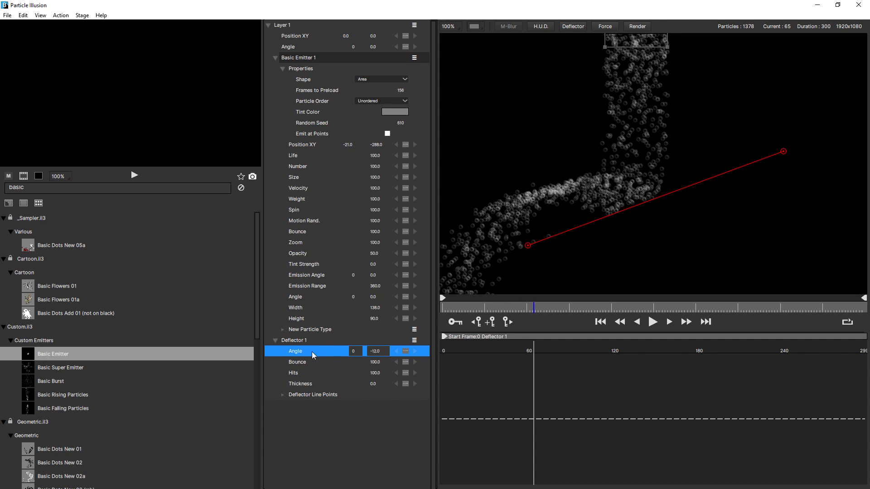
{"action": "mouse_move", "coordinate": [280, 364]}
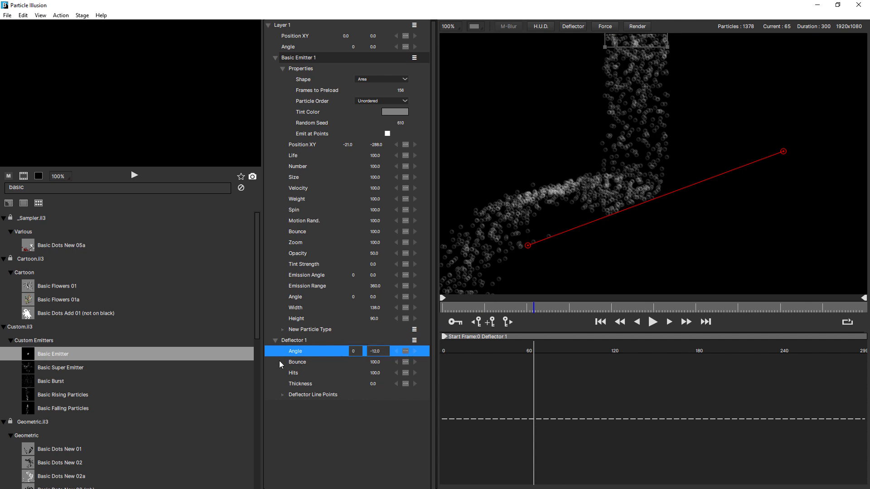
{"action": "left_click", "coordinate": [311, 329]}
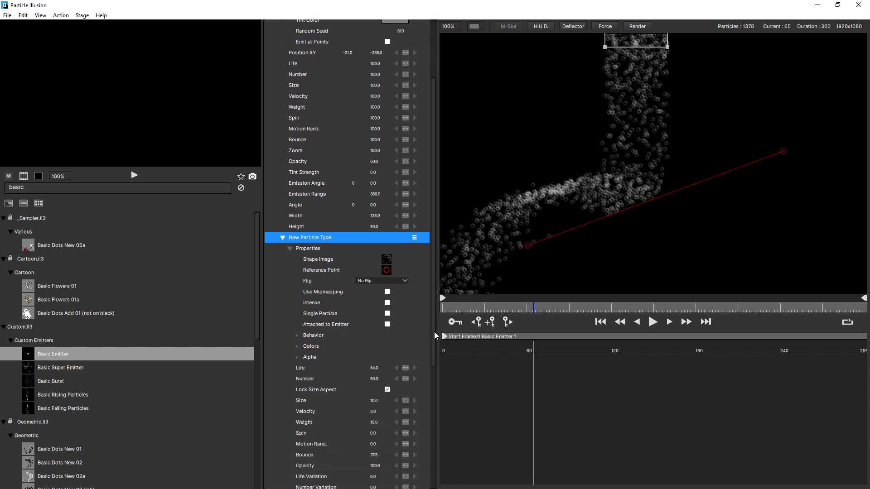
With particle Bounce at 0, preview the bubbles hitting the deflector
{"action": "scroll", "scroll_direction": "down", "scroll_amount": 3}
{"action": "type", "text": "0"}
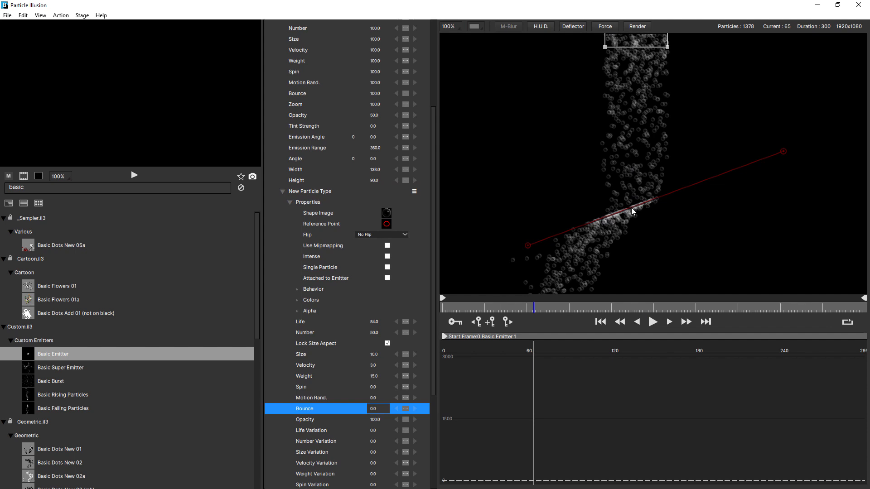
{"action": "mouse_move", "coordinate": [645, 203]}
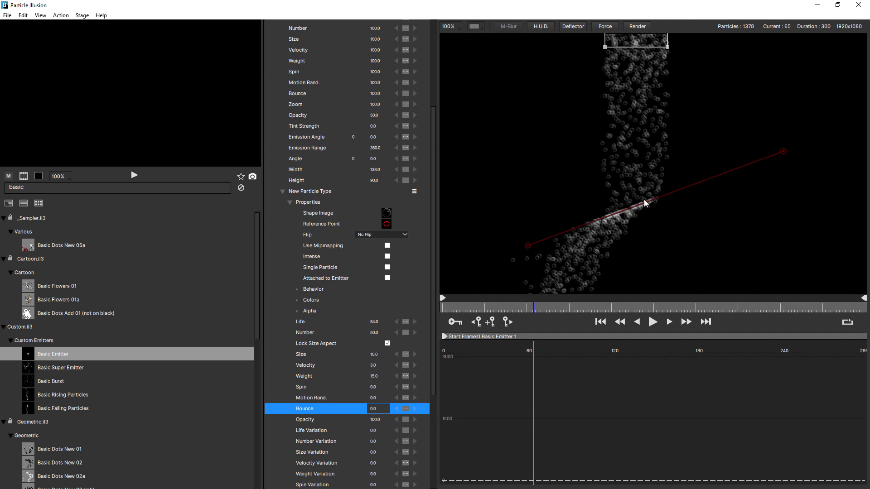
{"action": "left_click", "coordinate": [652, 322]}
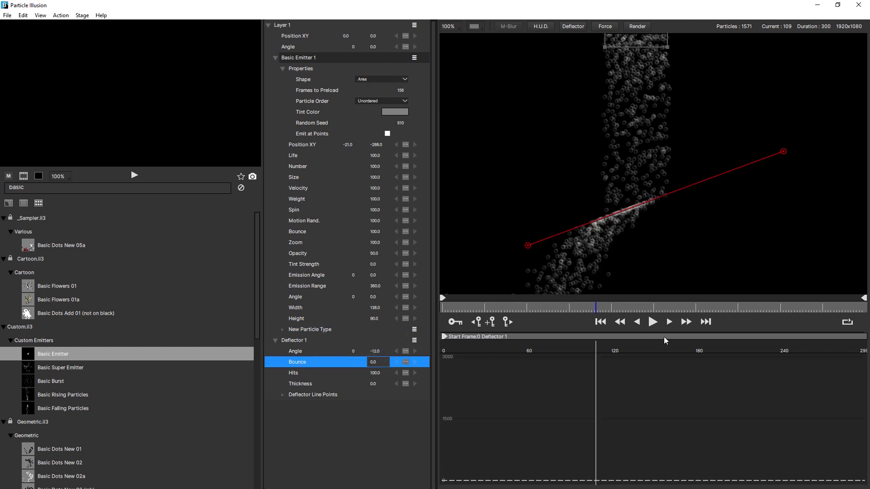
{"action": "left_click", "coordinate": [652, 322]}
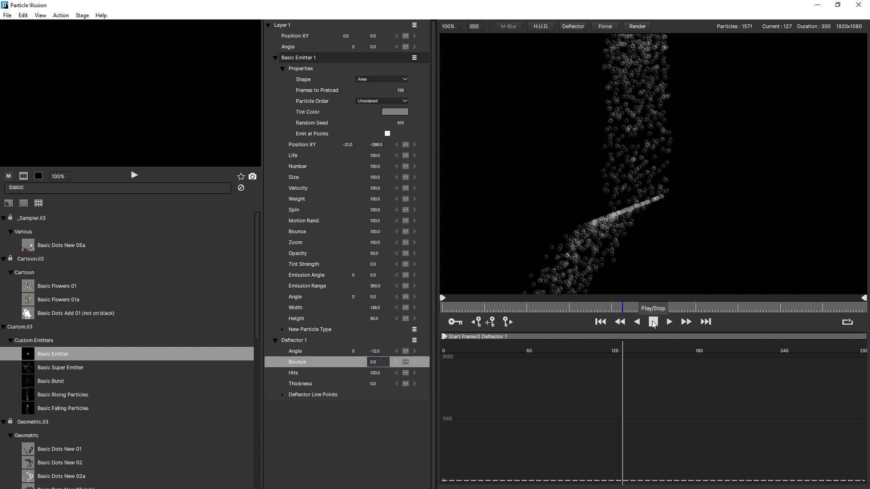
{"action": "left_click", "coordinate": [653, 322]}
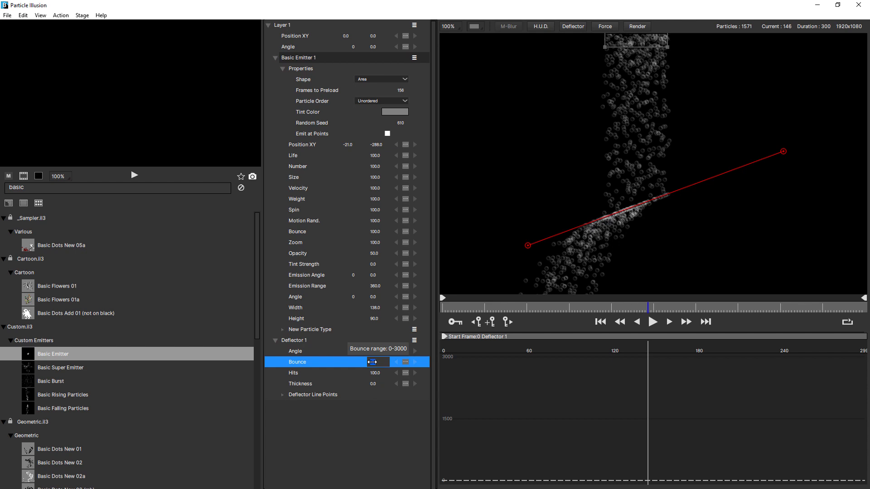
Raise Deflector 1's Bounce to 0.1 and replay the simulation
{"action": "left_click_drag", "start_coordinate": [378, 361], "coordinate": [372, 362]}
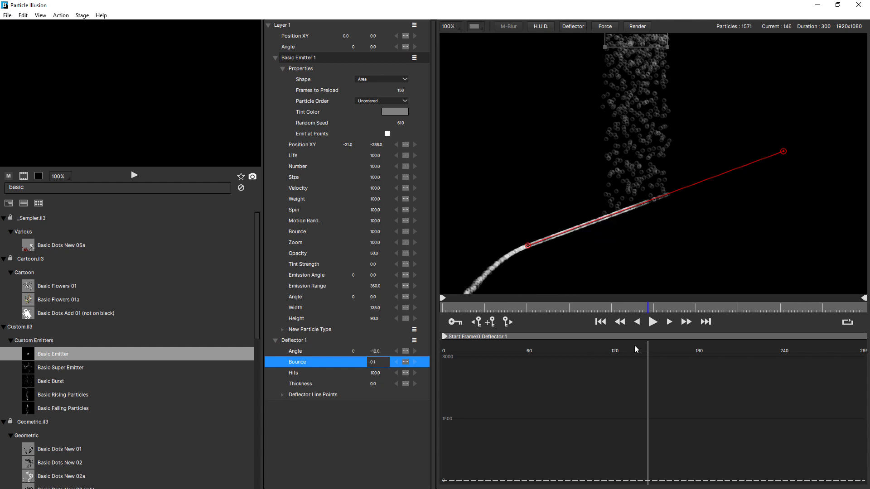
{"action": "left_click", "coordinate": [653, 322]}
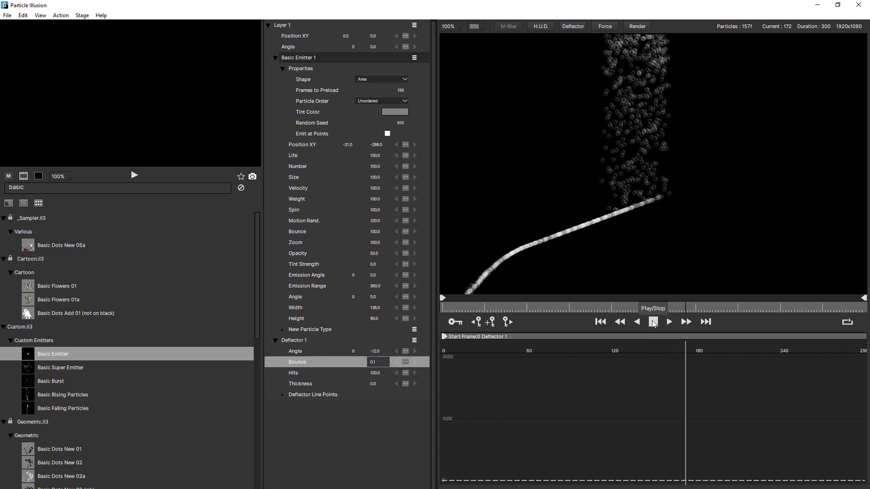
{"action": "left_click", "coordinate": [652, 322]}
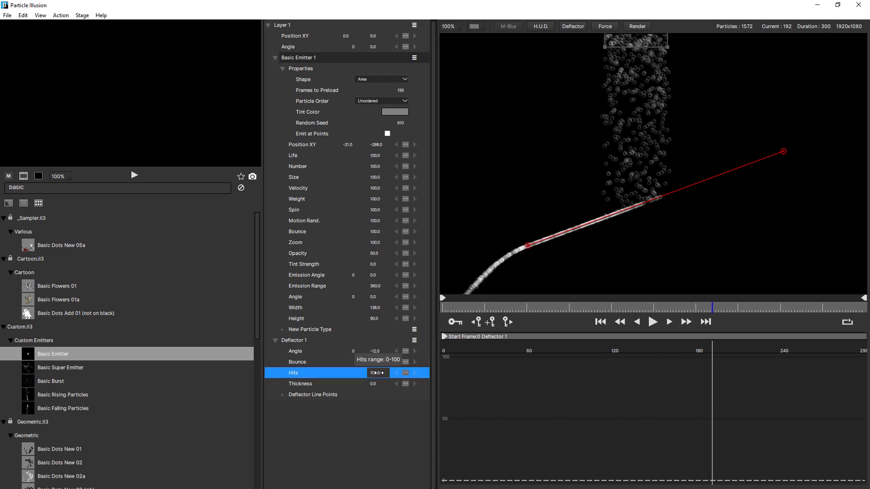
Change Deflector 1 Hits to 99 and replay from the first frame
{"action": "left_click", "coordinate": [397, 372]}
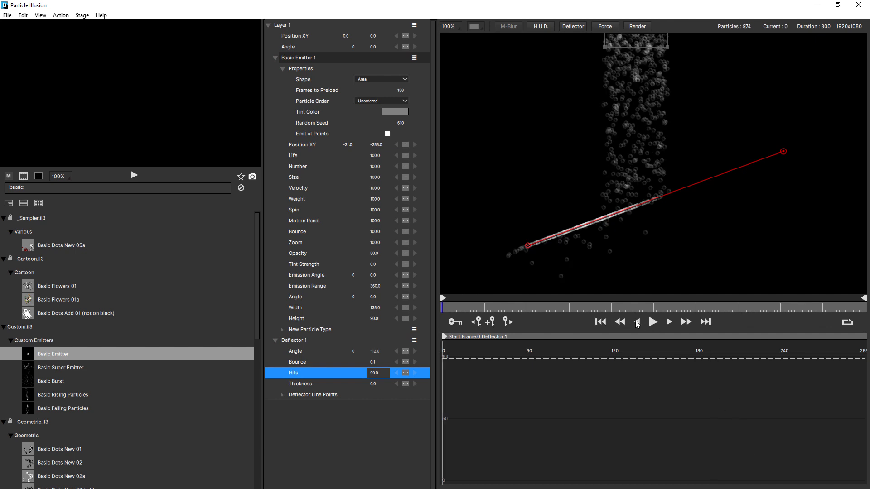
{"action": "left_click", "coordinate": [653, 322]}
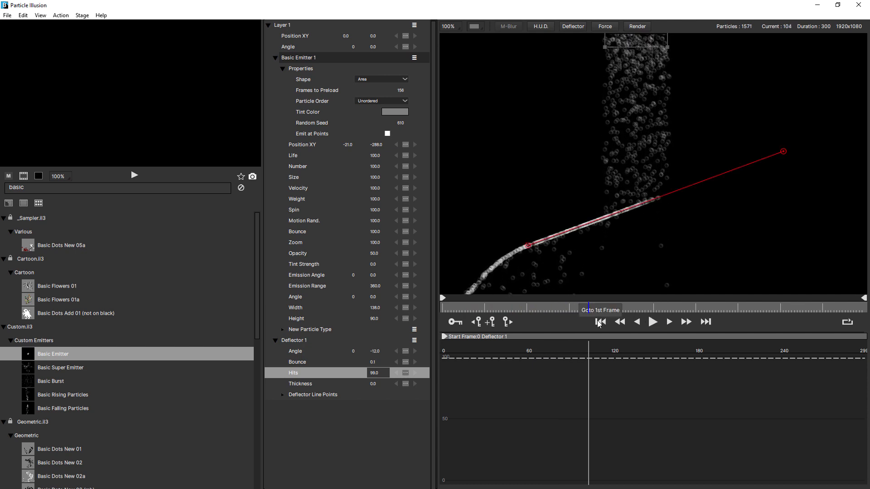
{"action": "mouse_move", "coordinate": [541, 338]}
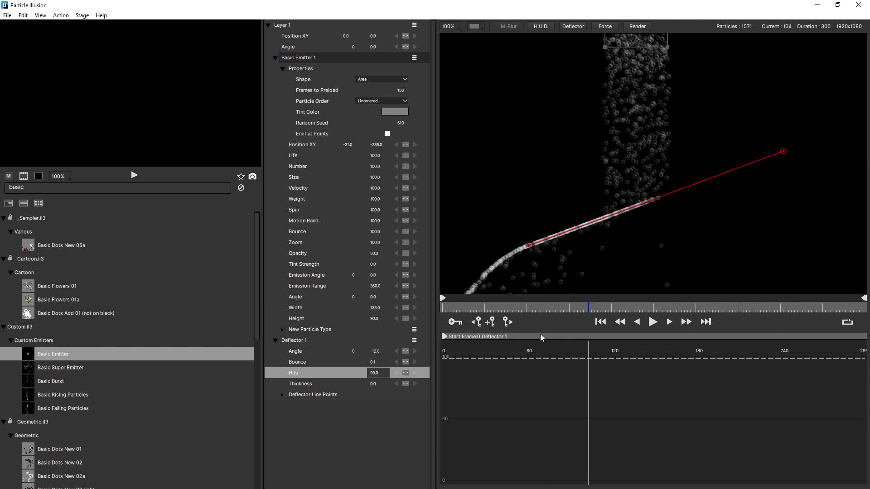
{"action": "left_click", "coordinate": [300, 383]}
{"action": "type", "text": "35"}
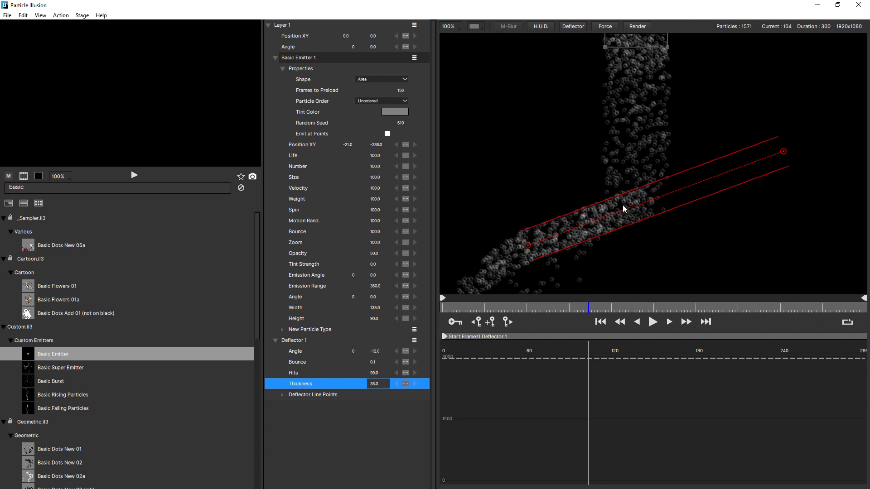
{"action": "mouse_move", "coordinate": [595, 325]}
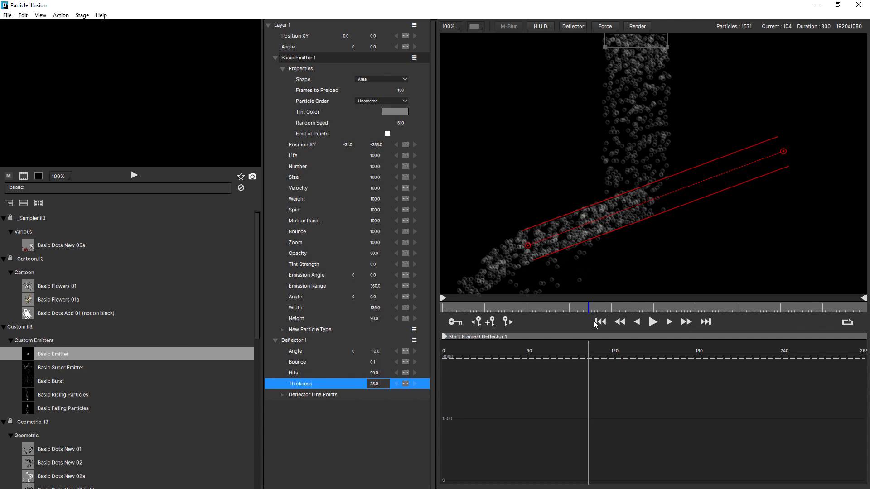
Preview the 35-thick deflector, restore its Hits to 100, and replay the simulation
{"action": "left_click", "coordinate": [652, 321]}
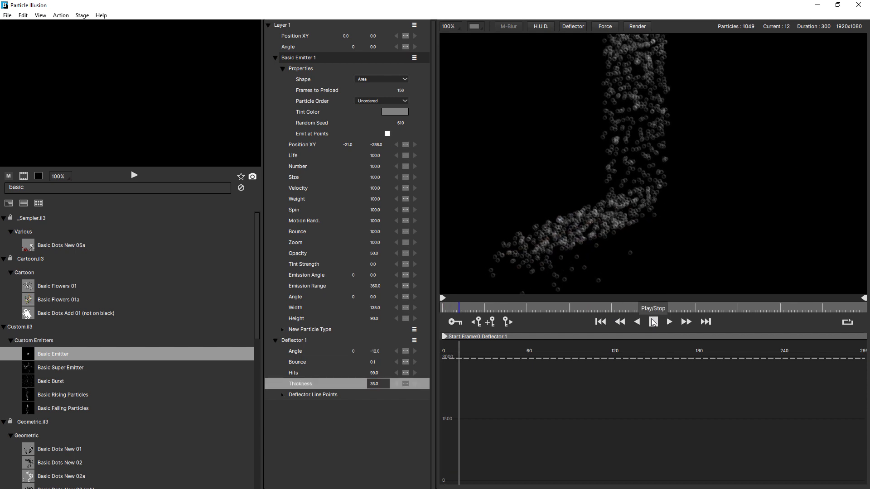
{"action": "left_click", "coordinate": [668, 322]}
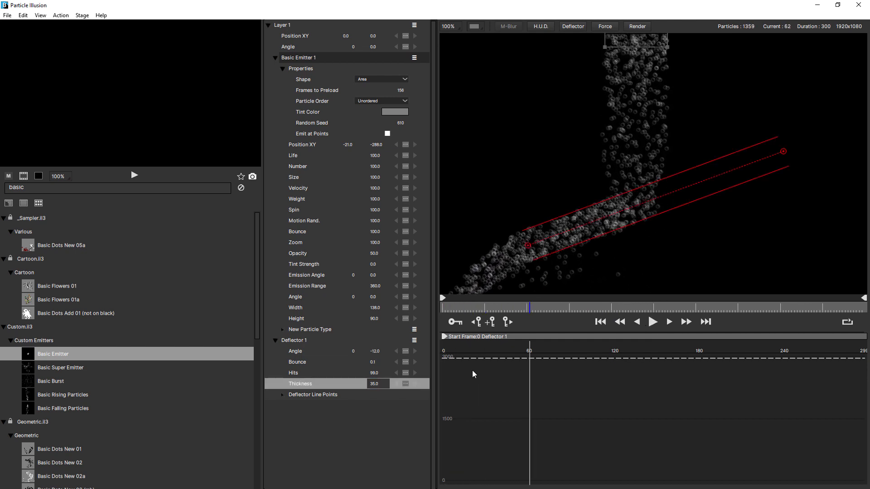
{"action": "left_click", "coordinate": [294, 372]}
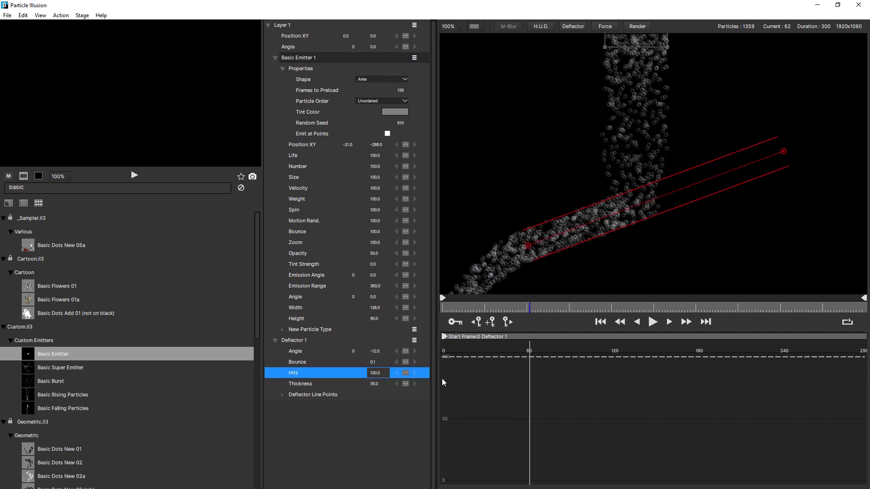
{"action": "left_click", "coordinate": [652, 321]}
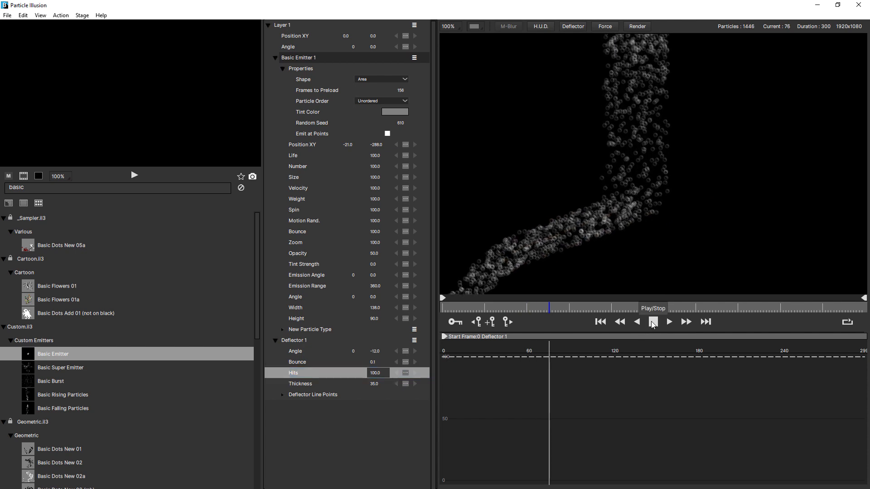
{"action": "left_click", "coordinate": [668, 322]}
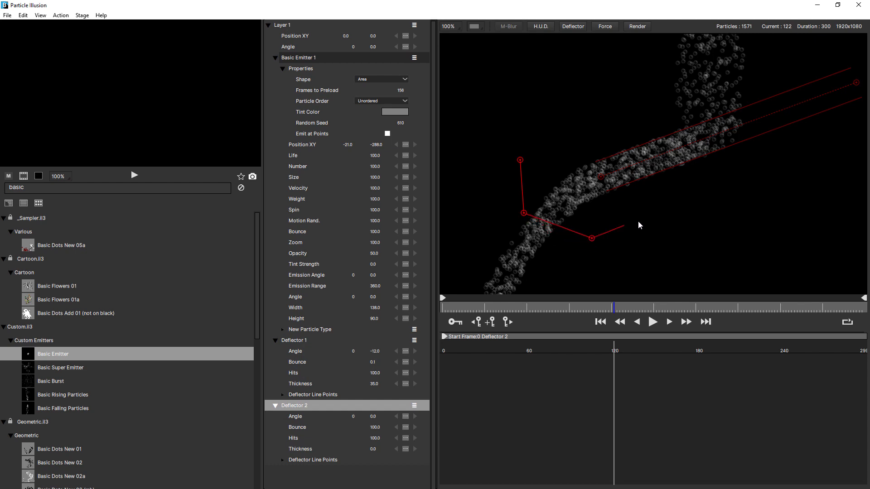
Finish Deflector 2's cup-shaped segments below the slide, then play the simulation to check the catch
{"action": "left_click_drag", "start_coordinate": [591, 224], "coordinate": [655, 212]}
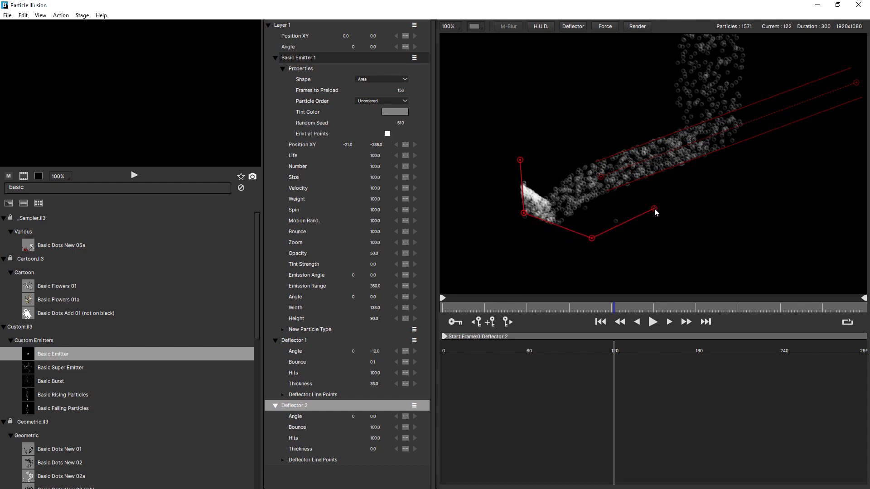
{"action": "left_click", "coordinate": [600, 322]}
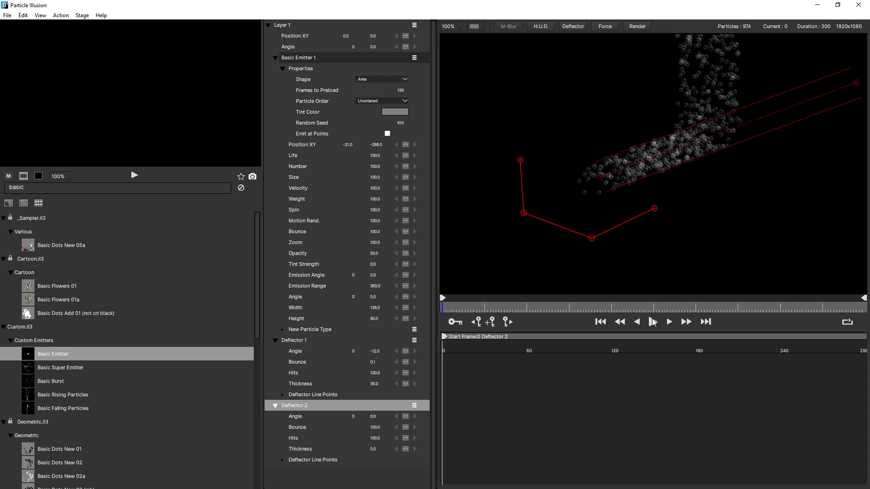
{"action": "left_click", "coordinate": [669, 321]}
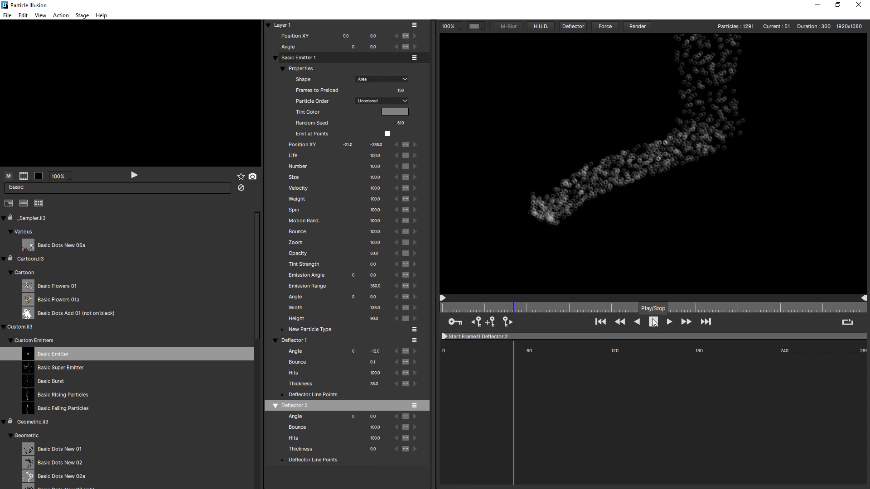
{"action": "left_click", "coordinate": [668, 322]}
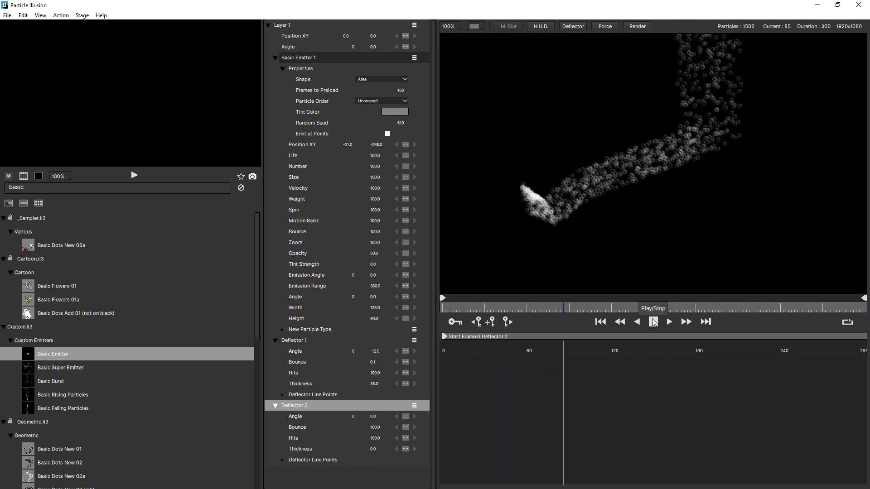
{"action": "left_click", "coordinate": [669, 322]}
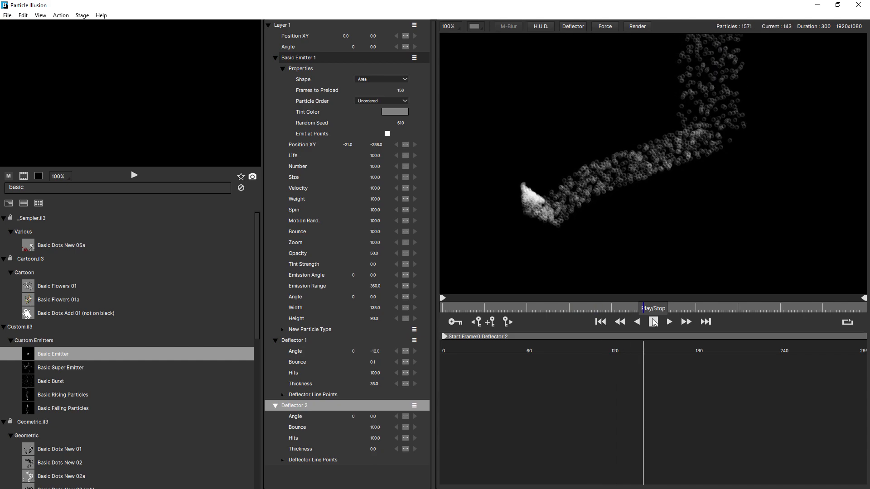